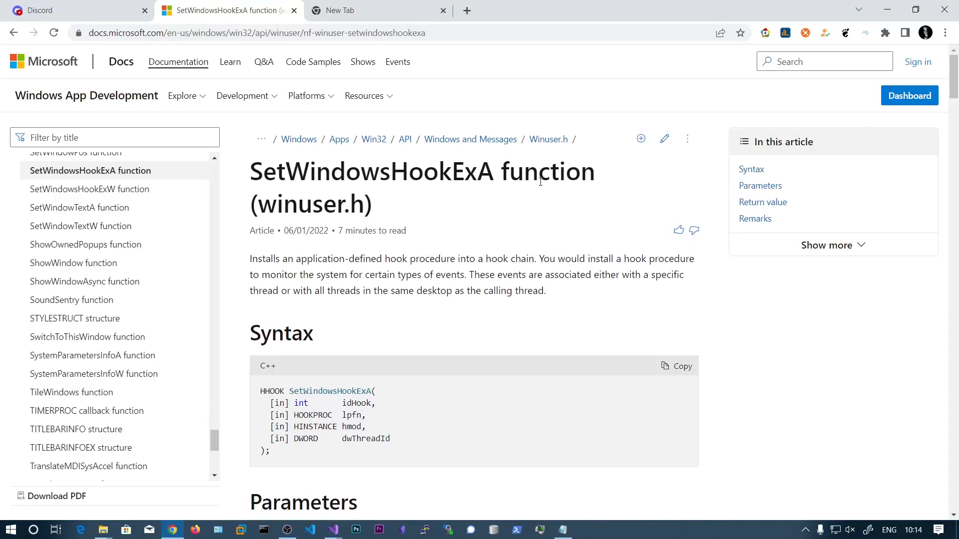
pyautogui.moveTo(463, 224)
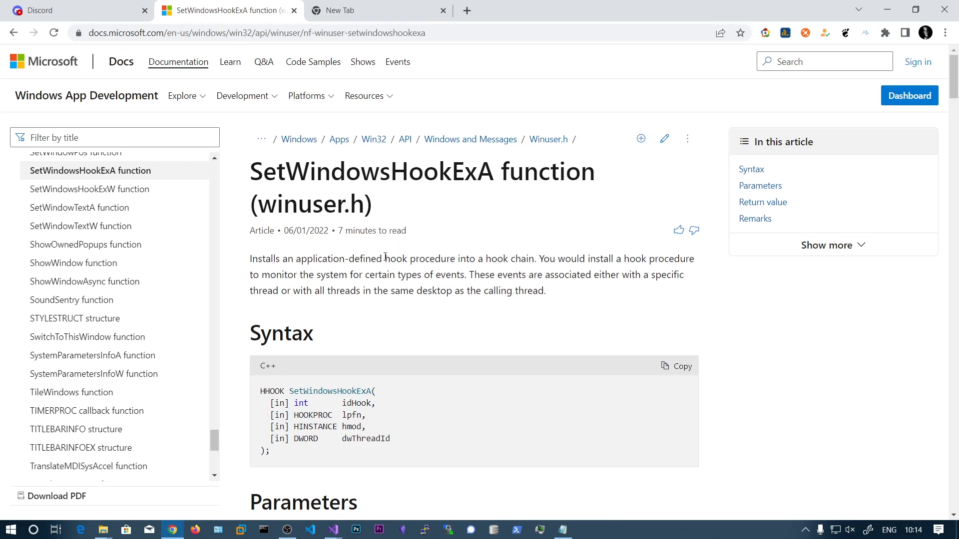
pyautogui.moveTo(385, 253)
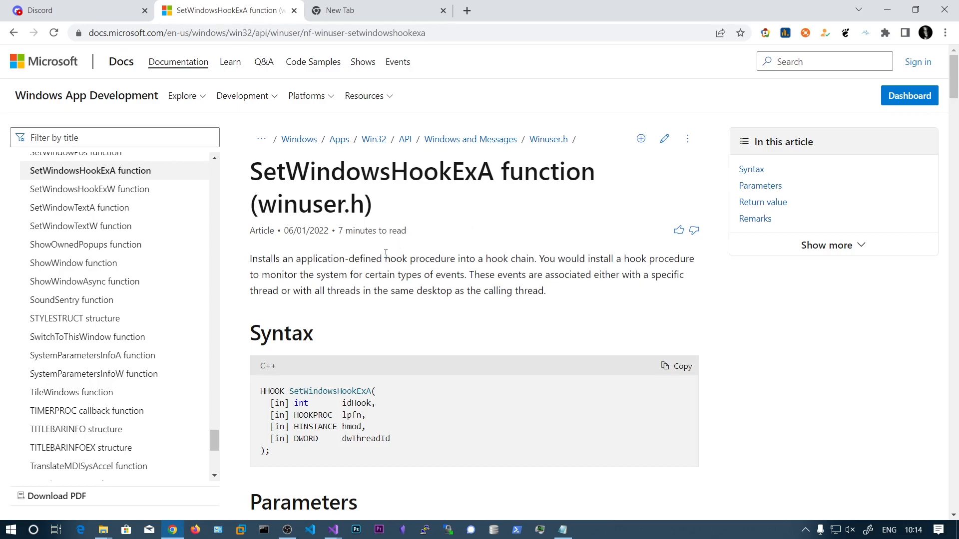
pyautogui.moveTo(420, 218)
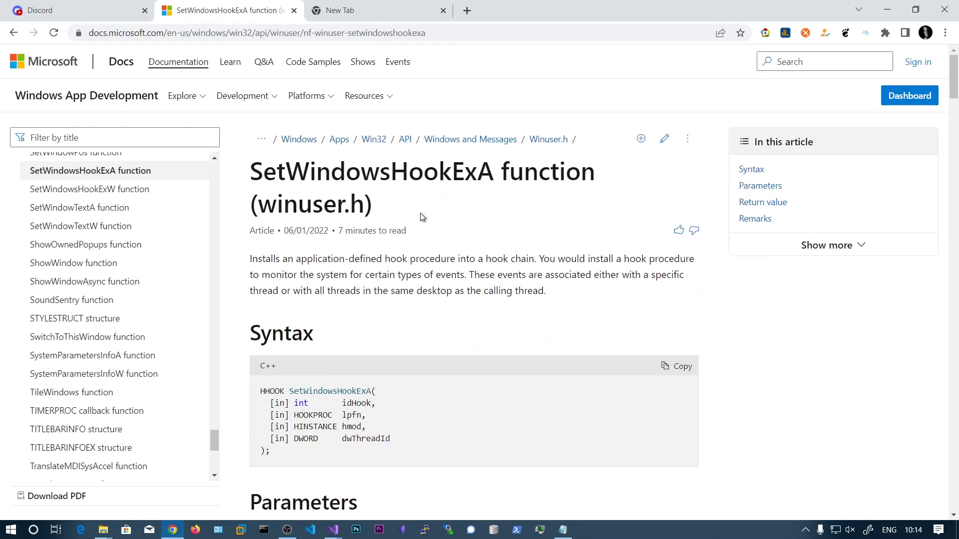
pyautogui.moveTo(413, 222)
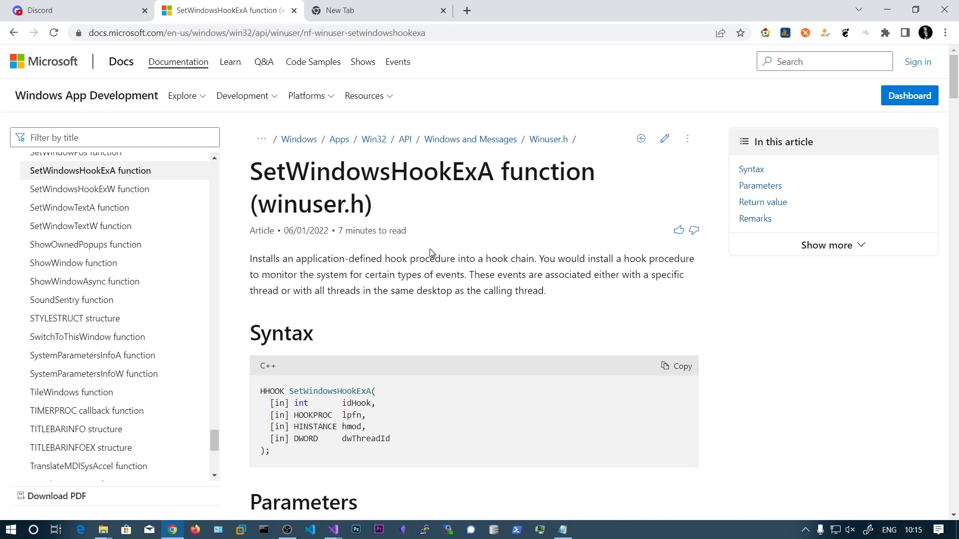
pyautogui.moveTo(414, 247)
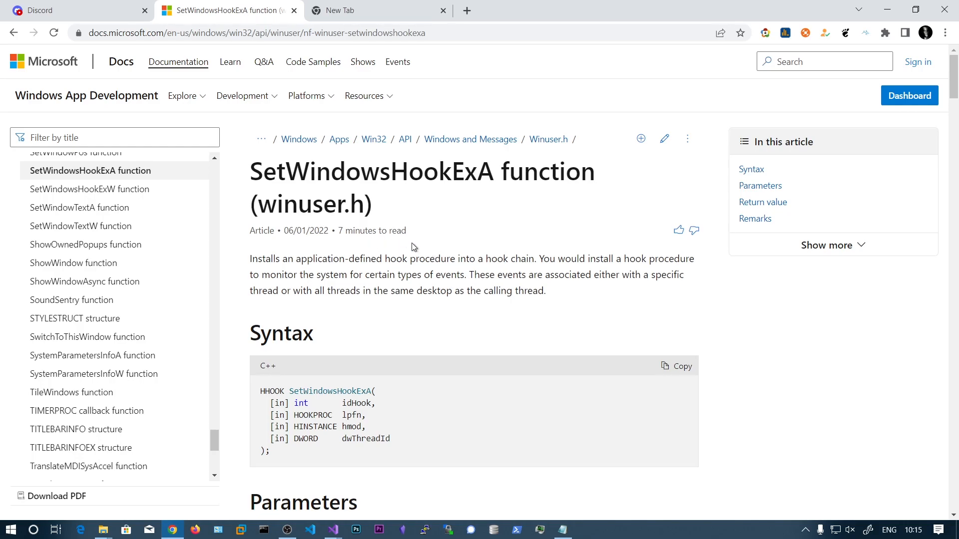
pyautogui.moveTo(386, 333)
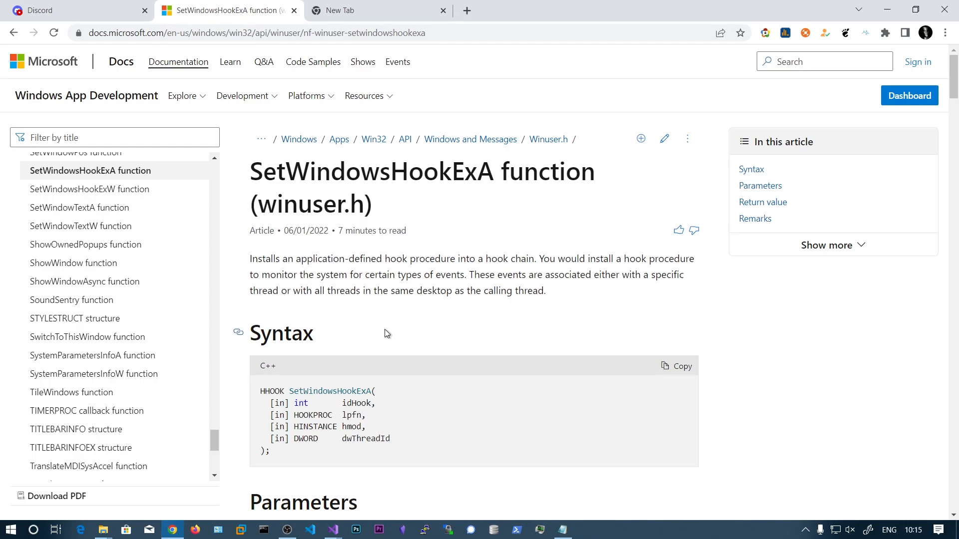
pyautogui.moveTo(390, 321)
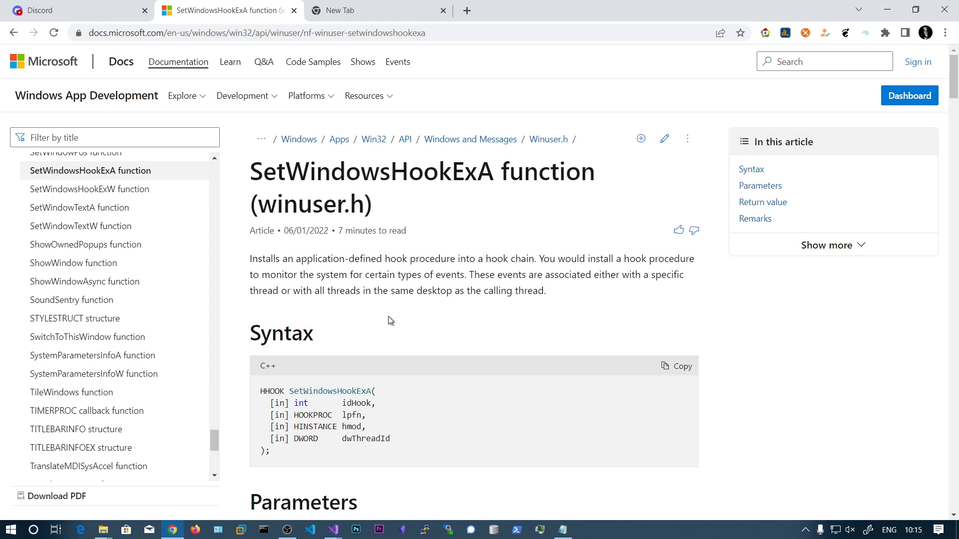
# - Review the project's Program.cs and start declaring a void popup method
pyautogui.scroll(-3)
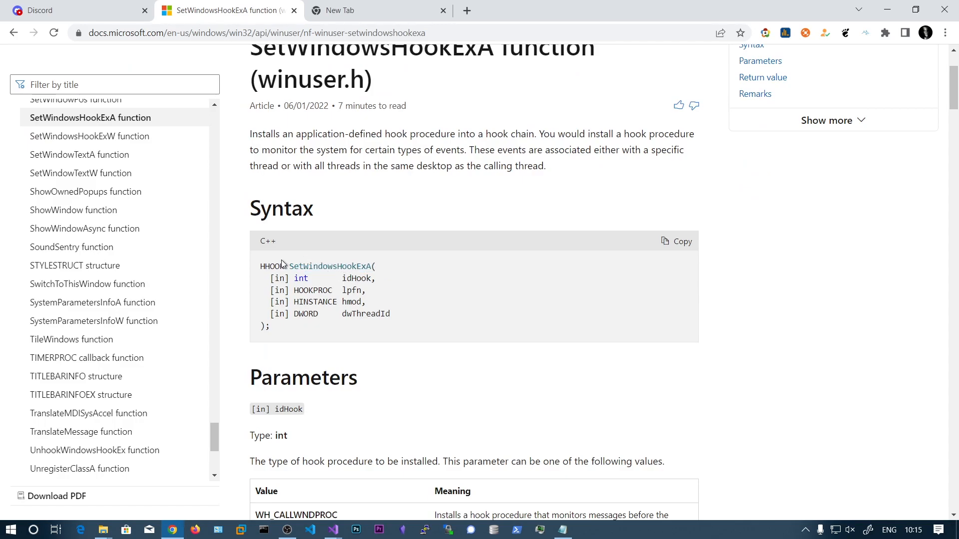
pyautogui.scroll(-3)
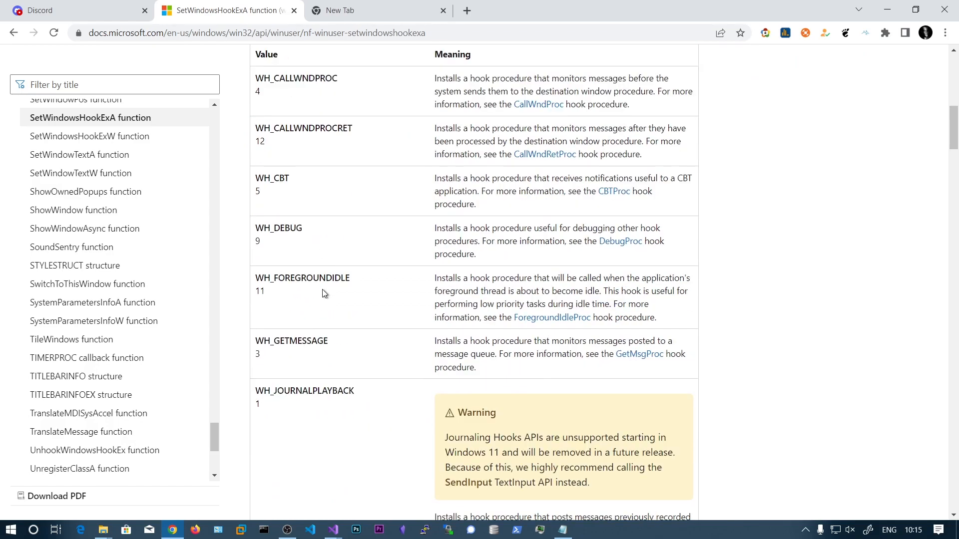
pyautogui.scroll(-3)
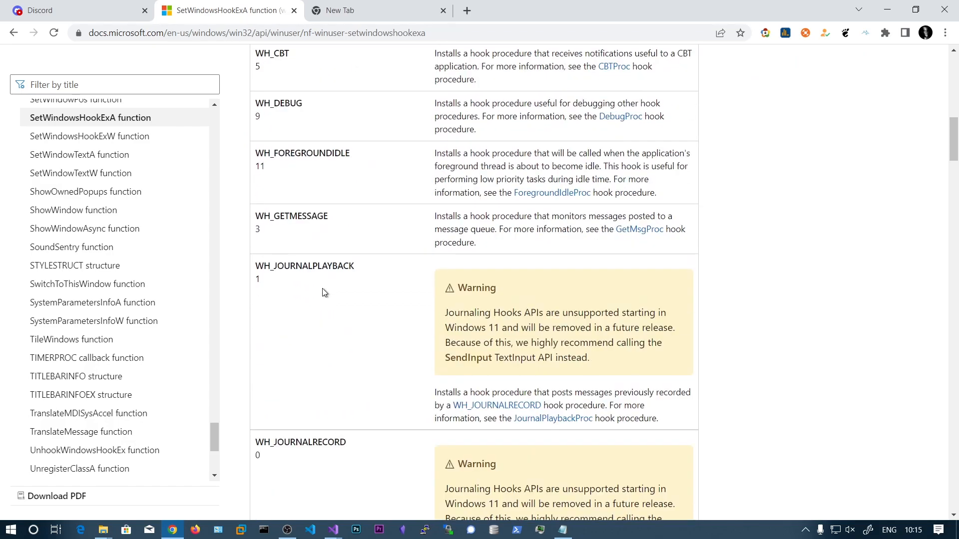
pyautogui.scroll(-3)
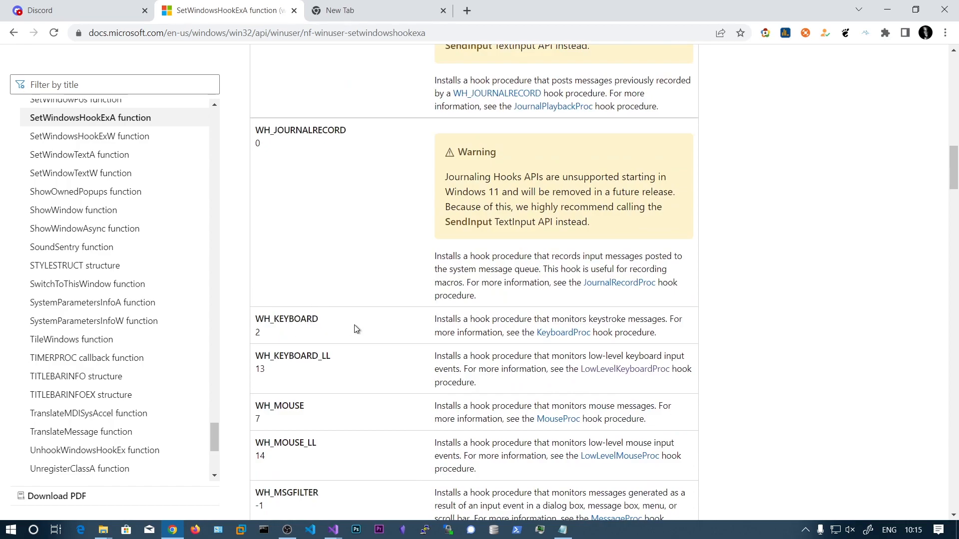
pyautogui.scroll(3)
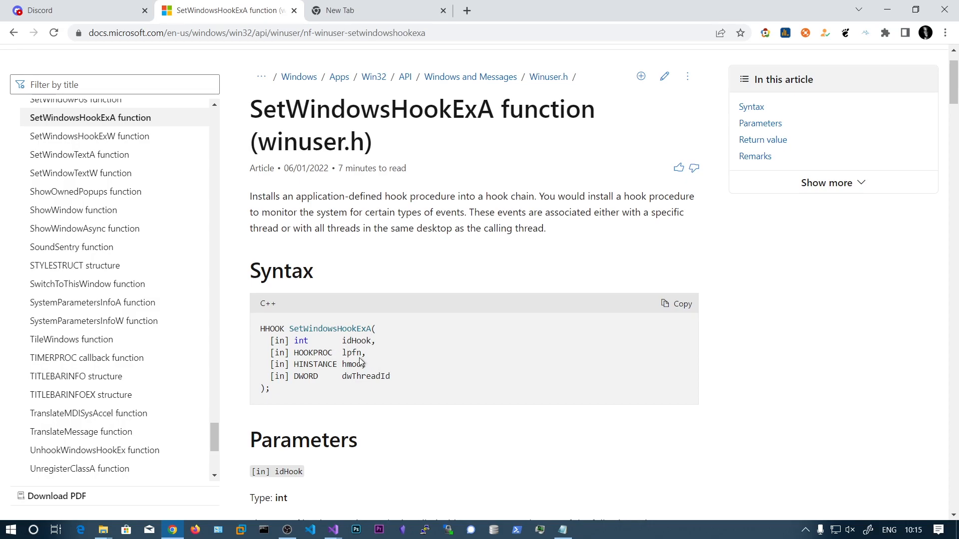
pyautogui.scroll(-3)
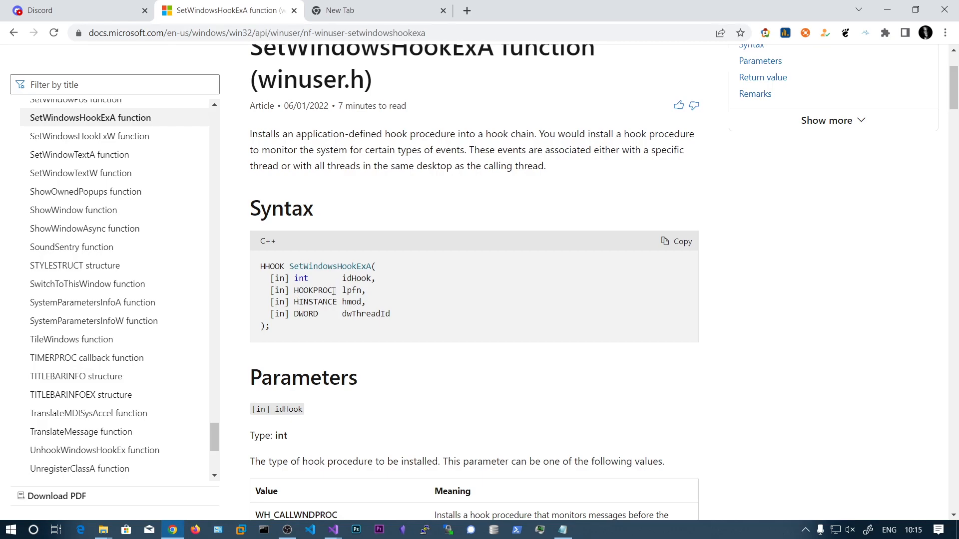
pyautogui.moveTo(299, 301); pyautogui.dragTo(365, 301)
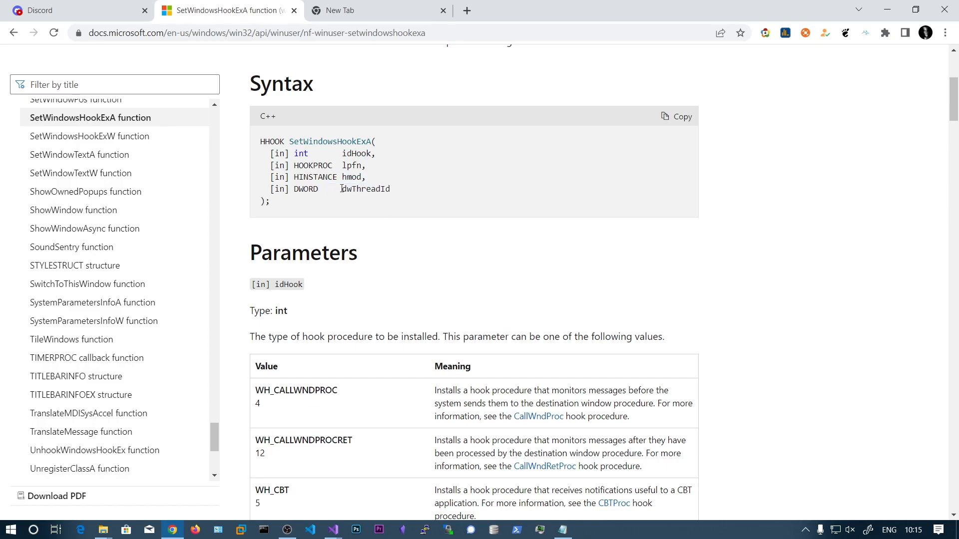
pyautogui.scroll(-3)
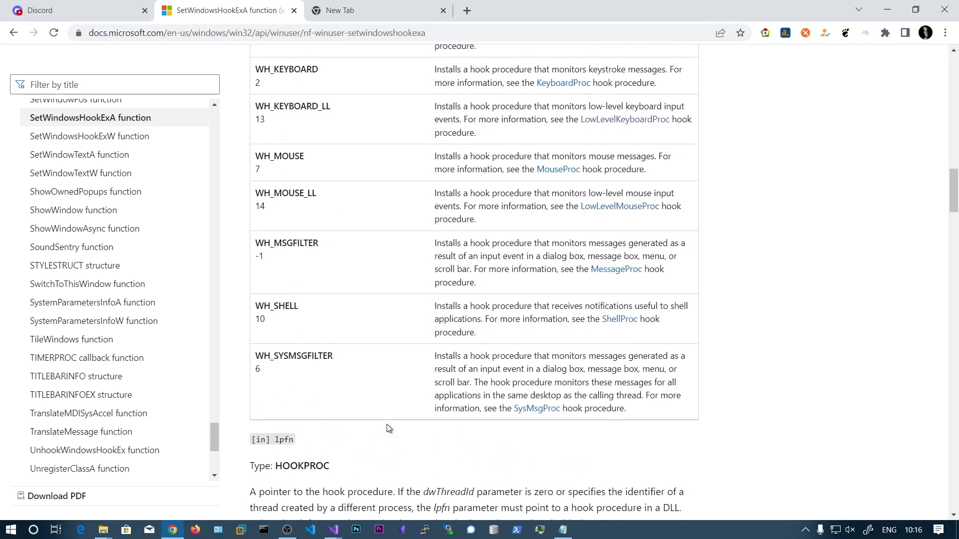
pyautogui.scroll(3)
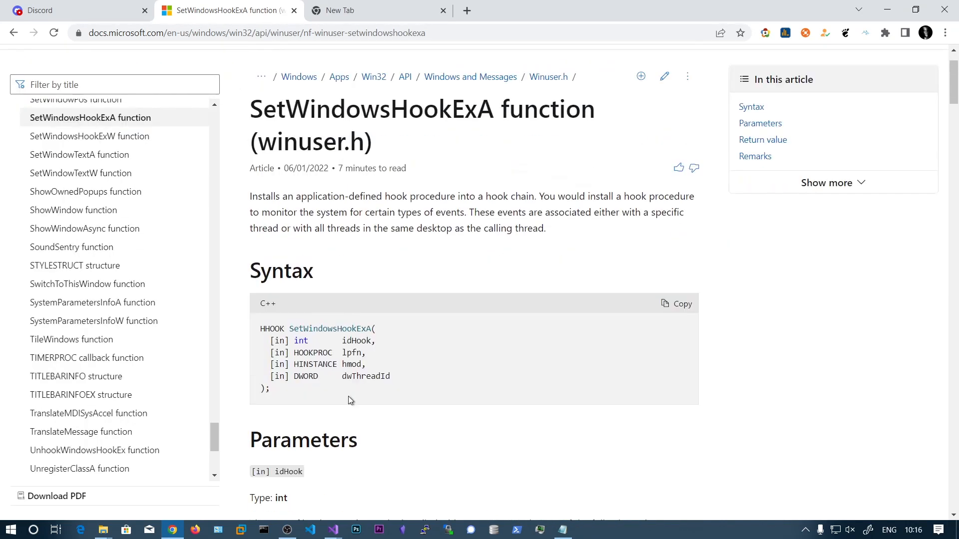
pyautogui.moveTo(343, 511)
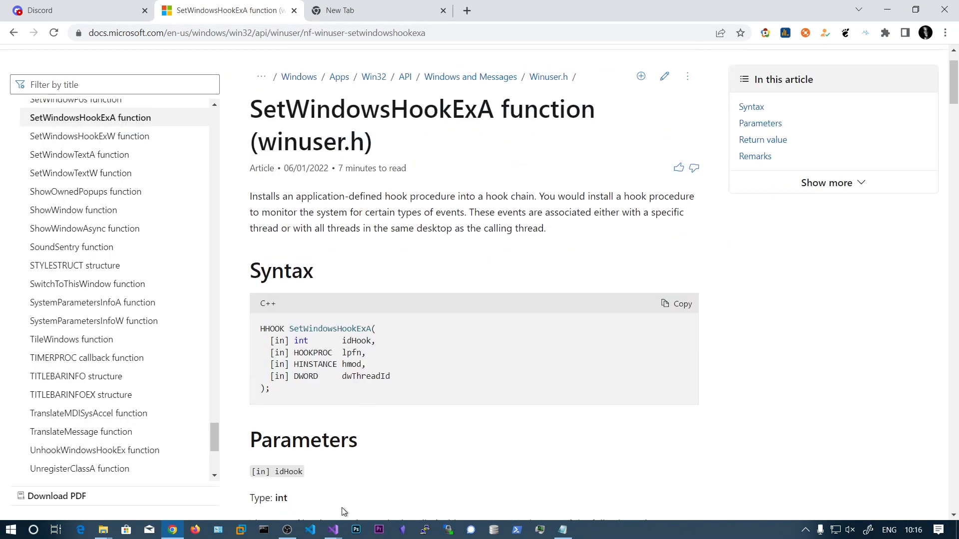
pyautogui.moveTo(345, 479)
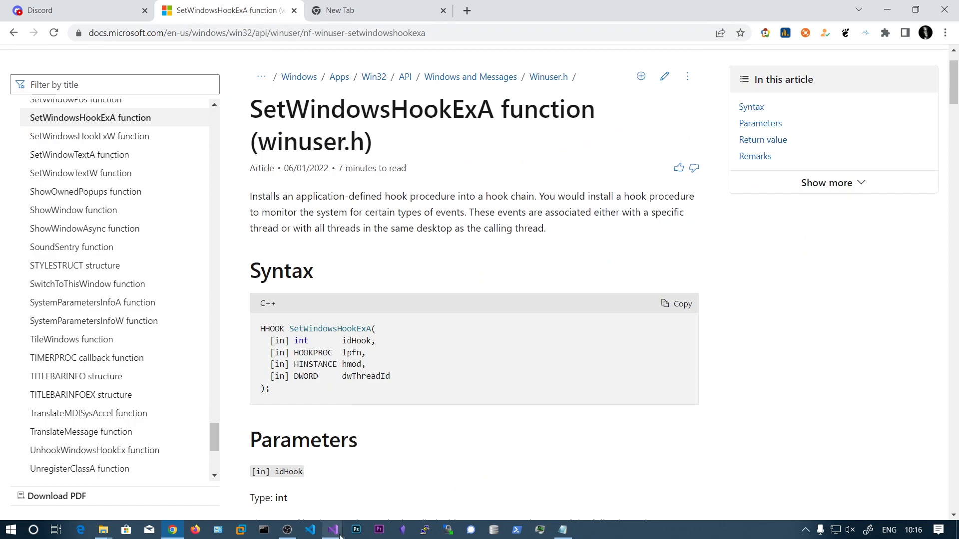
pyautogui.click(332, 529)
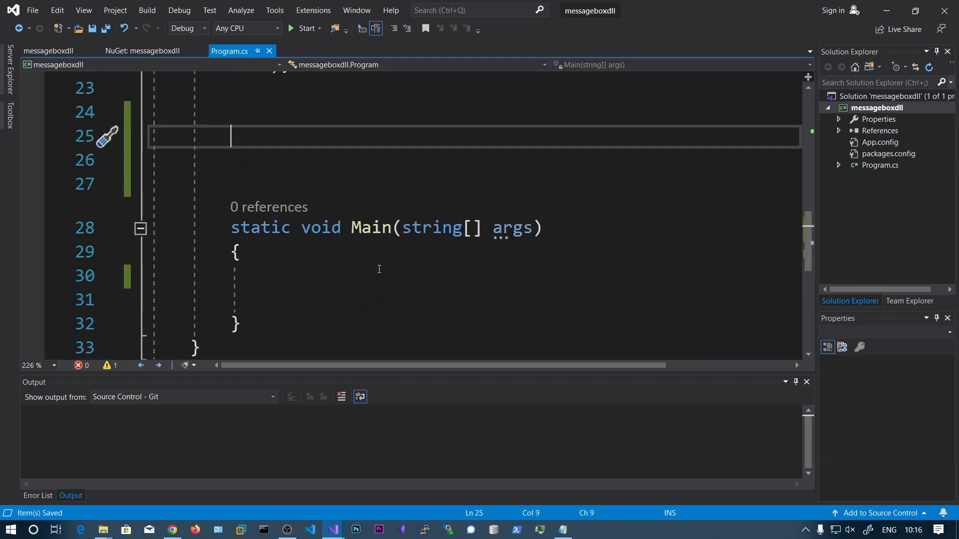
pyautogui.write('po')
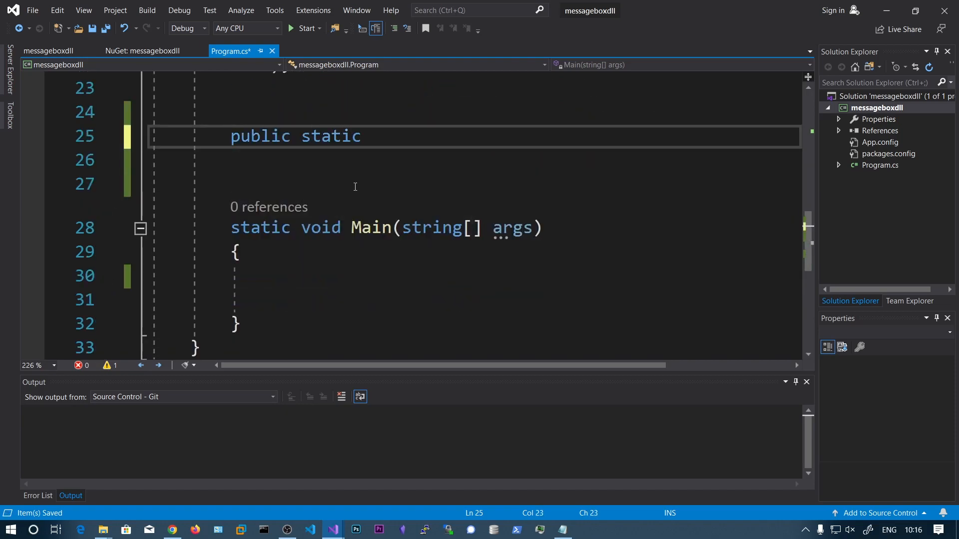
pyautogui.write('void popup(')
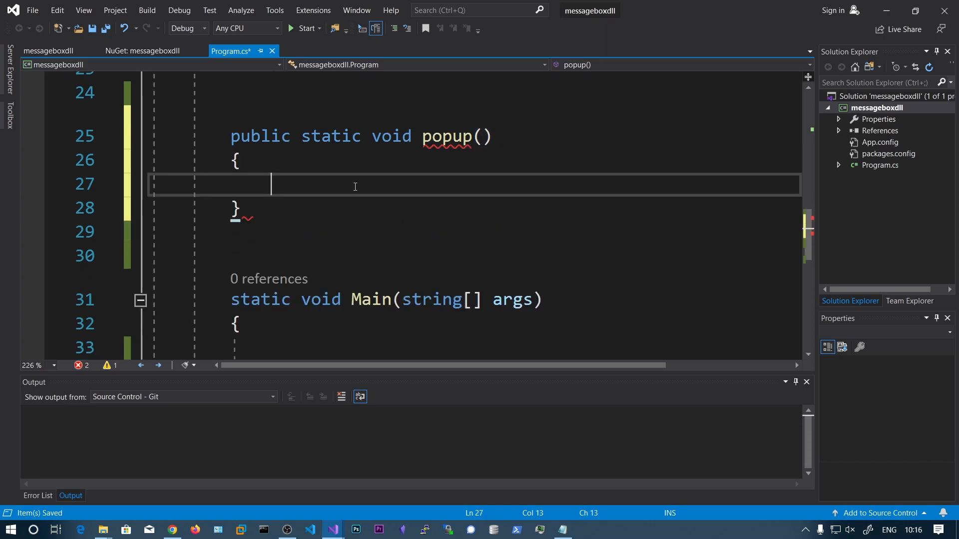
# - Have popup call MessageBox.Show with a 'testing' message, and call popup() from Main
pyautogui.write('Messagw')
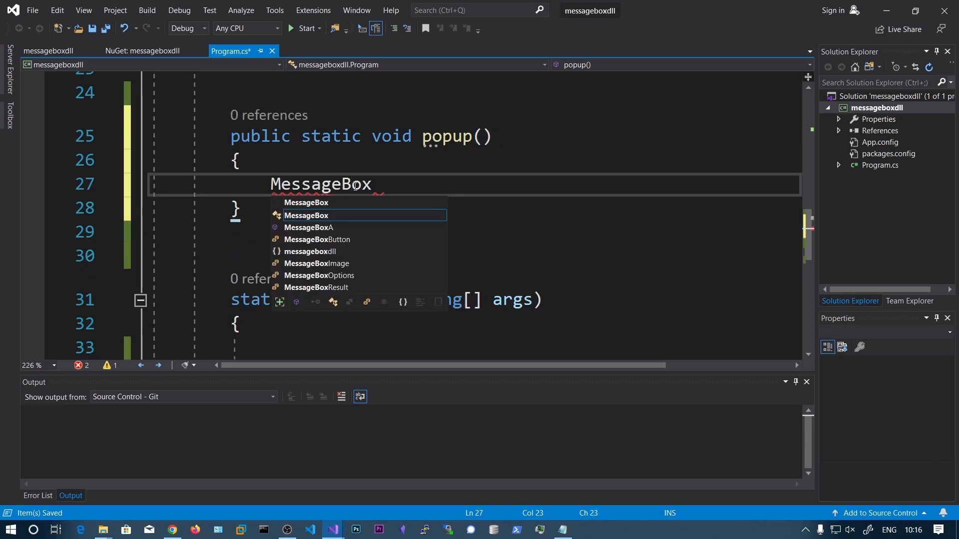
pyautogui.write('.Show')
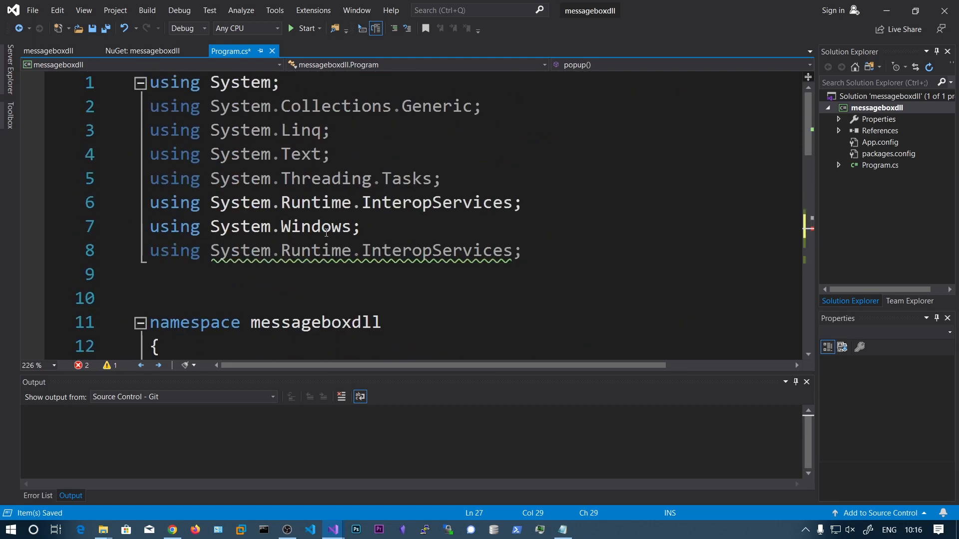
pyautogui.scroll(-3)
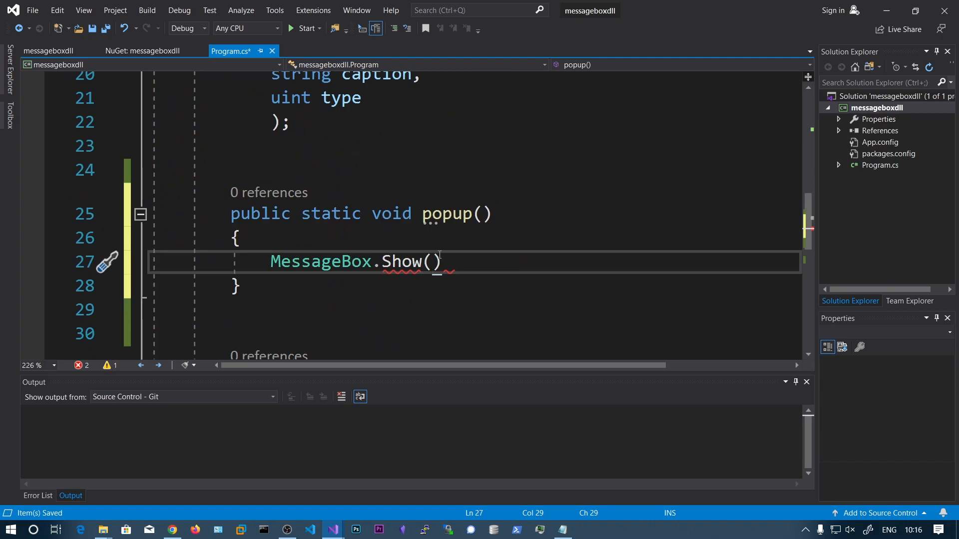
pyautogui.write('"')
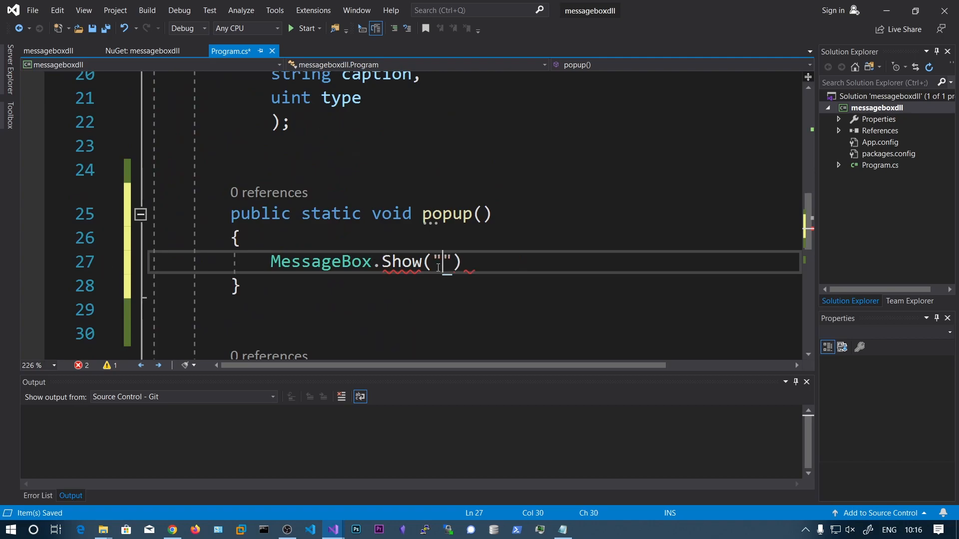
pyautogui.write('testing')
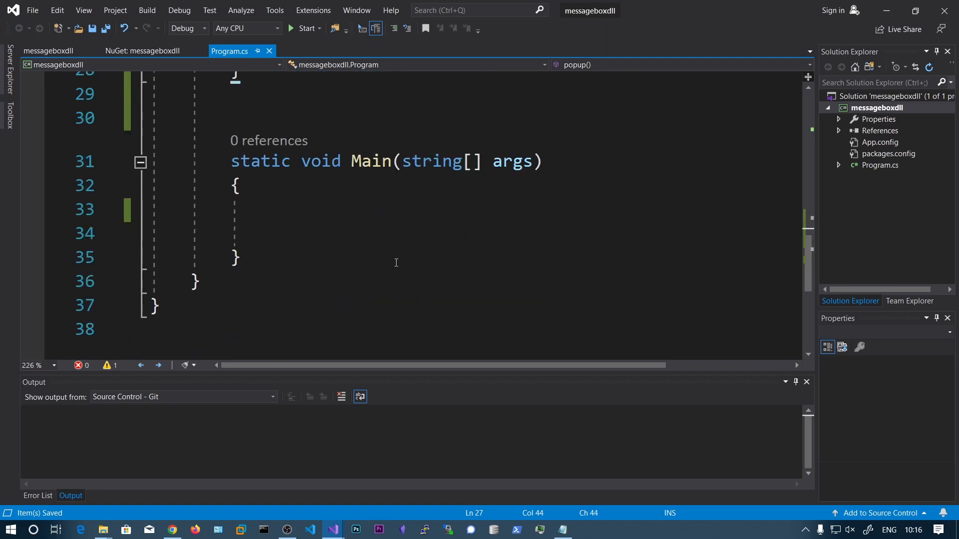
pyautogui.write('popup();')
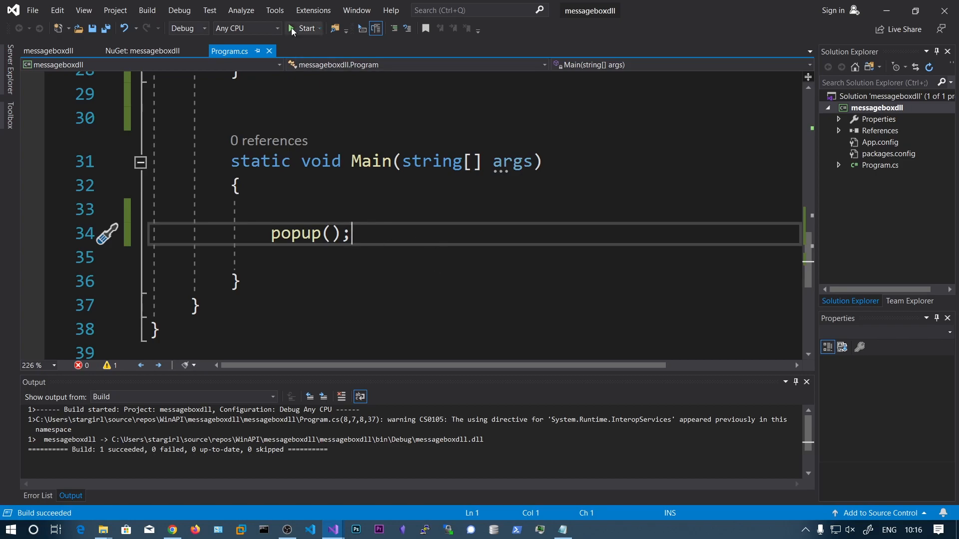
# - Set messageboxdll's output type to Console Application and run it to show testing1234
pyautogui.click(304, 28)
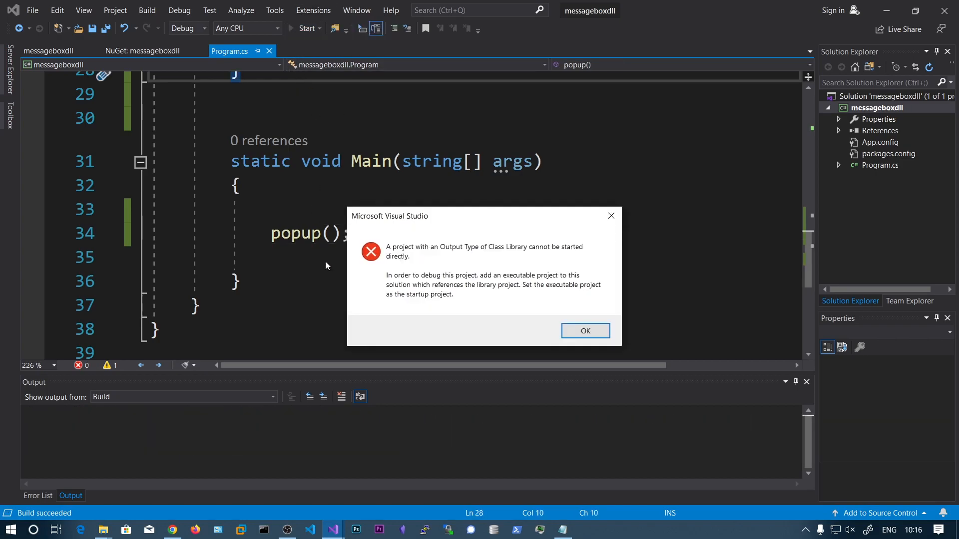
pyautogui.click(583, 330)
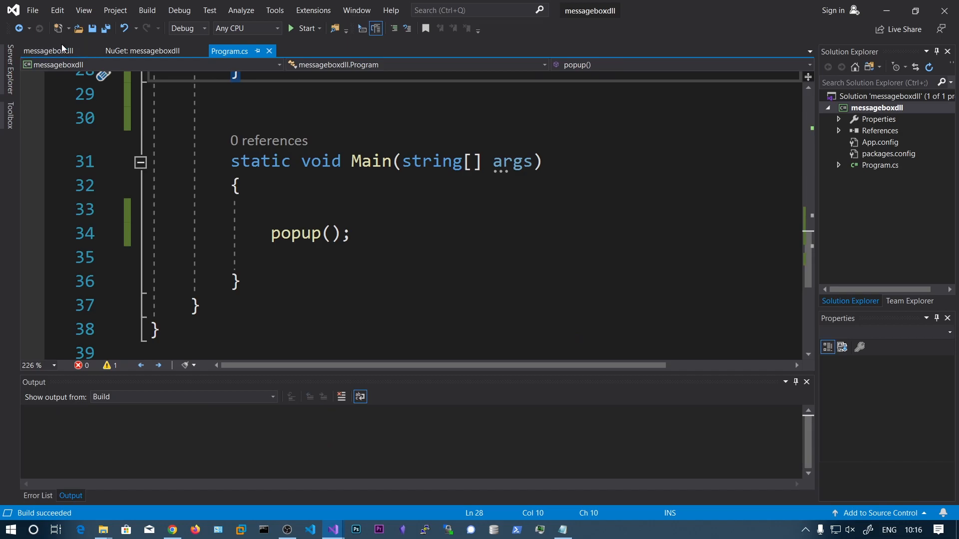
pyautogui.click(81, 51)
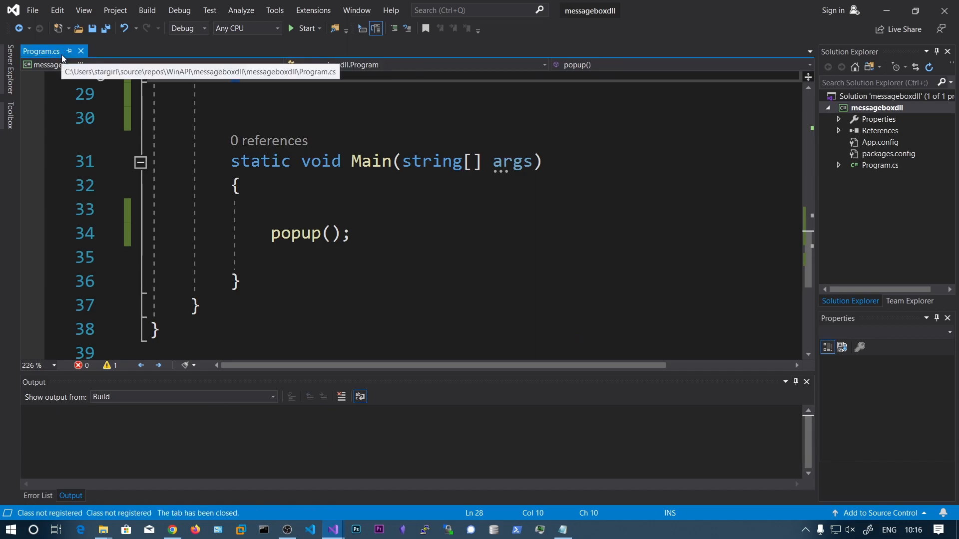
pyautogui.rightClick(880, 107)
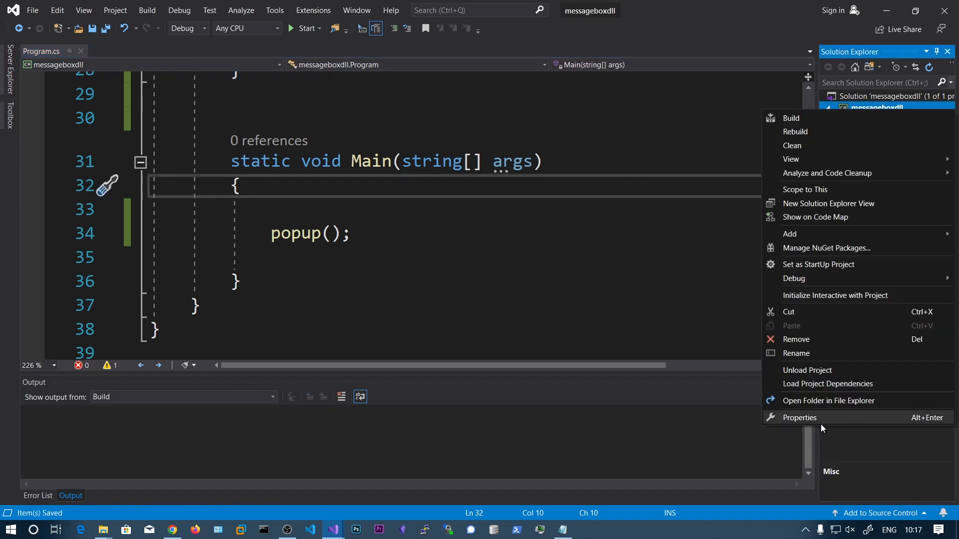
pyautogui.click(799, 417)
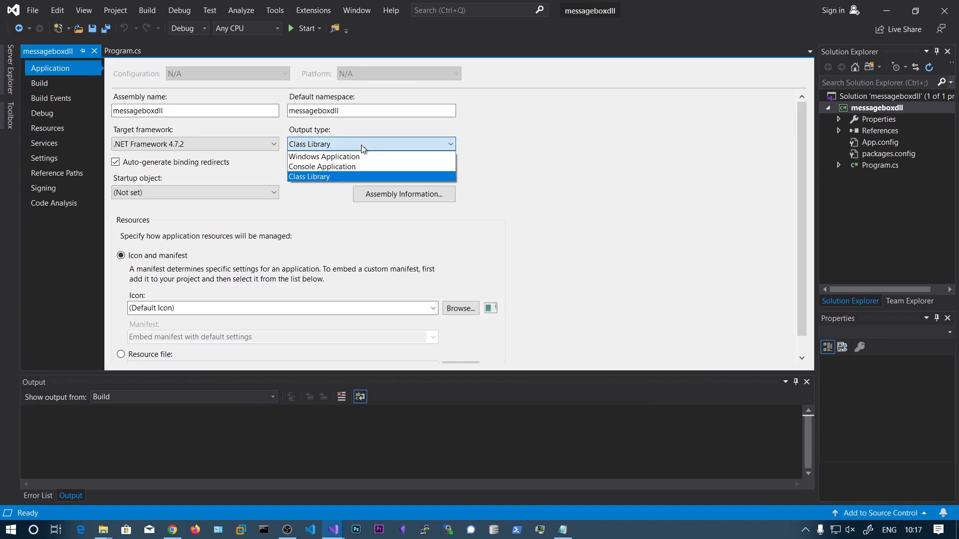
pyautogui.click(122, 51)
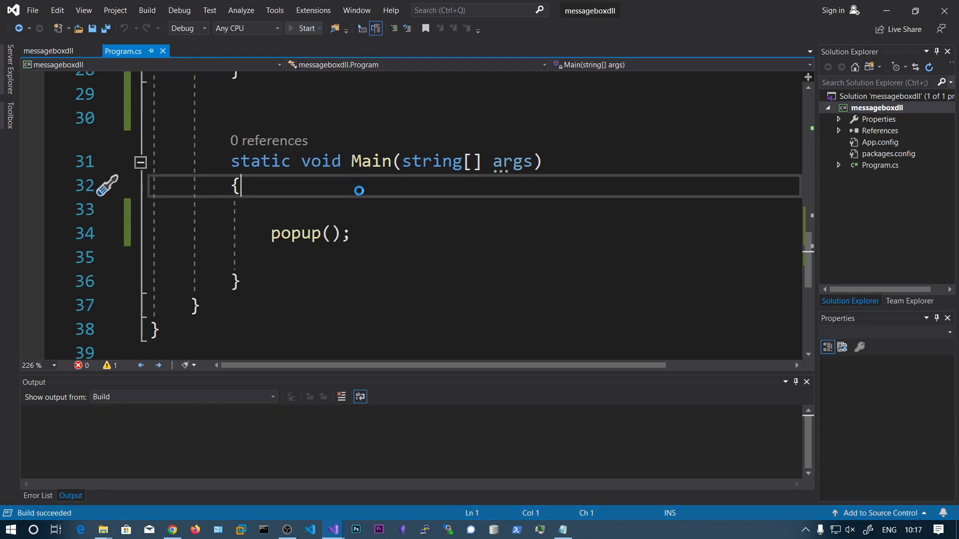
pyautogui.click(304, 28)
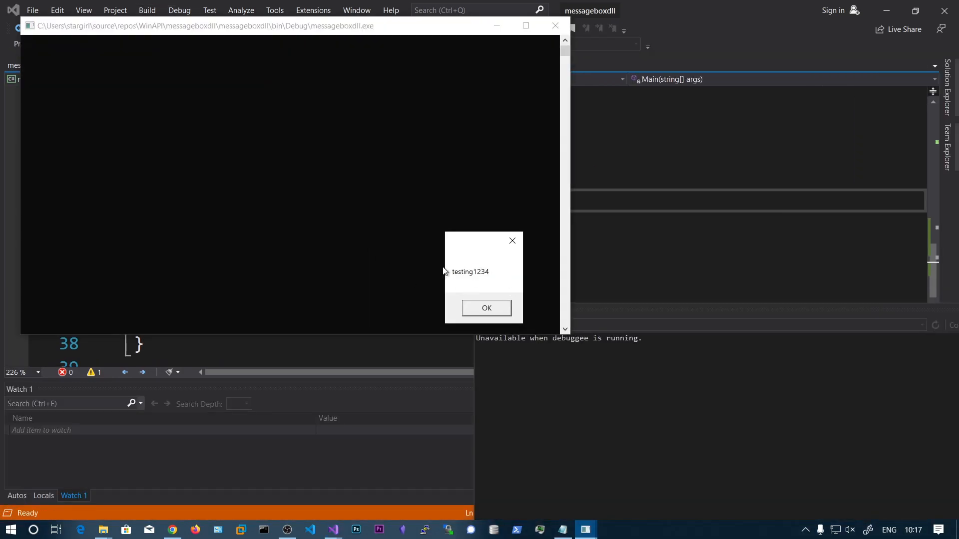
pyautogui.click(486, 308)
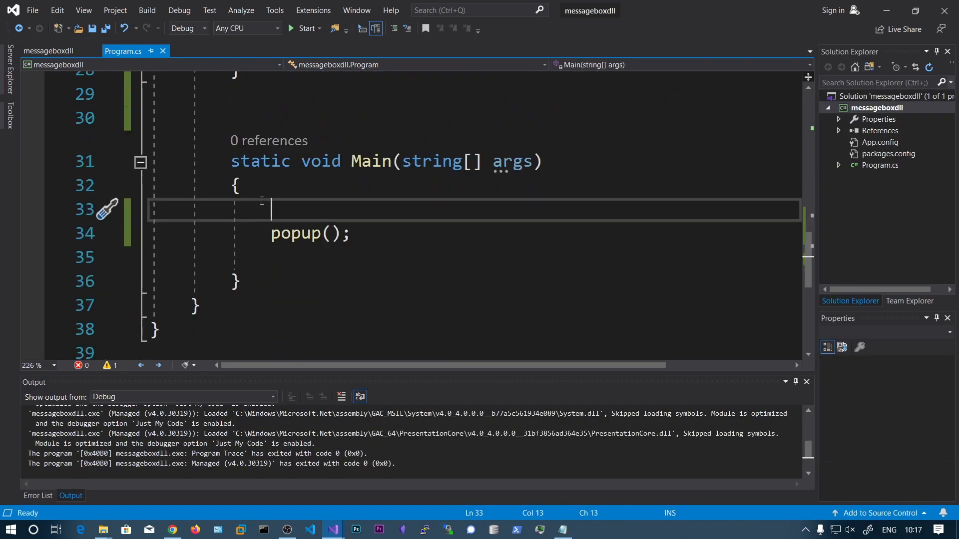
pyautogui.moveTo(850, 151)
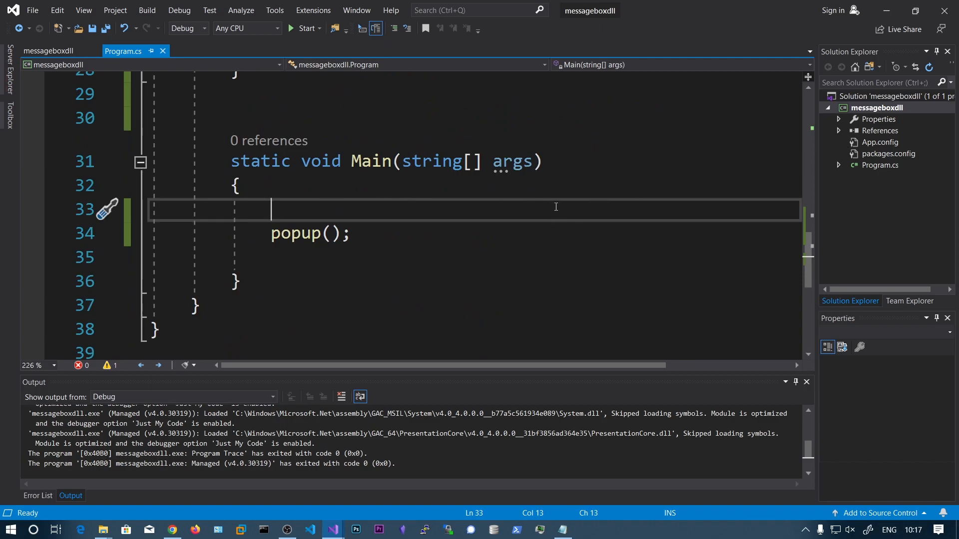
# - Check the installed DllExport package in messageboxdll's NuGet package manager
pyautogui.rightClick(884, 108)
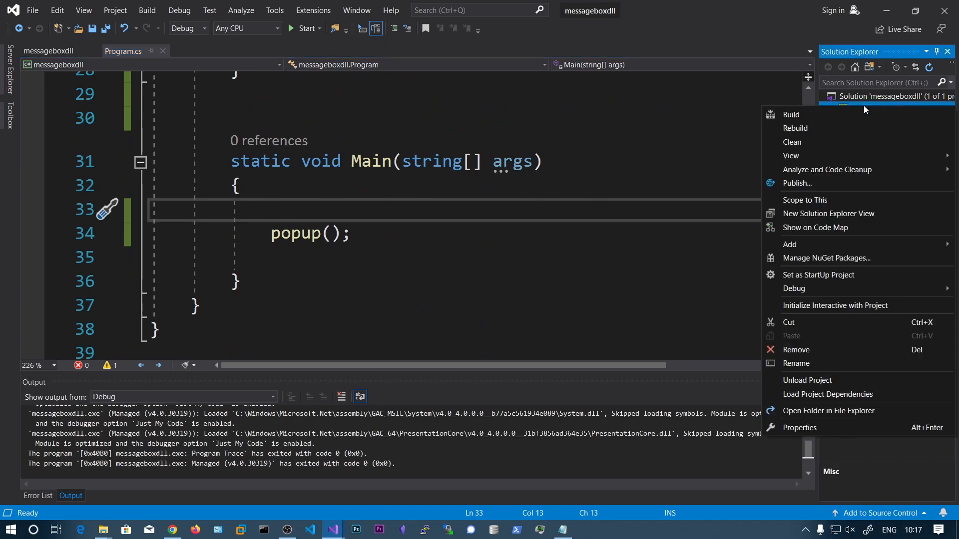
pyautogui.click(881, 108)
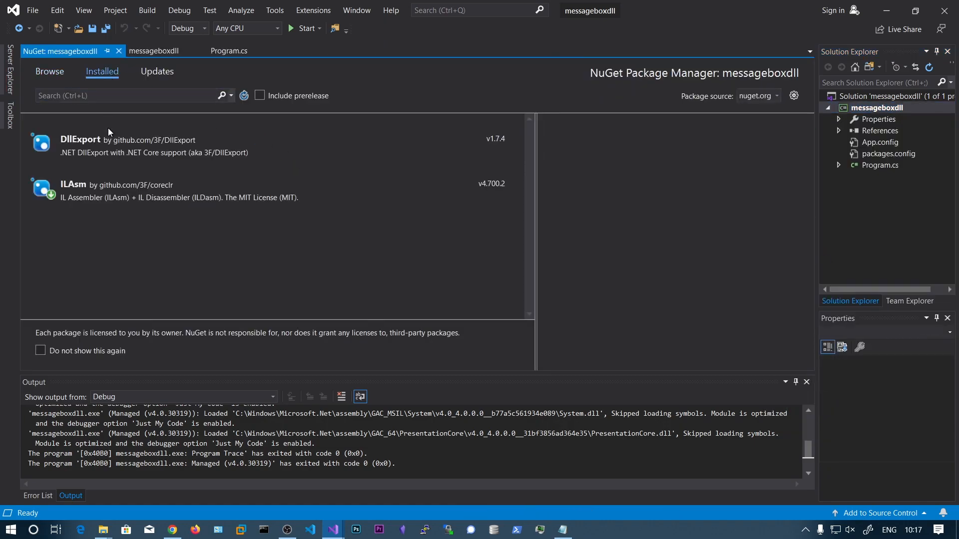
pyautogui.moveTo(80, 144)
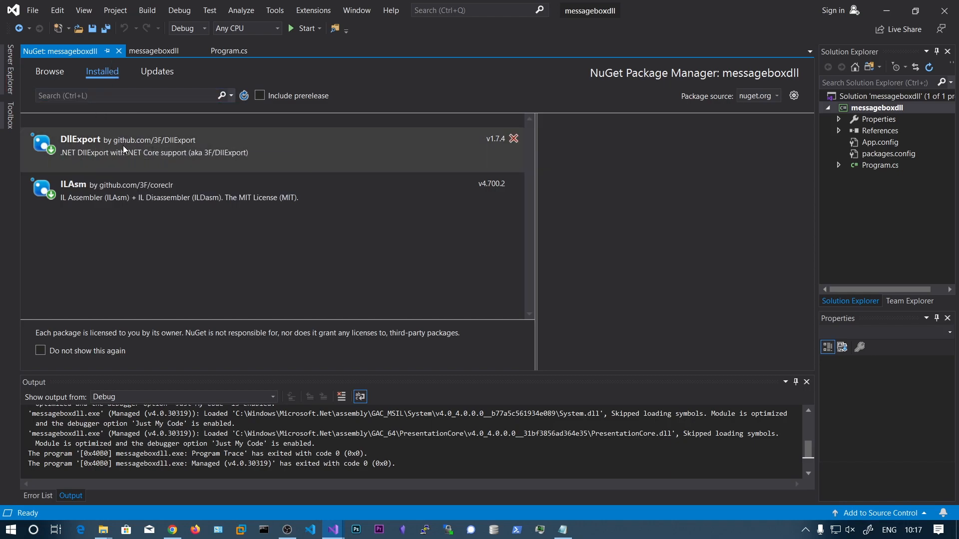
pyautogui.click(123, 51)
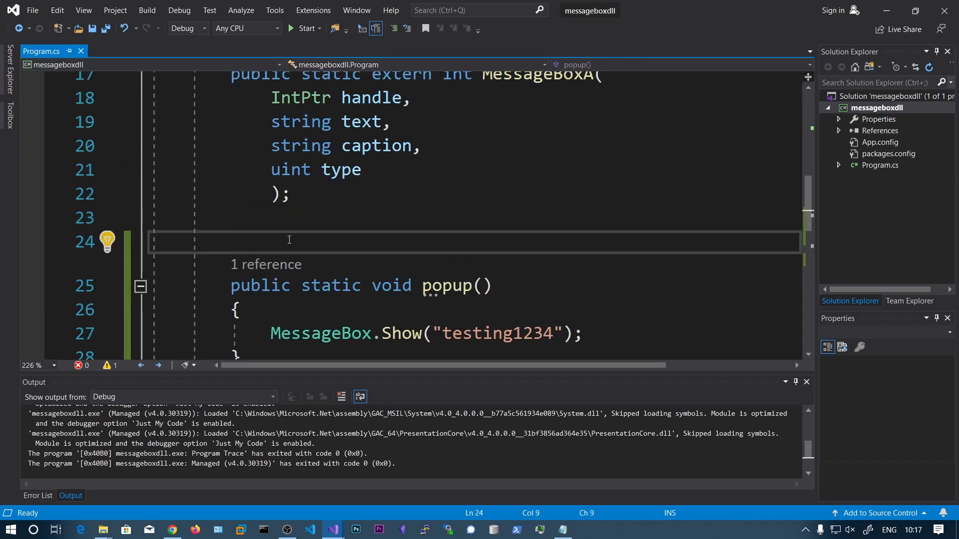
# - Add a [DllExport("popup")] attribute above popup and set Output type to Class Library
pyautogui.write('[D]')
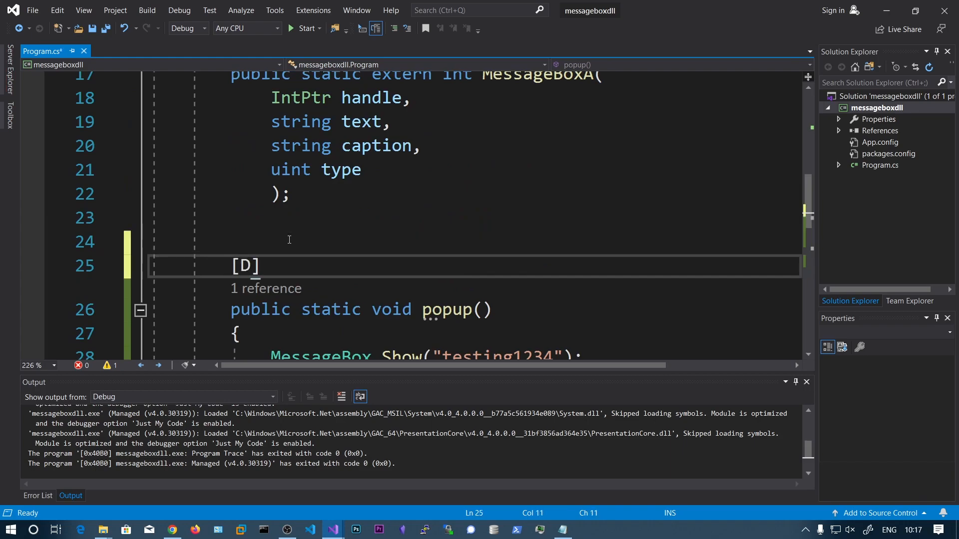
pyautogui.write('llExport')
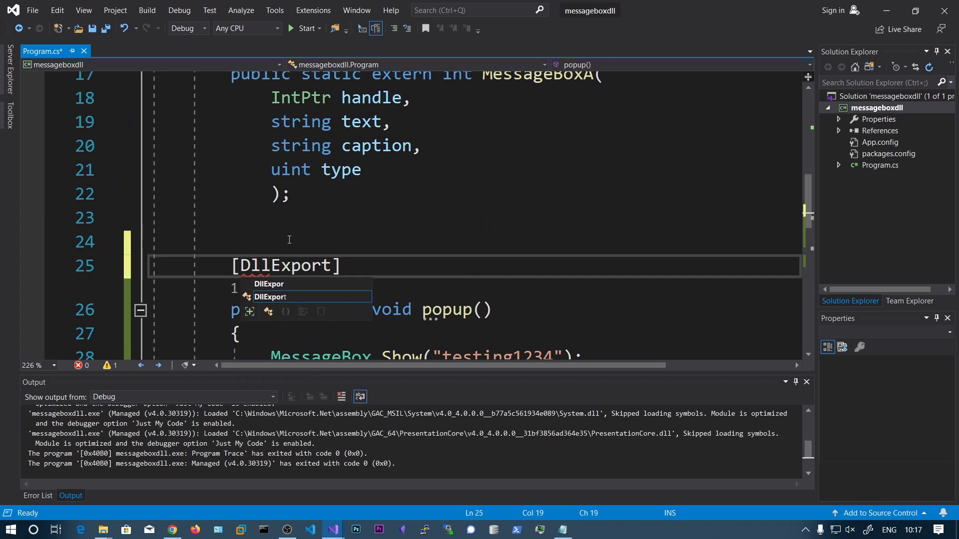
pyautogui.write('("pop"')
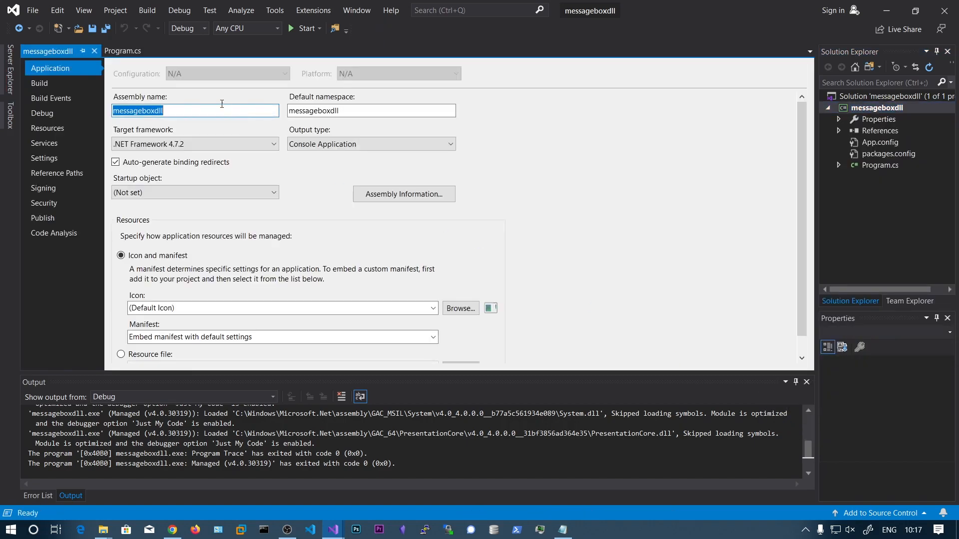
pyautogui.click(370, 144)
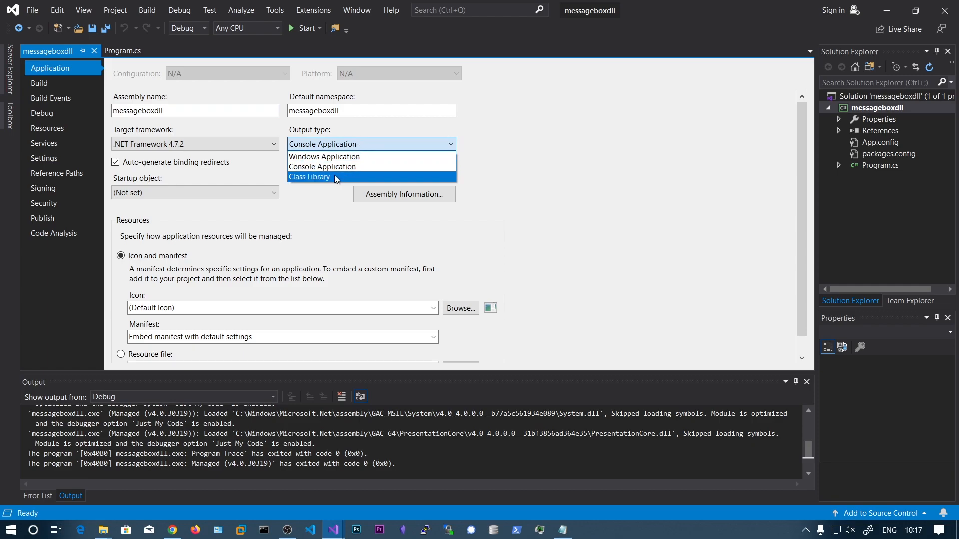
pyautogui.click(147, 10)
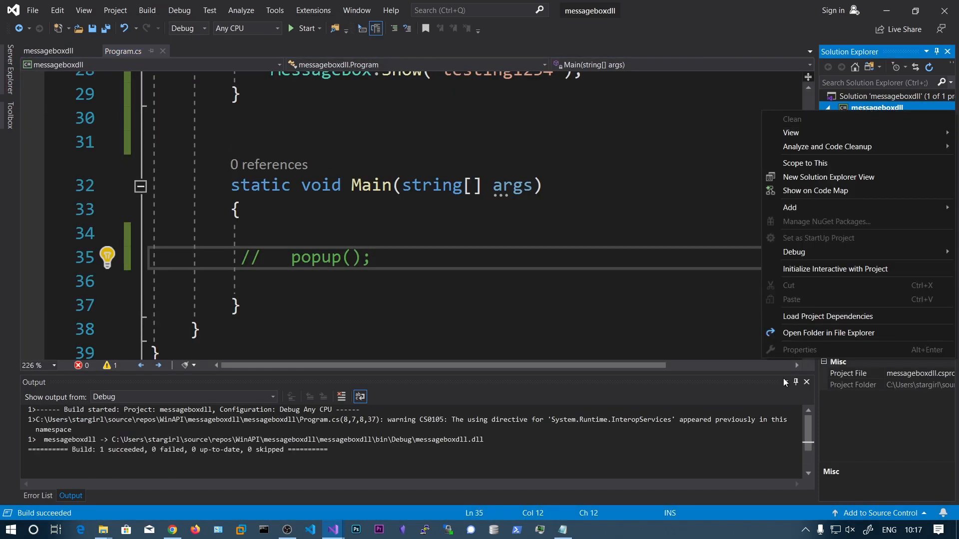
# - Open the project's bin\Debug folder in File Explorer and launch PowerShell there
pyautogui.click(828, 332)
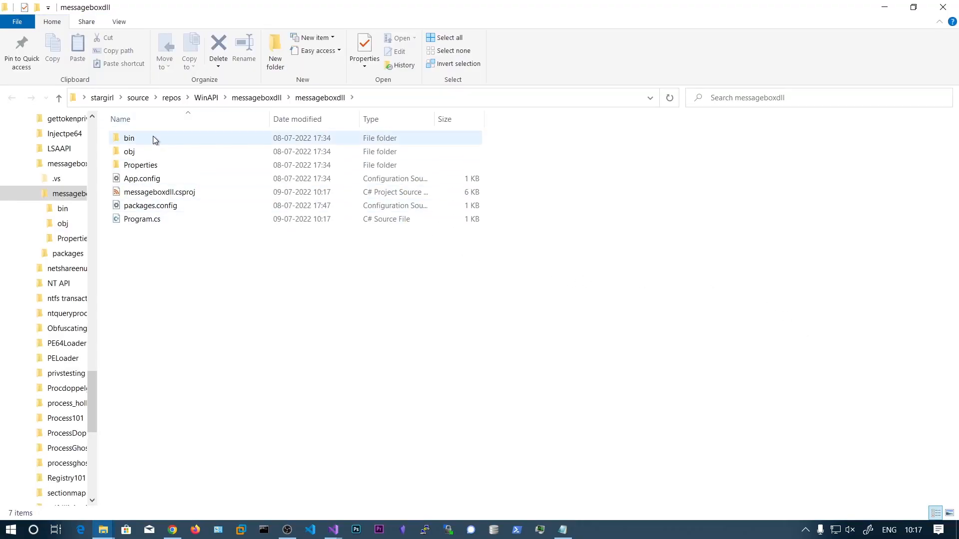
pyautogui.doubleClick(156, 142)
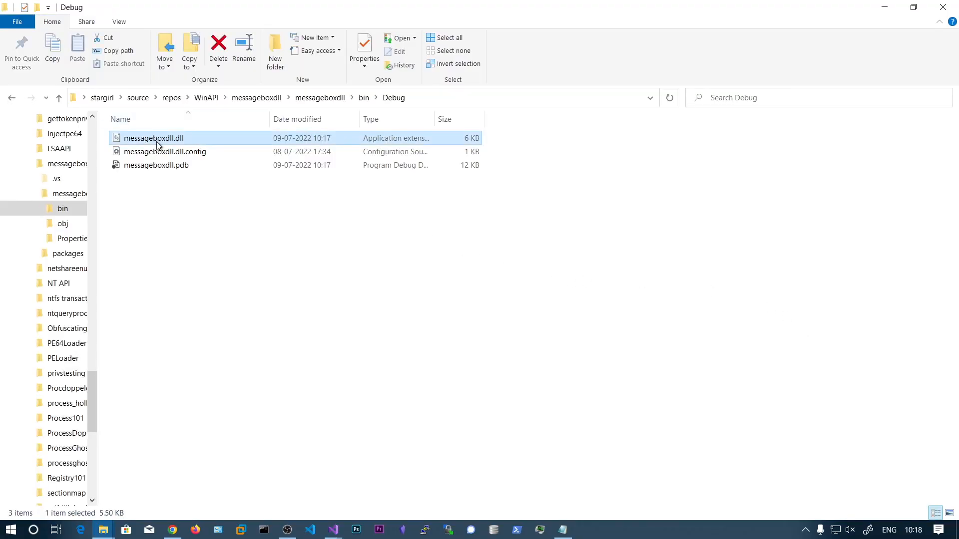
pyautogui.rightClick(648, 359)
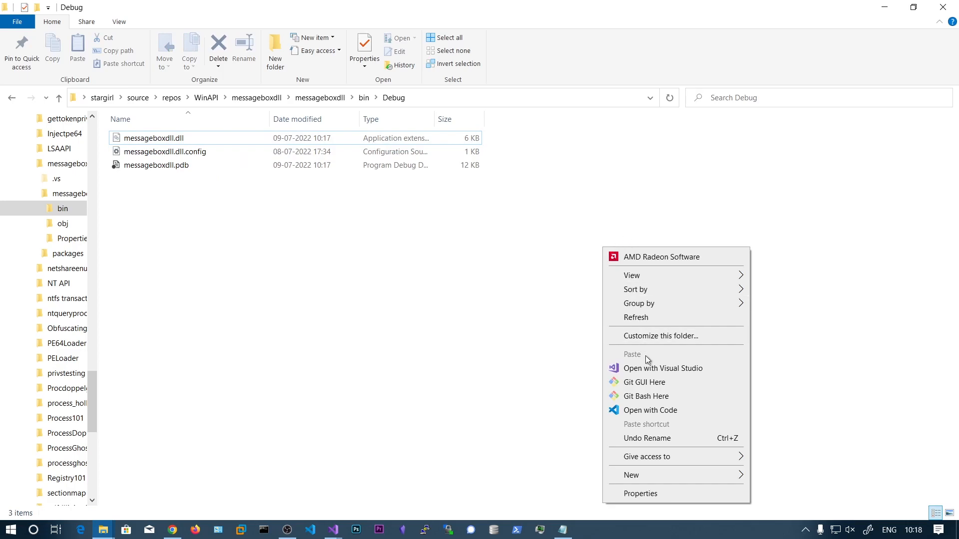
pyautogui.click(514, 296)
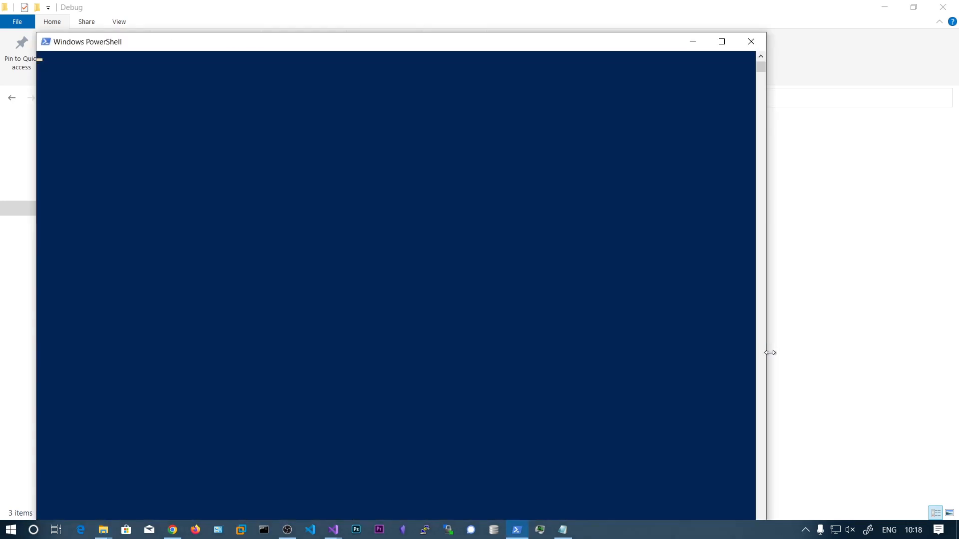
# - Run rundll32.exe .\messageboxdll.dll,popup to display the testing1234 message box
pyautogui.write('rundll2')
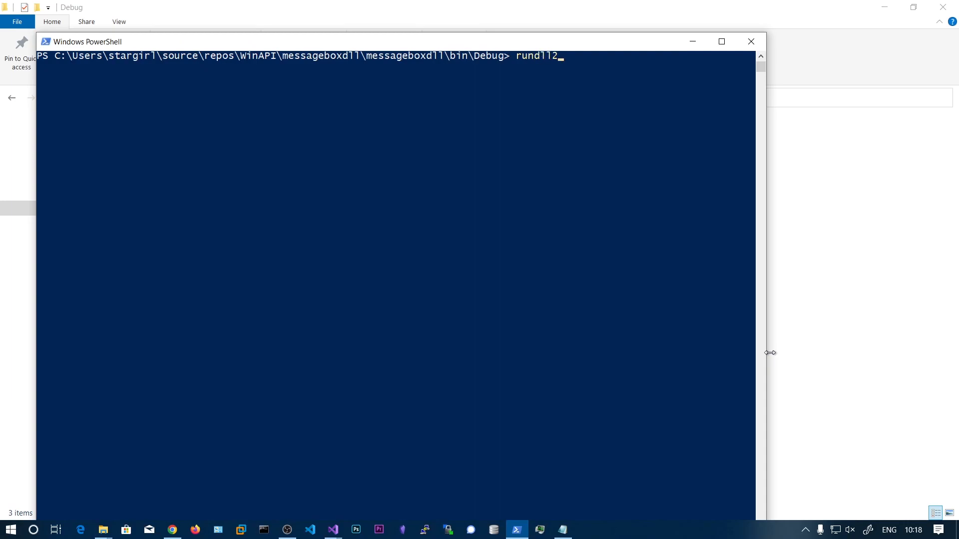
pyautogui.write('32.exe')
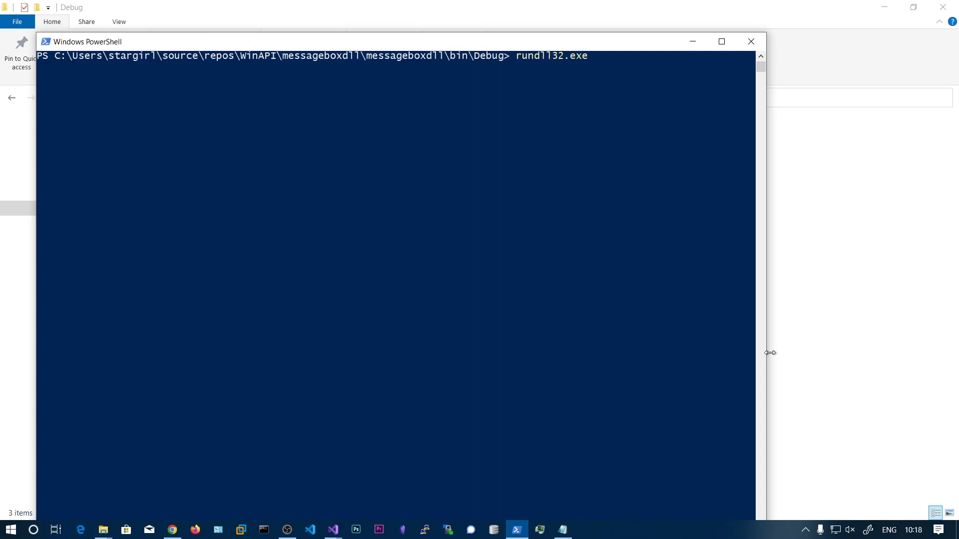
pyautogui.write('.\\messageboxdll.dll,')
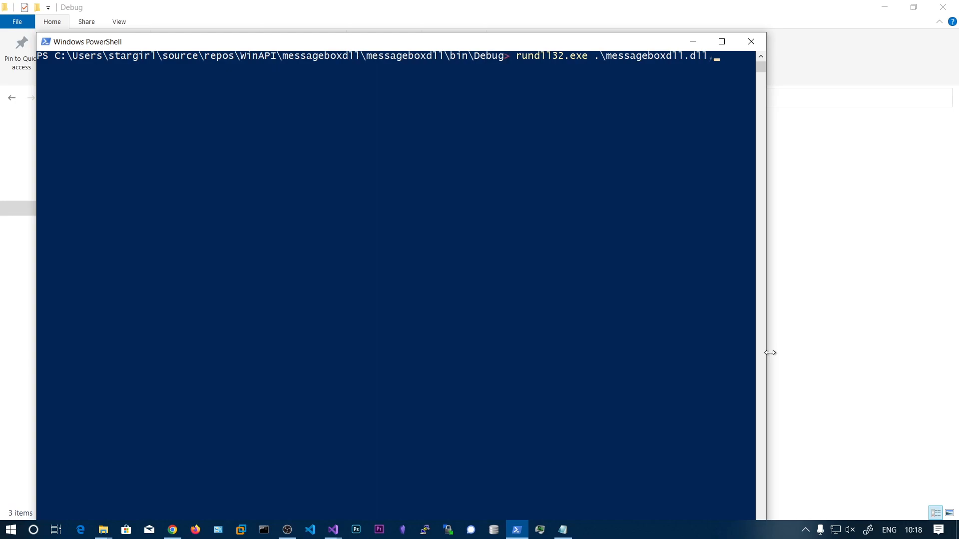
pyautogui.write('popup')
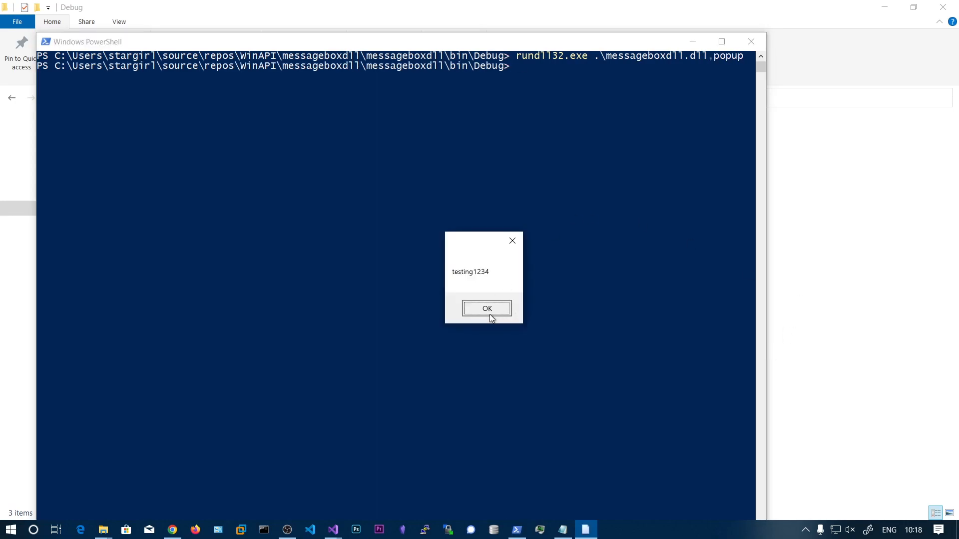
pyautogui.rightClick(139, 139)
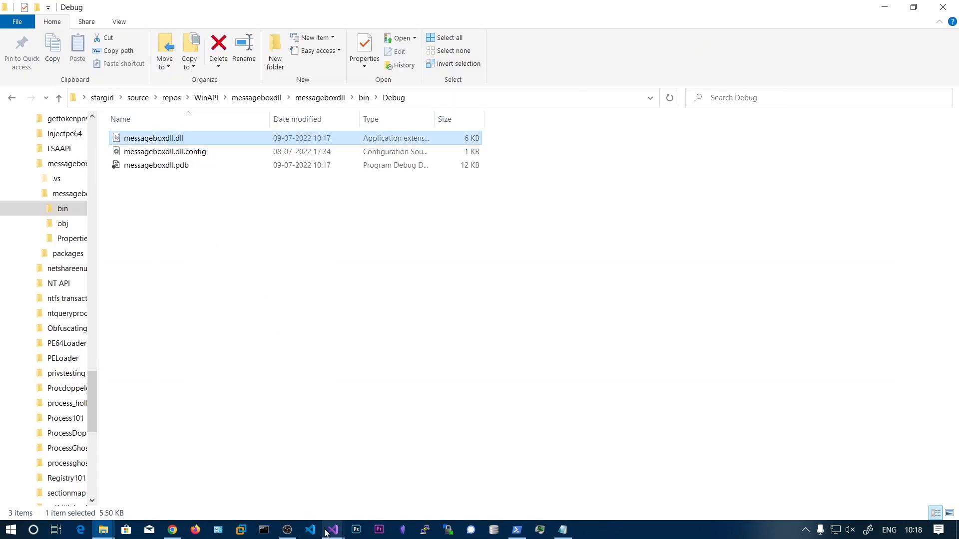
# - Switch to the setwindowshookex project and scroll Program.cs down to Main's LoadLibrary call
pyautogui.click(333, 529)
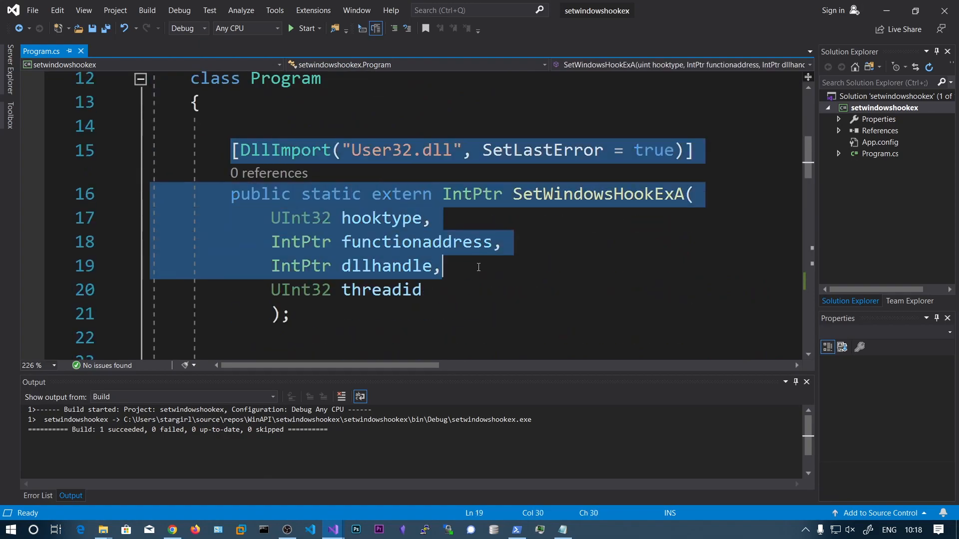
pyautogui.doubleClick(381, 289)
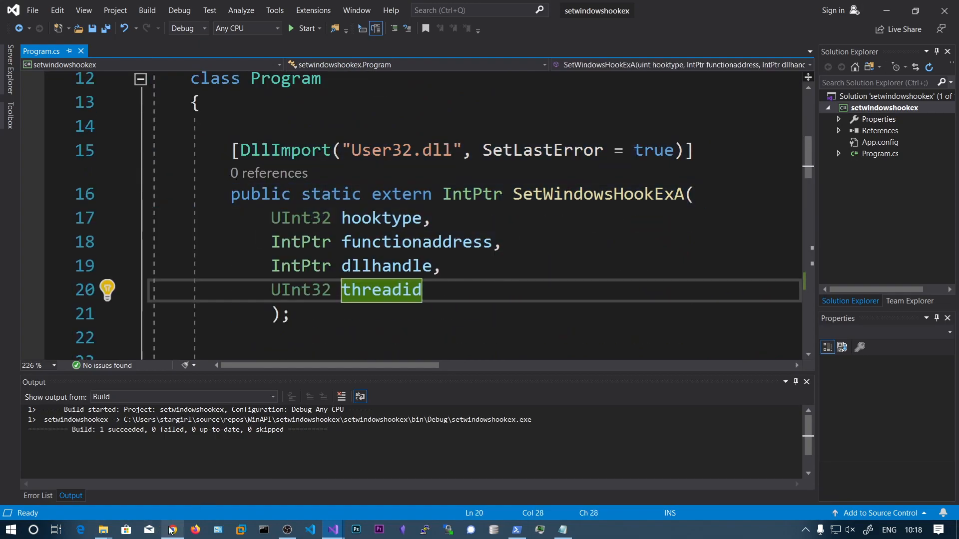
pyautogui.press('alt+tab')
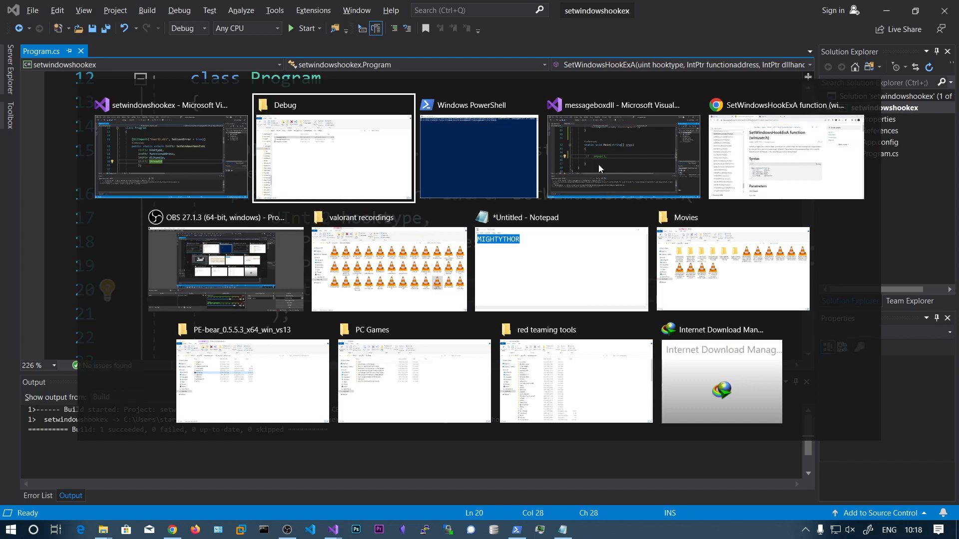
pyautogui.moveTo(750, 161)
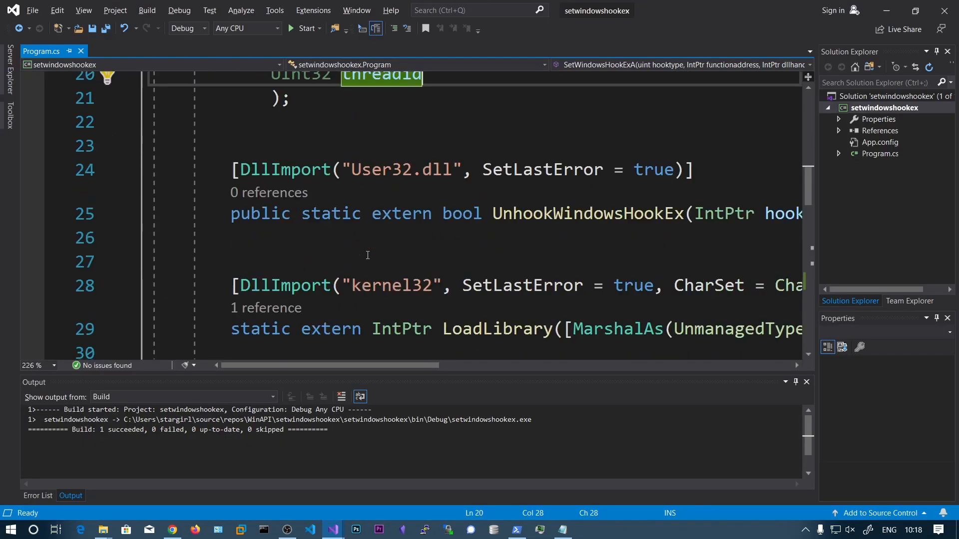
pyautogui.scroll(-3)
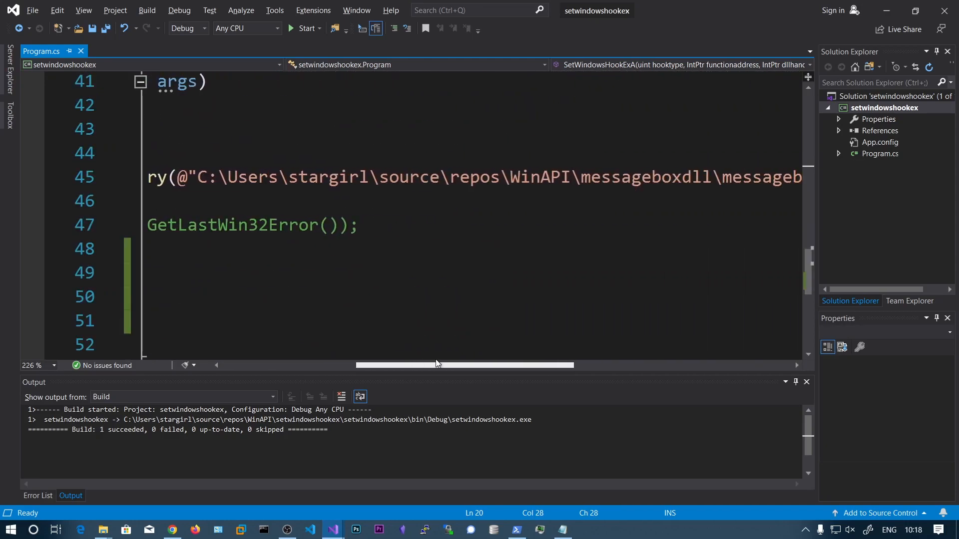
pyautogui.hscroll(-3)
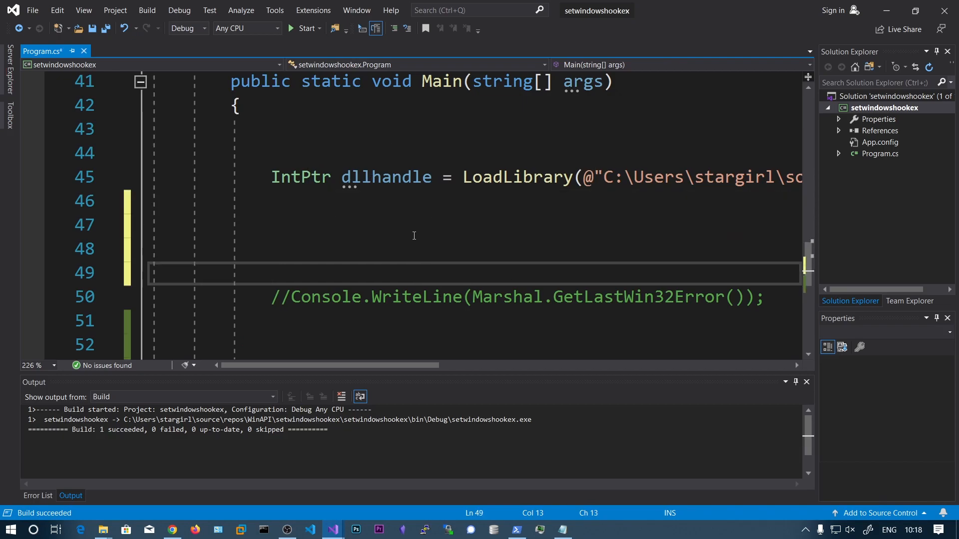
# - In Main, store GetProcAddress(dllhandle, "popup") in an IntPtr functionaddress and save
pyautogui.write('F')
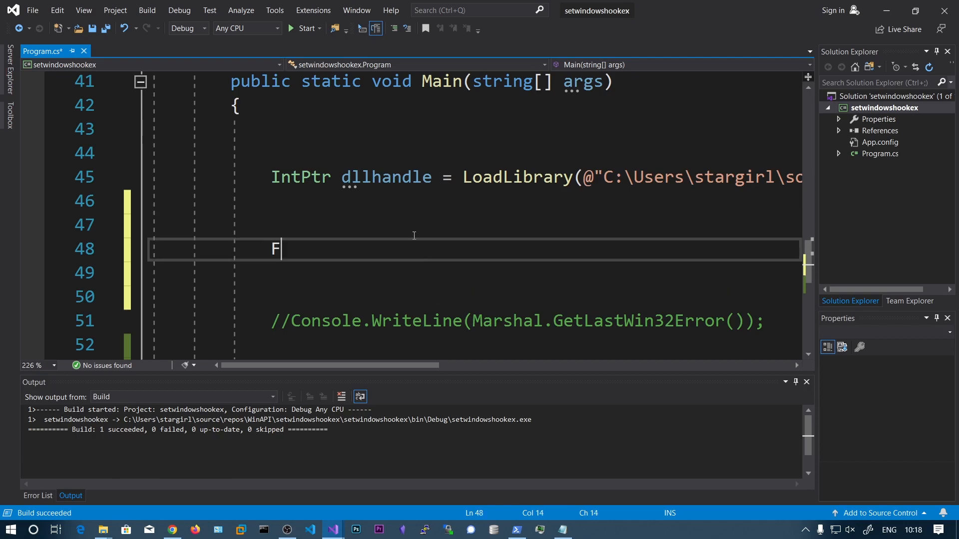
pyautogui.write('G')
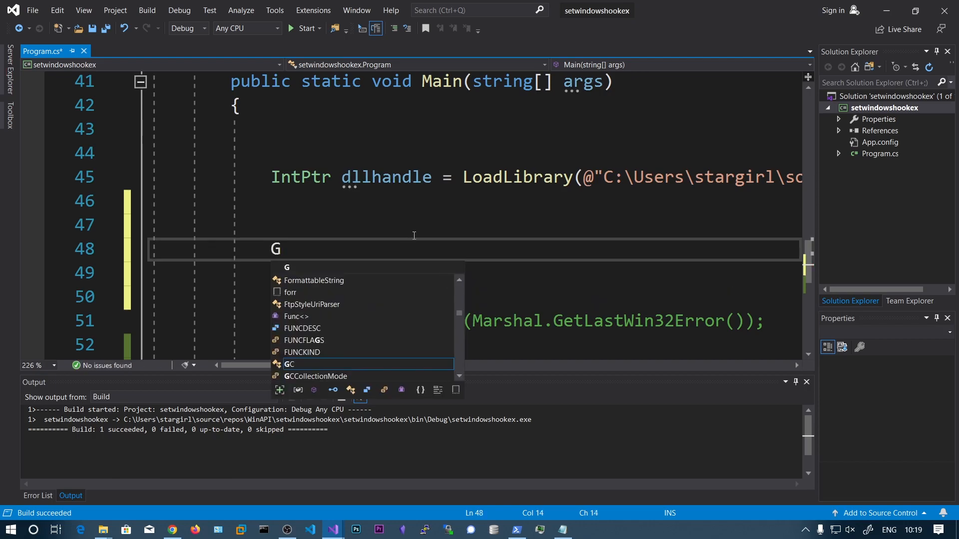
pyautogui.write('etProcAddress(')
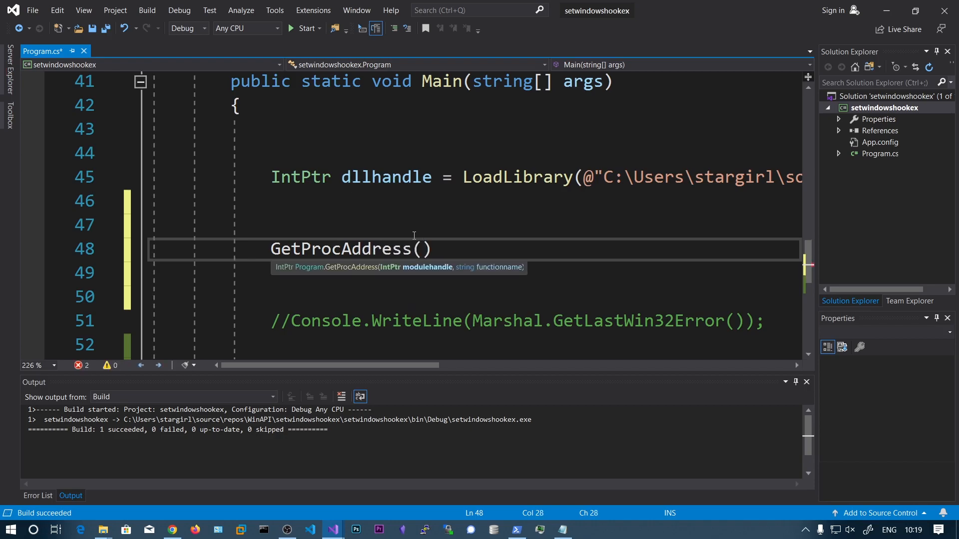
pyautogui.write('dllhandle, "popup')
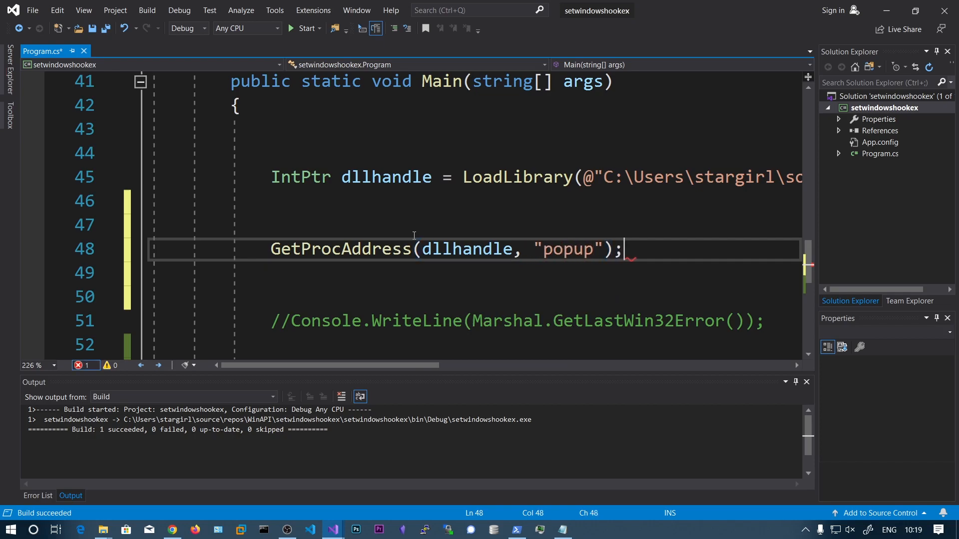
pyautogui.press('ctrl+s')
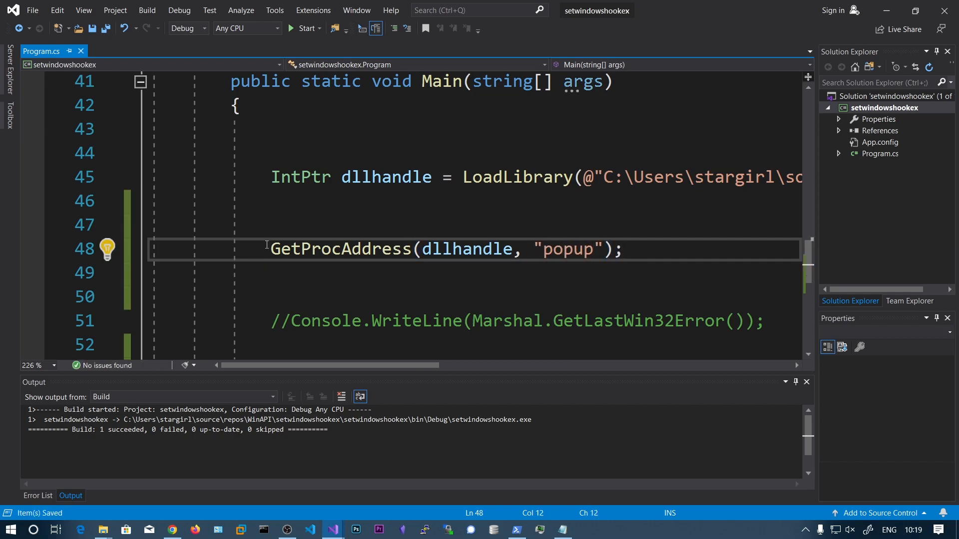
pyautogui.write('IntPtr functionadd')
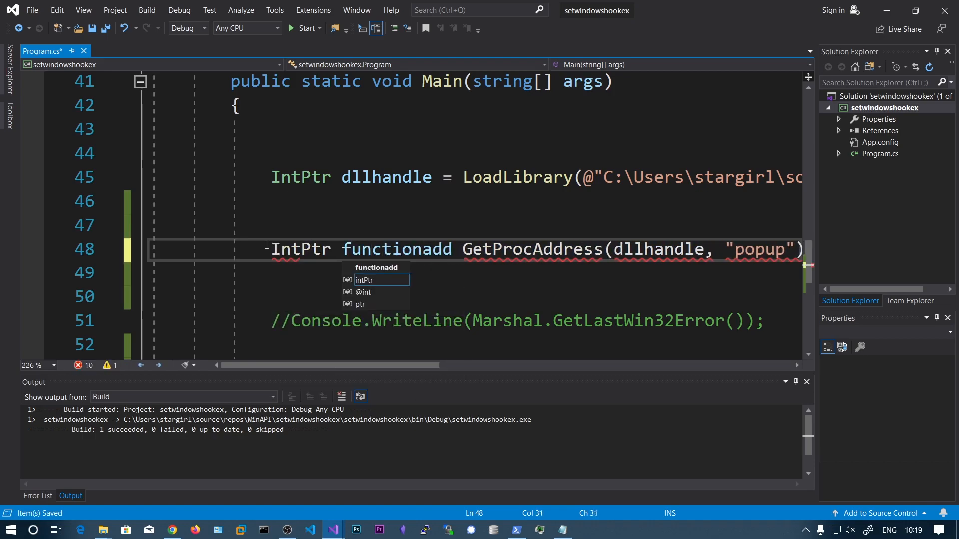
pyautogui.write('ress')
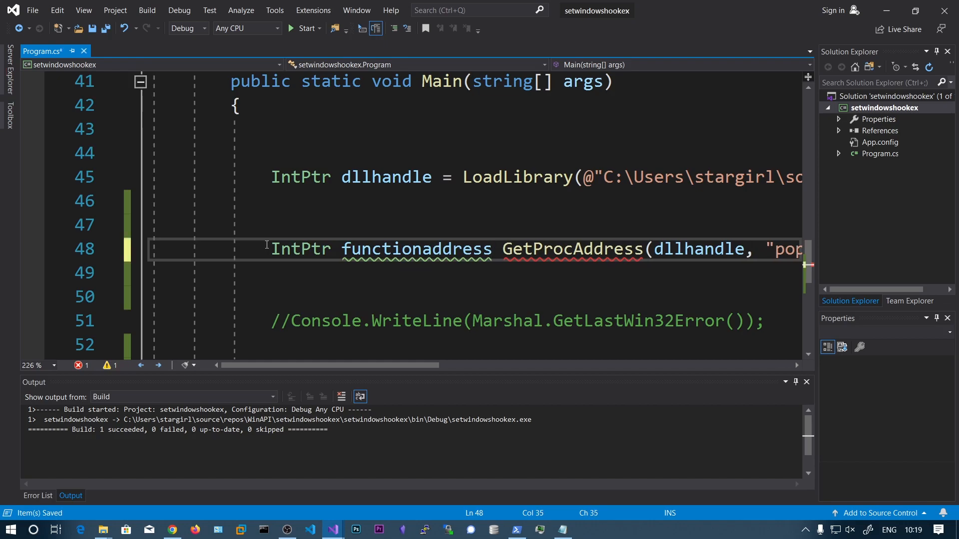
pyautogui.write('=')
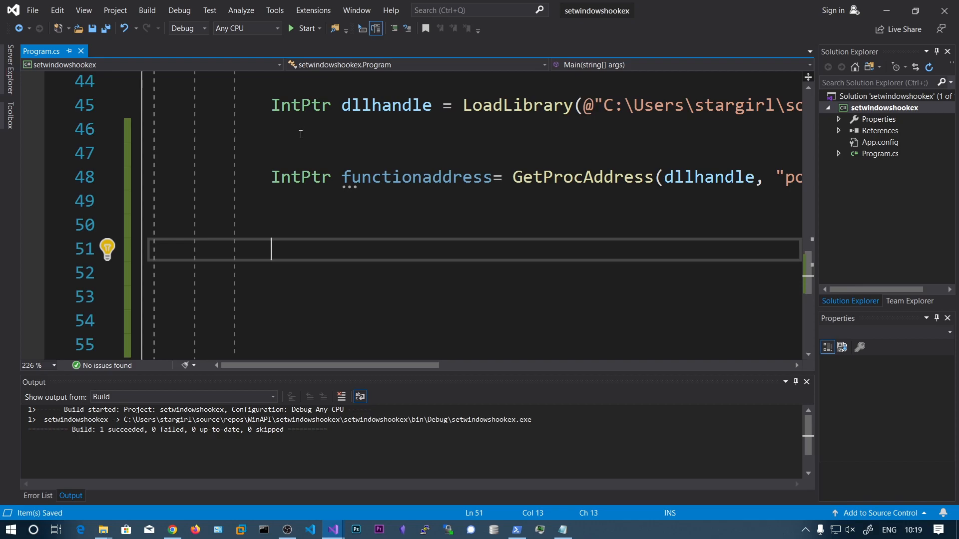
# - Wrap the GetProcAddress line in if (dllhandle != IntPtr.Zero) { }
pyautogui.write('if(dll')
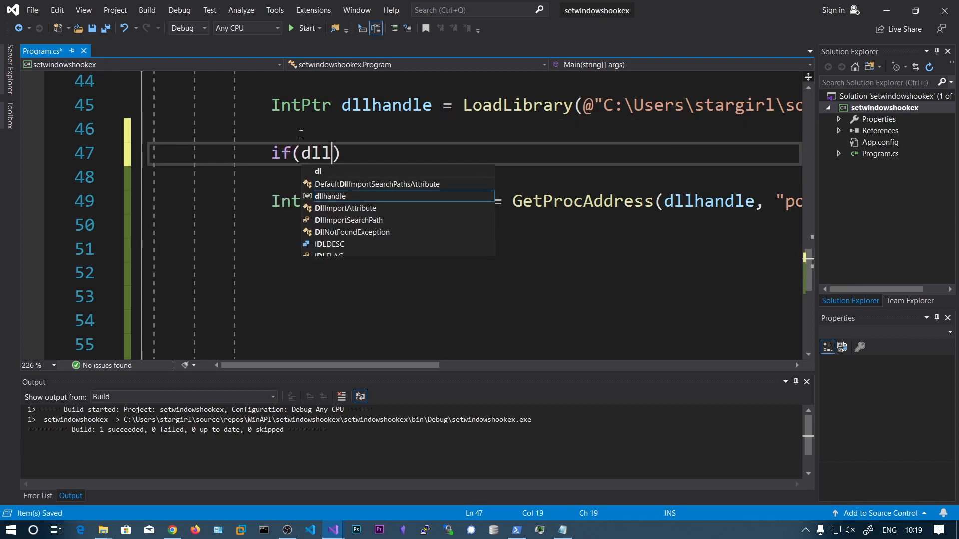
pyautogui.write('handle')
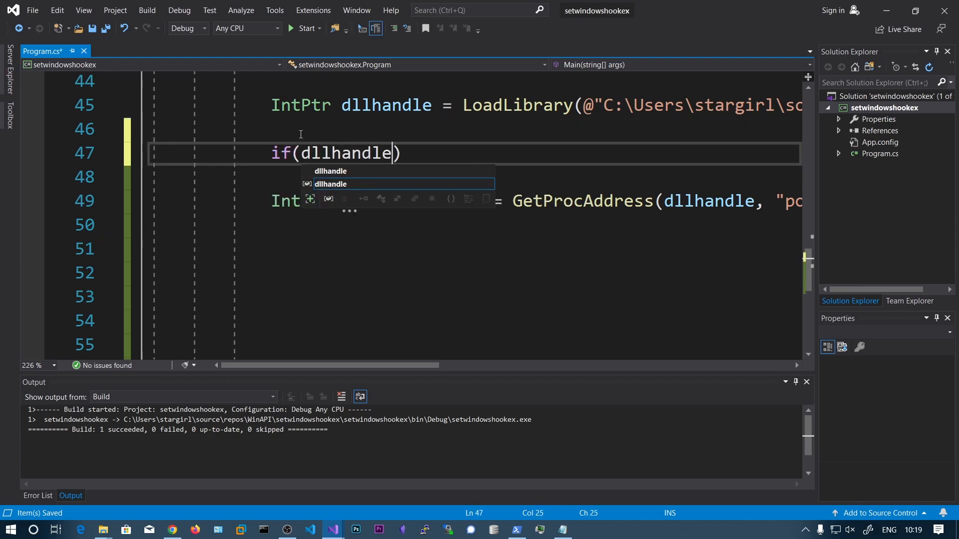
pyautogui.write('!=I')
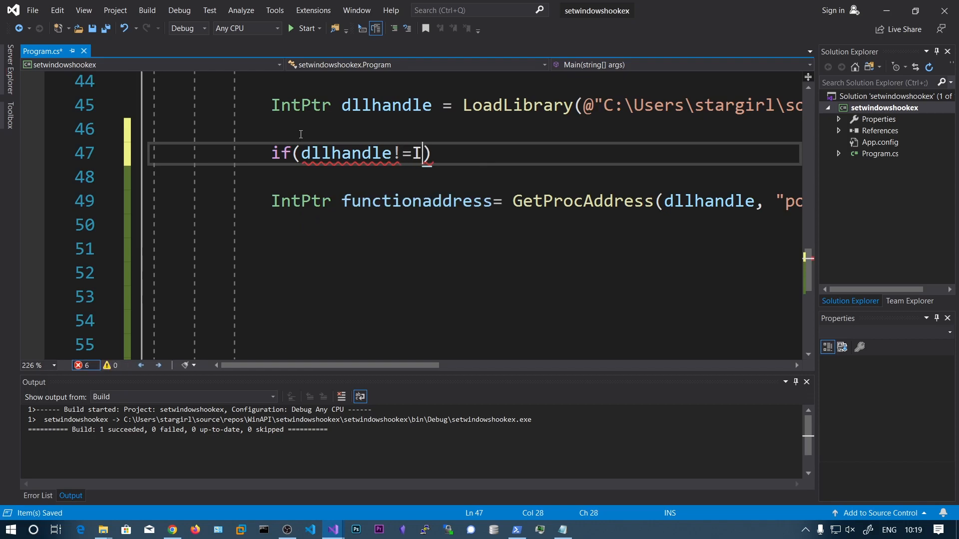
pyautogui.write('ntPtr.Zero')
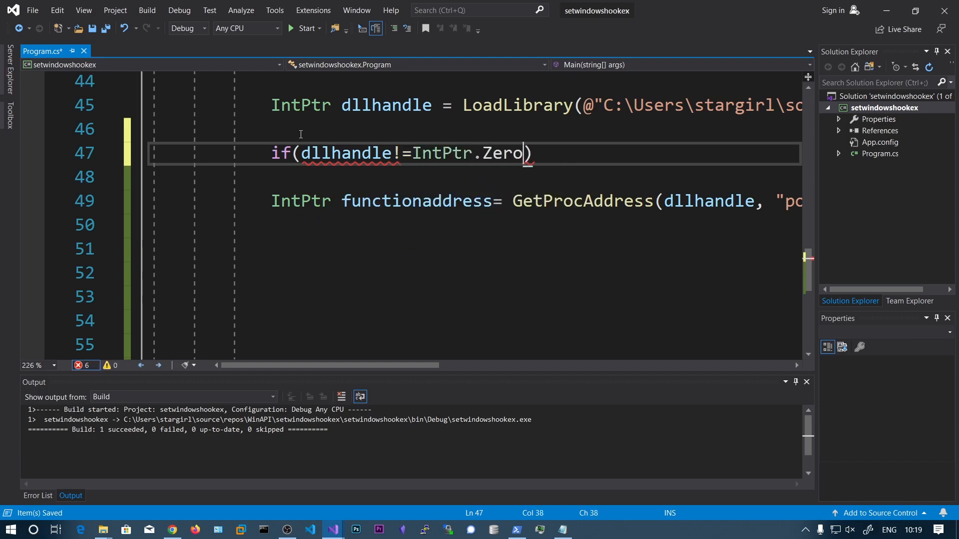
pyautogui.write('{')
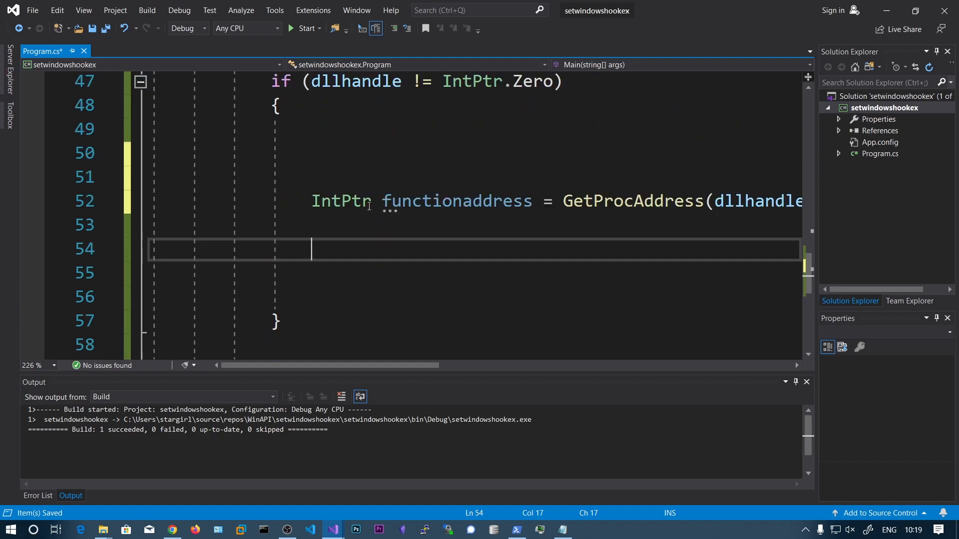
# - Add an empty if (functionaddress != IntPtr.Zero) block inside it
pyautogui.write('i')
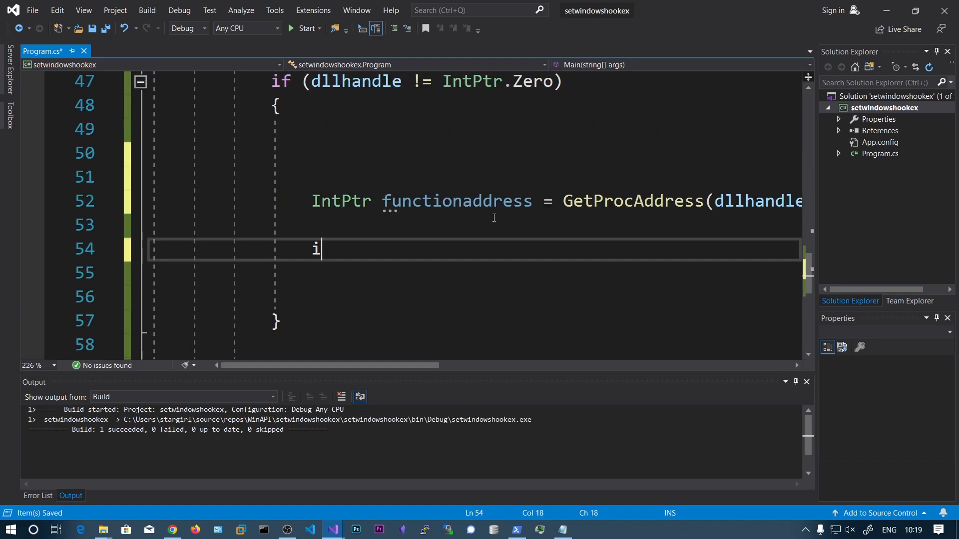
pyautogui.write('f(f)')
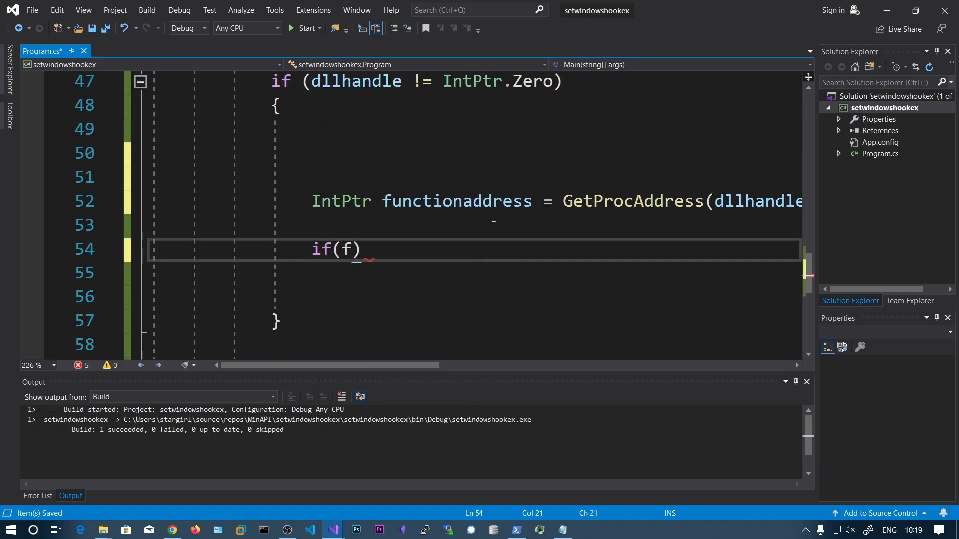
pyautogui.write('unctionaddress')
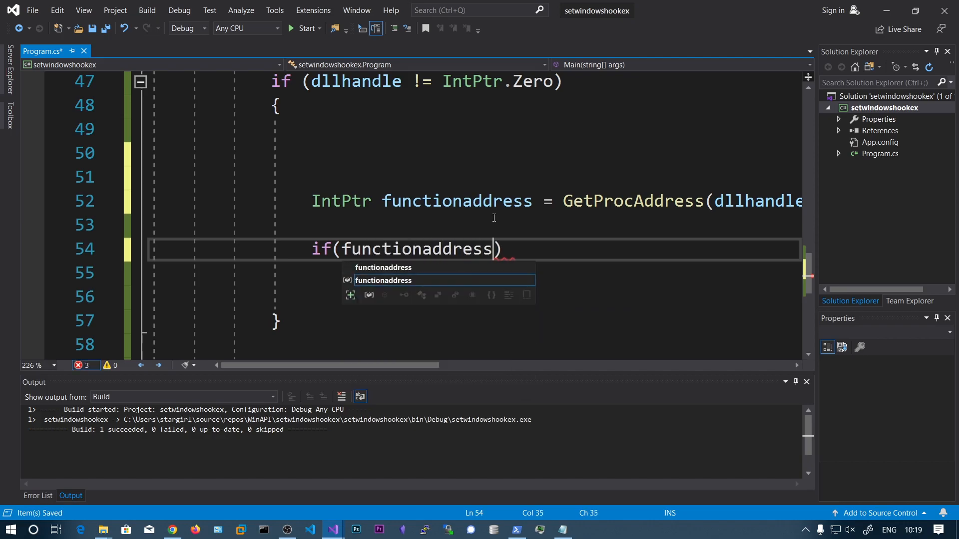
pyautogui.write('!=IntPtr')
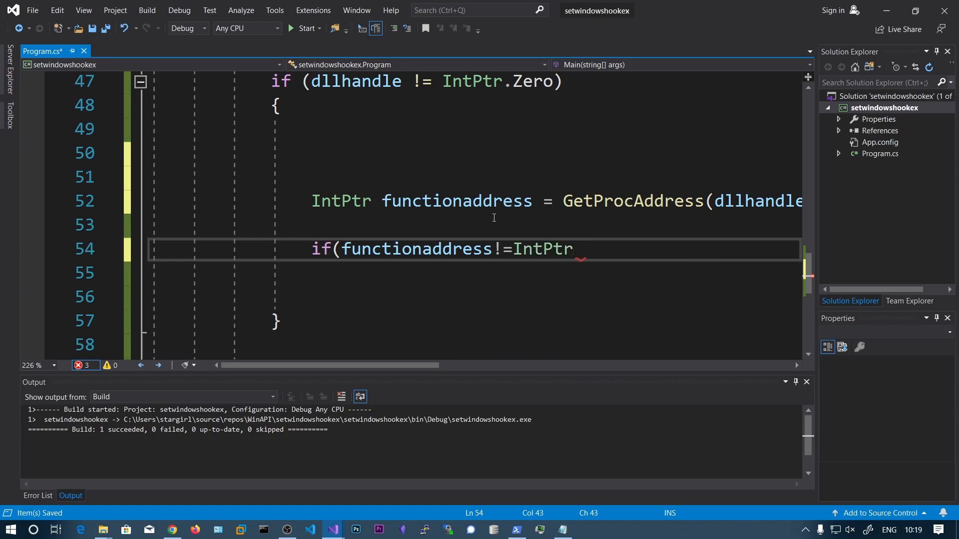
pyautogui.write('.Zero')
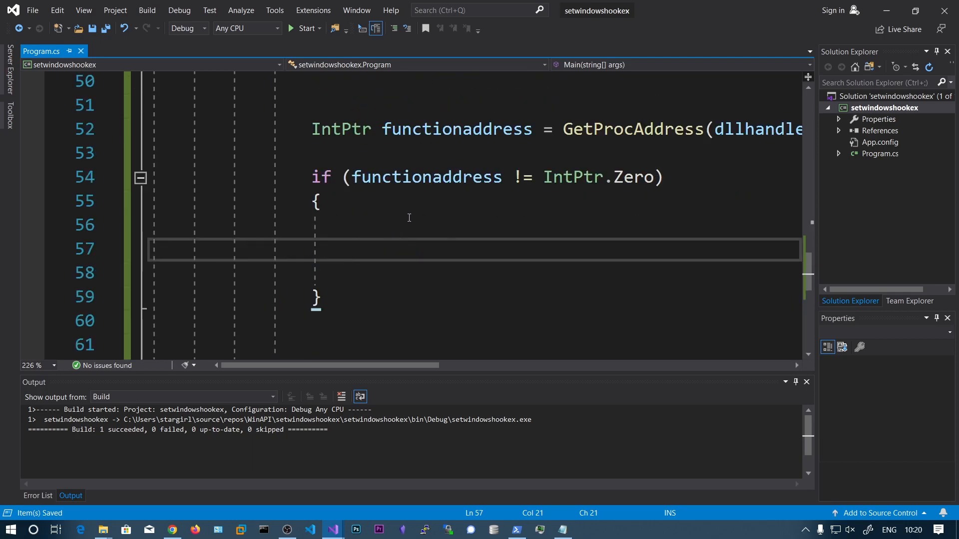
pyautogui.moveTo(452, 258)
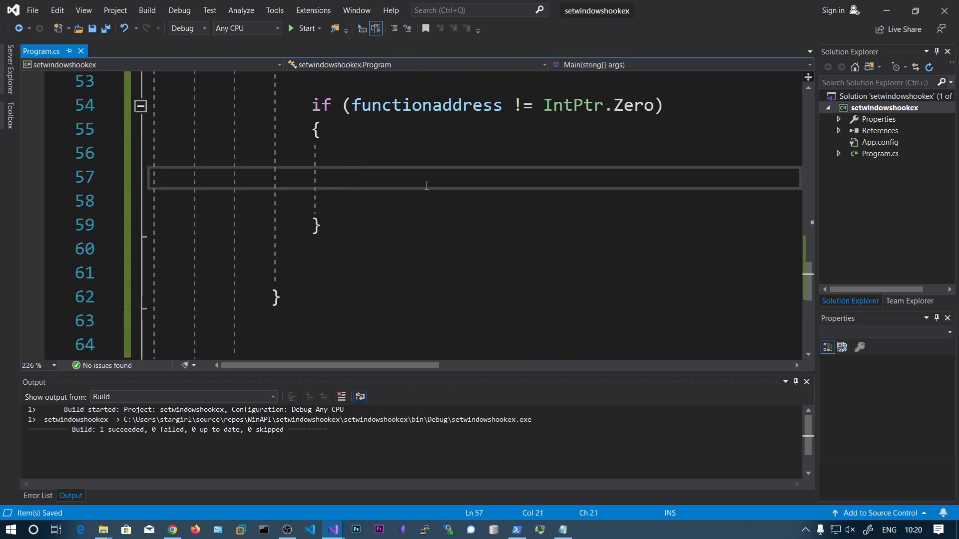
# - Convert functionaddress into Delegate p via Marshal.GetDelegateForFunctionPointer and call p.DynamicInvoke()
pyautogui.write('Marshal.')
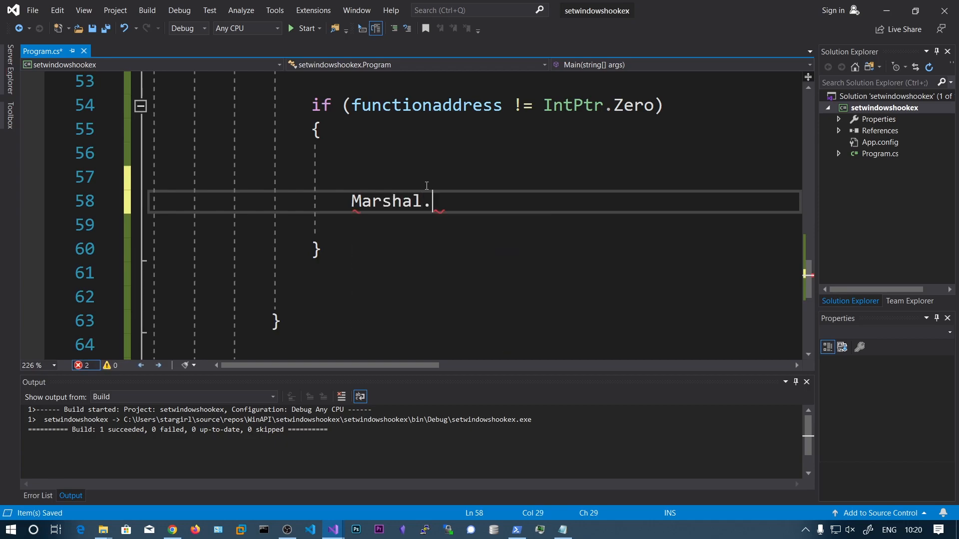
pyautogui.write('GetDelegateForFunctionPointer')
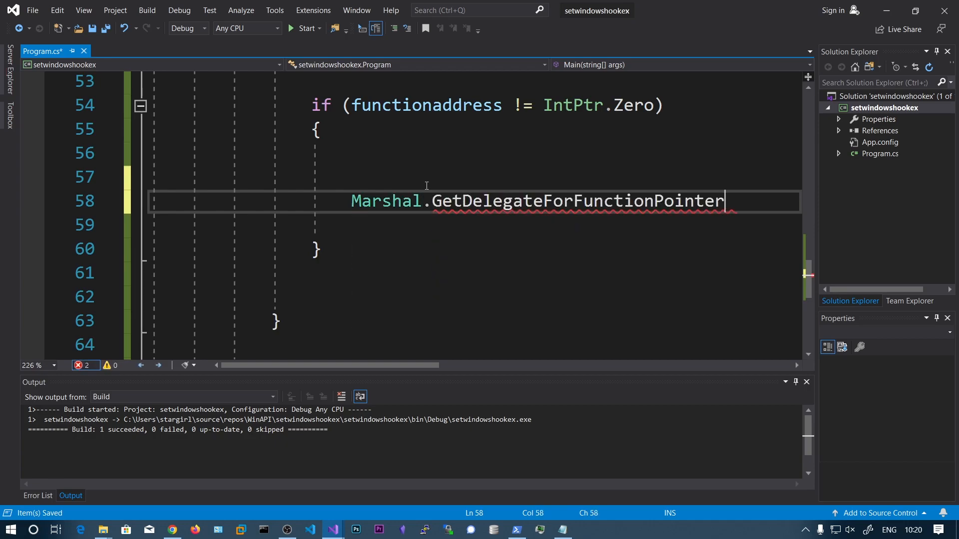
pyautogui.write('(')
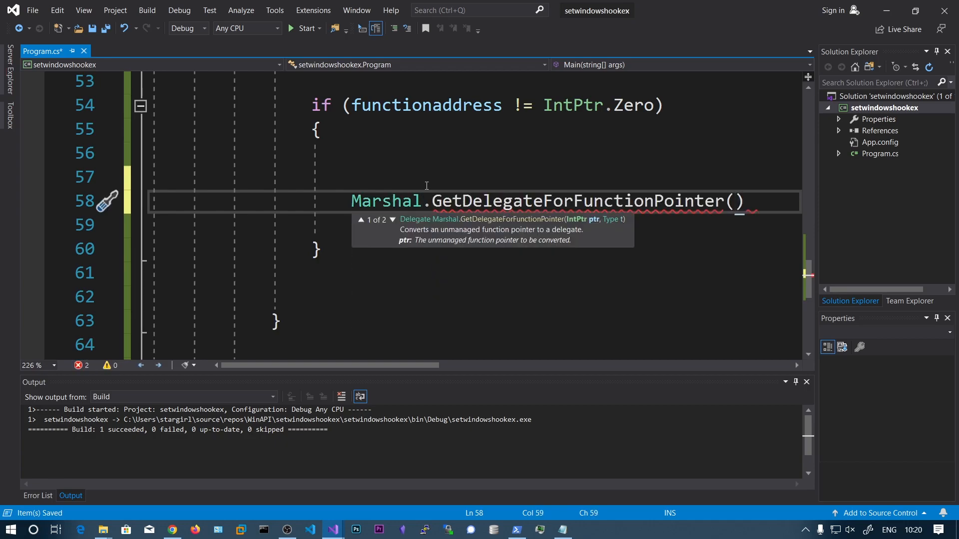
pyautogui.write('functionaddress,typeof(')
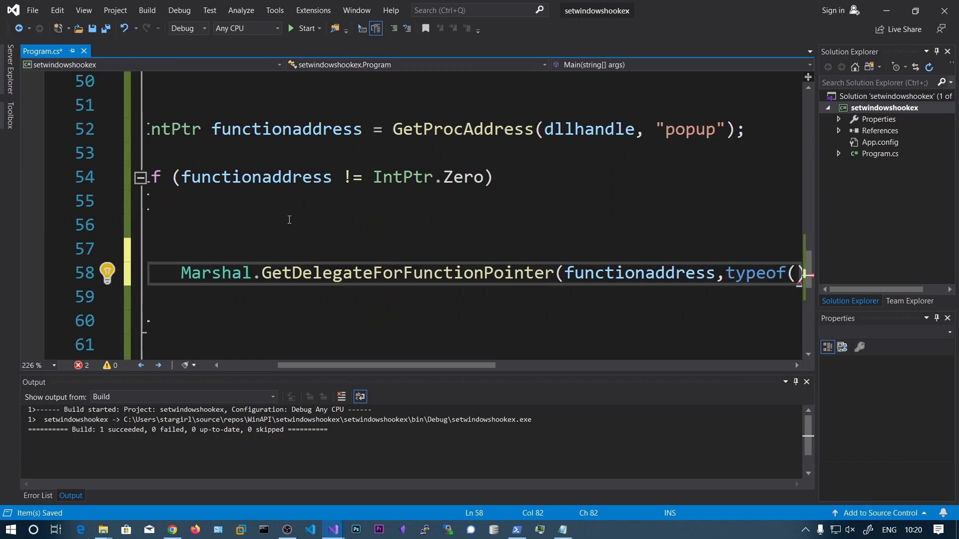
pyautogui.write('popup')
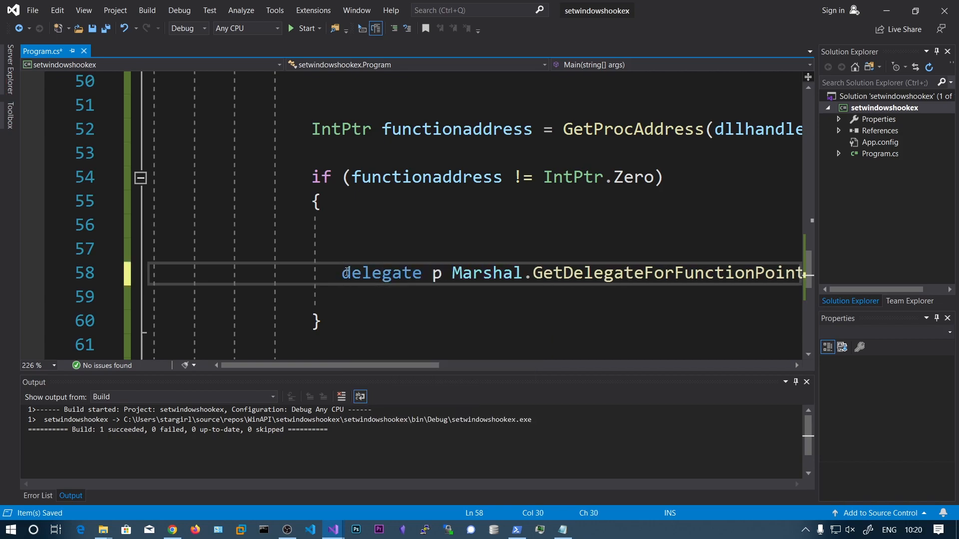
pyautogui.write('=')
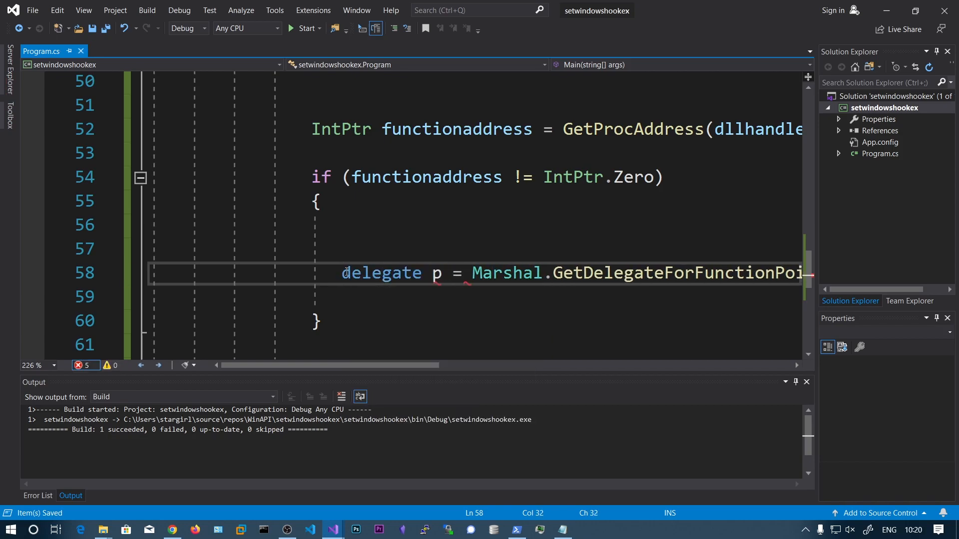
pyautogui.write('Delegate')
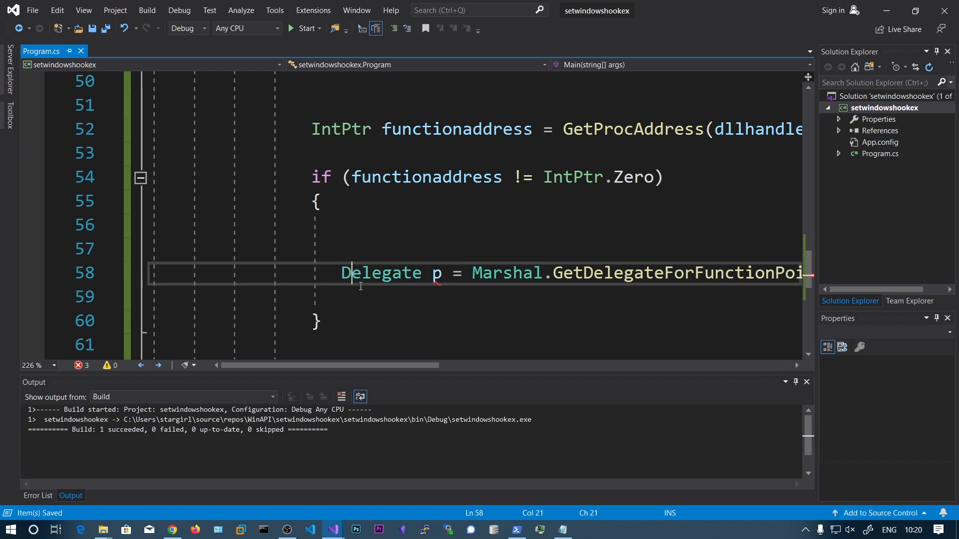
pyautogui.write('p.DynamicInvoke(')
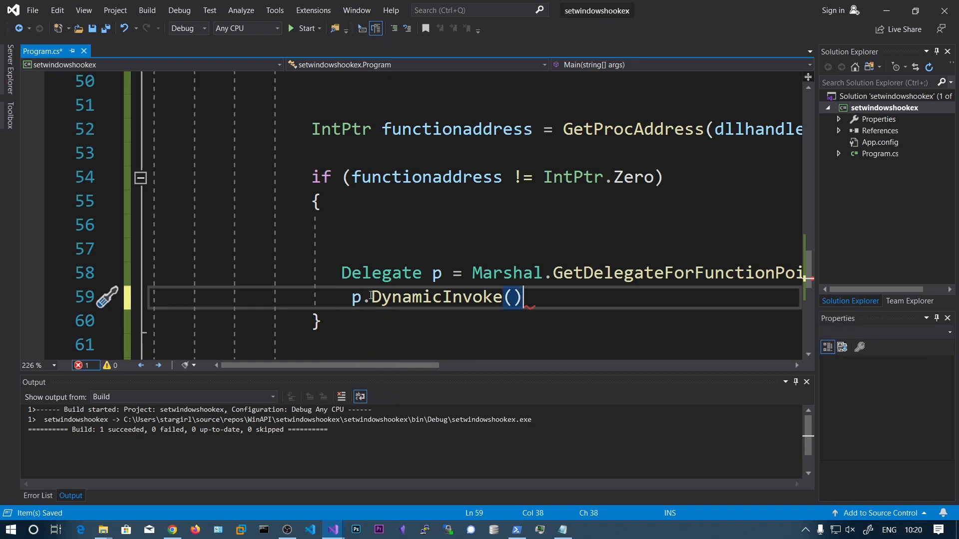
pyautogui.write(';')
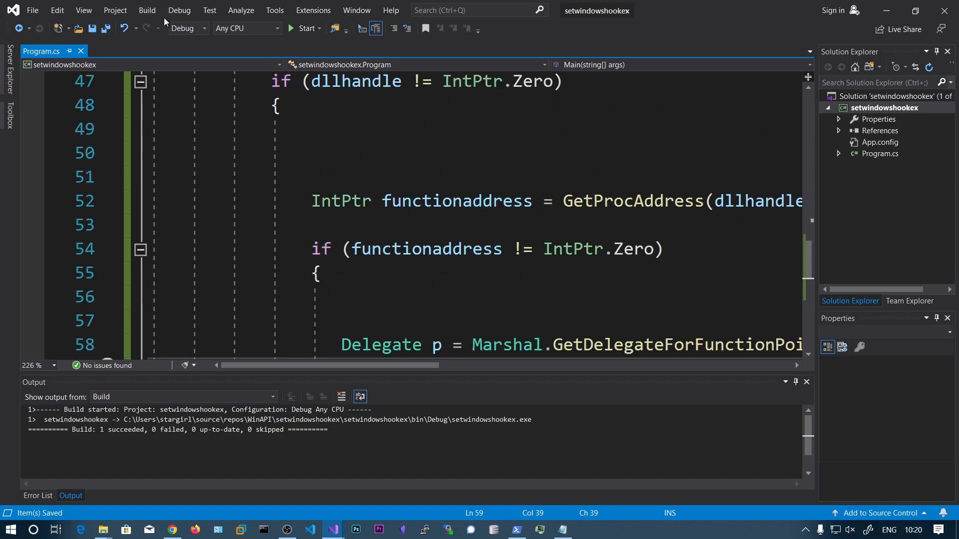
# - Run setwindowshookex under the debugger and dismiss the testing1234 message box
pyautogui.click(146, 10)
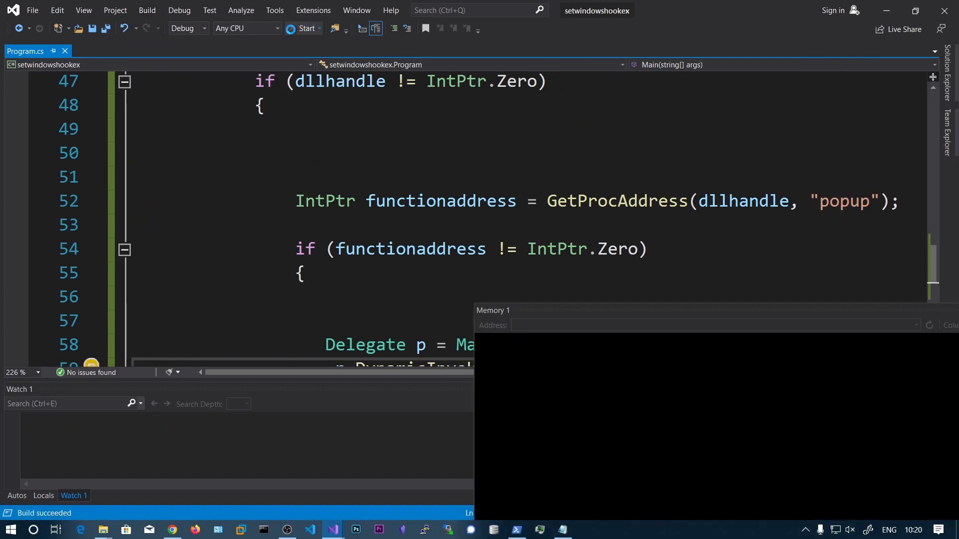
pyautogui.click(306, 28)
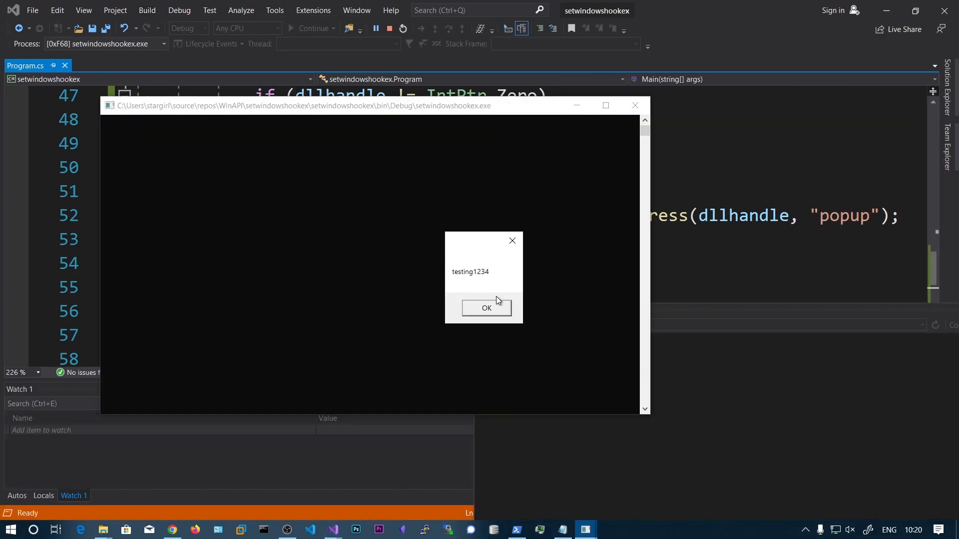
pyautogui.click(485, 308)
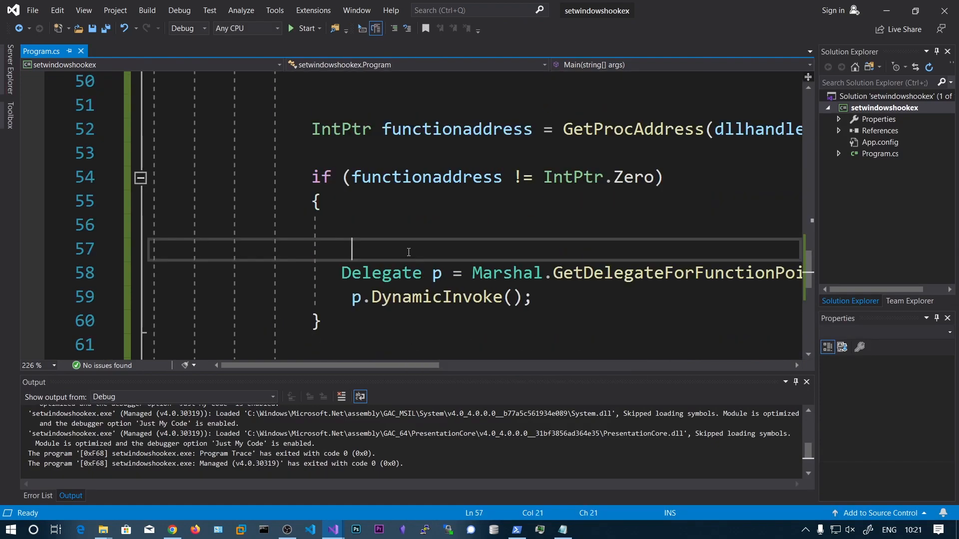
# - Add Console.WriteLine printing functionaddress in hex, rerun, and dismiss the testing1234 popup
pyautogui.write('Console.WriteLine();')
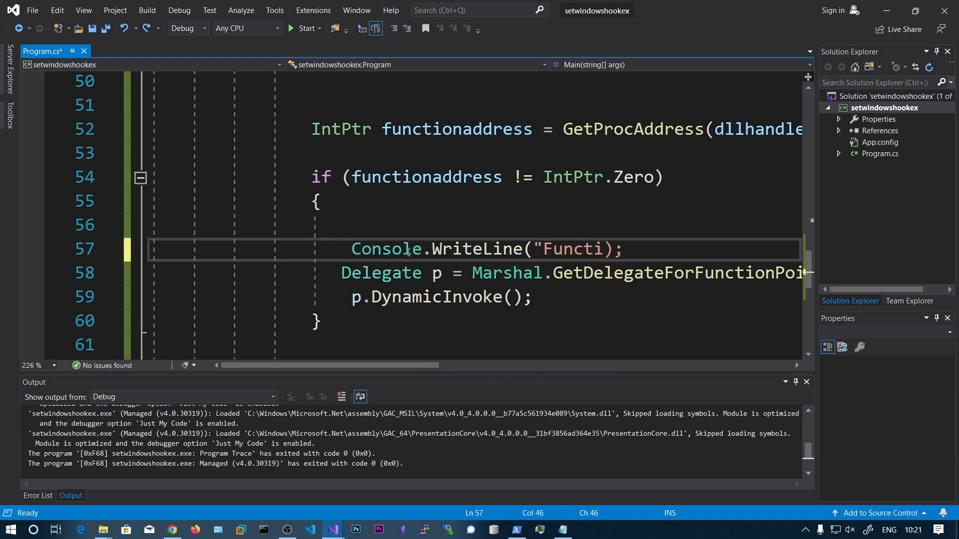
pyautogui.write('on address:{')
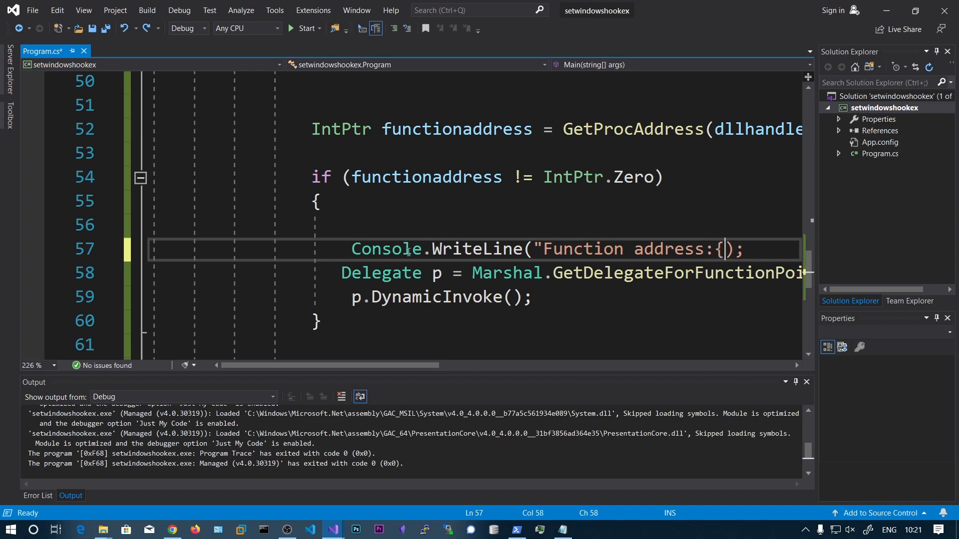
pyautogui.write('0}')
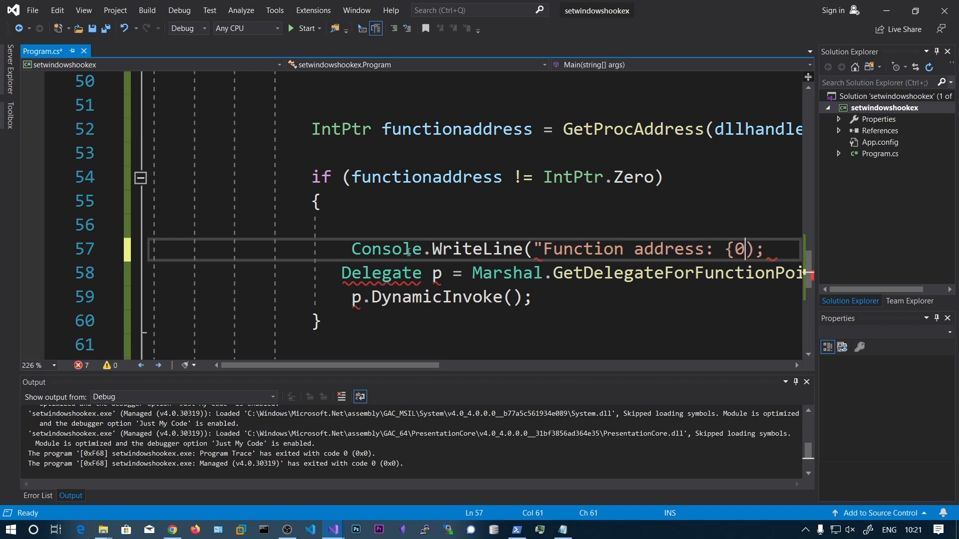
pyautogui.write(',funct')
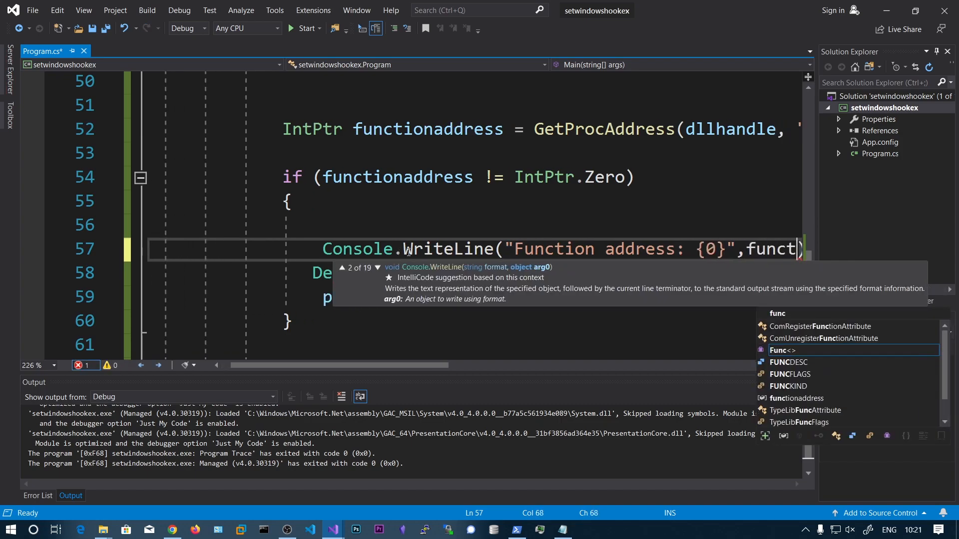
pyautogui.write('.tost')
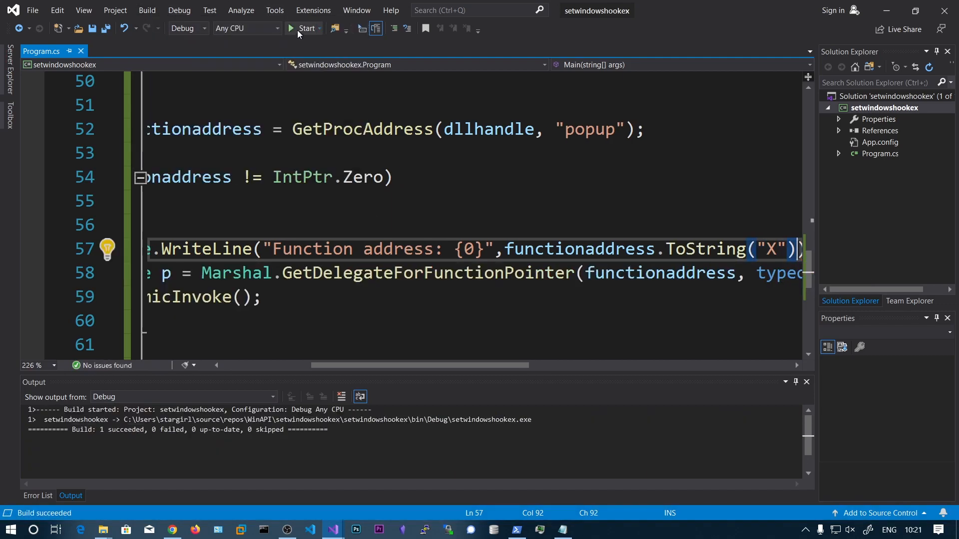
pyautogui.click(305, 28)
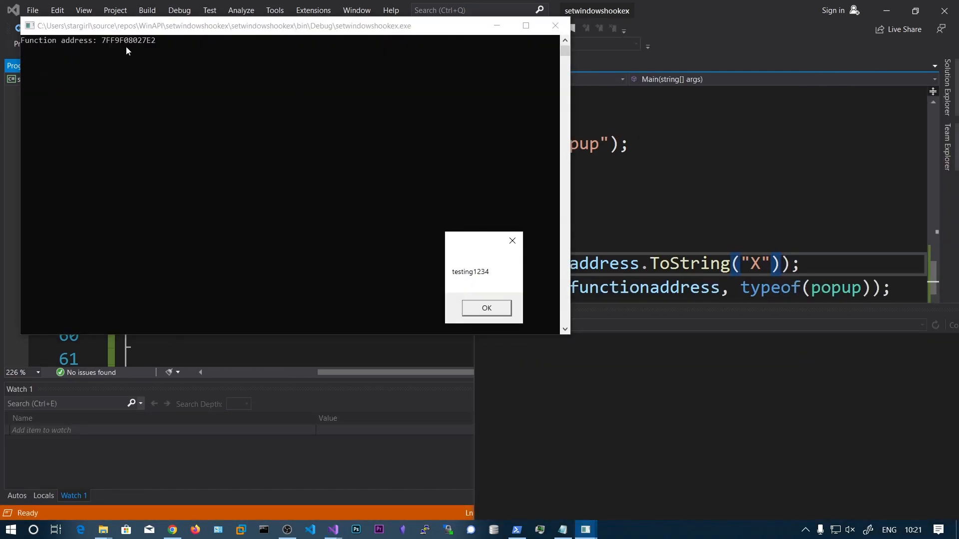
pyautogui.click(486, 308)
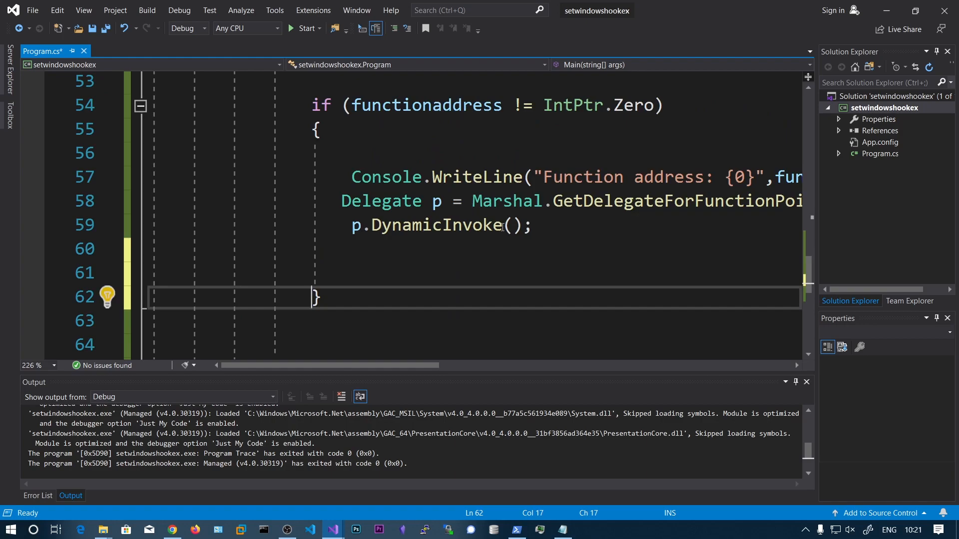
# - Comment out the delegate and DynamicInvoke lines and start typing SetWindowsHookExA
pyautogui.write('//')
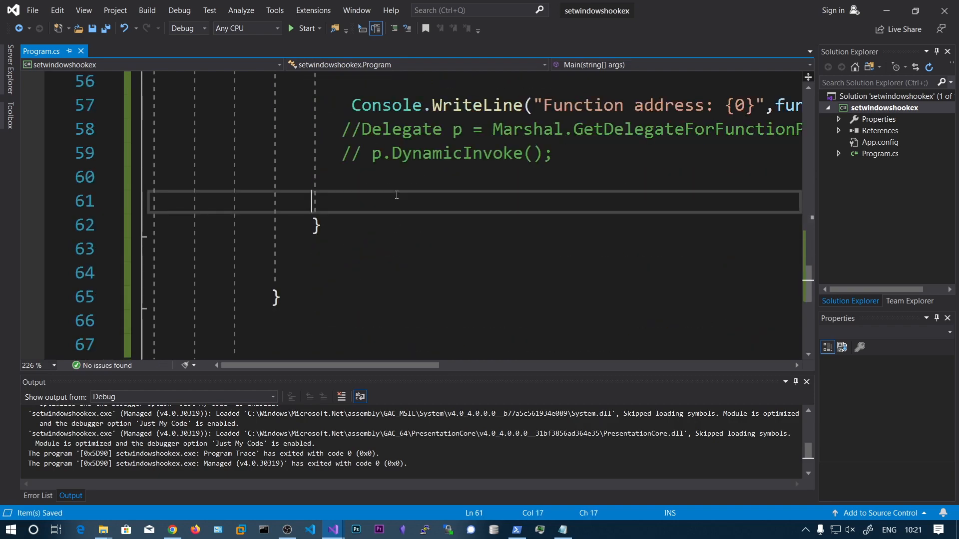
pyautogui.write('s')
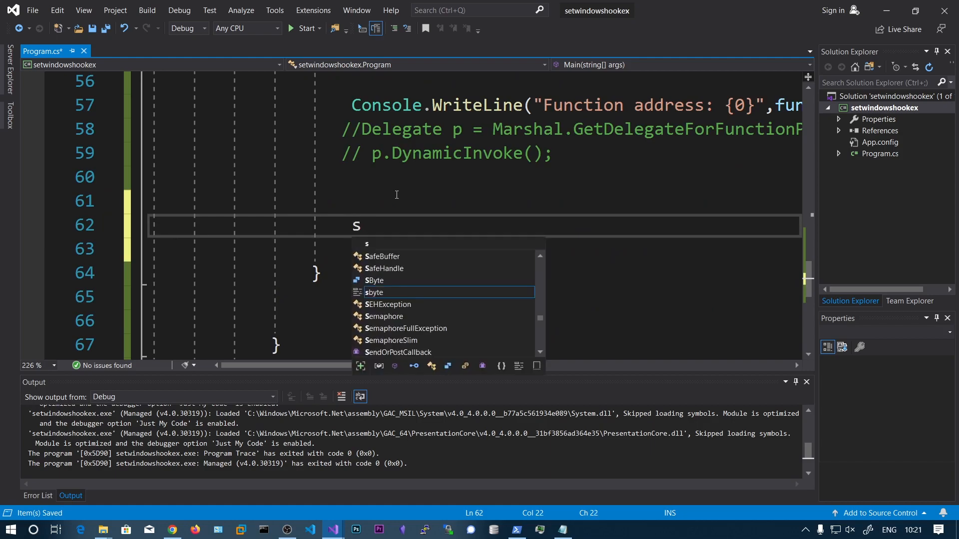
pyautogui.write('etWindows')
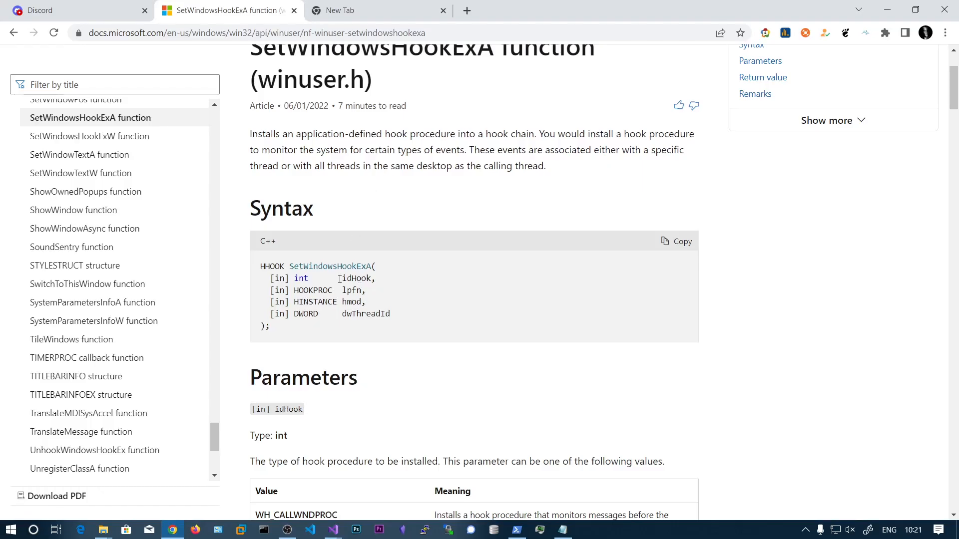
# - Scroll the SetWindowsHookExA documentation down to the idHook values table
pyautogui.scroll(-3)
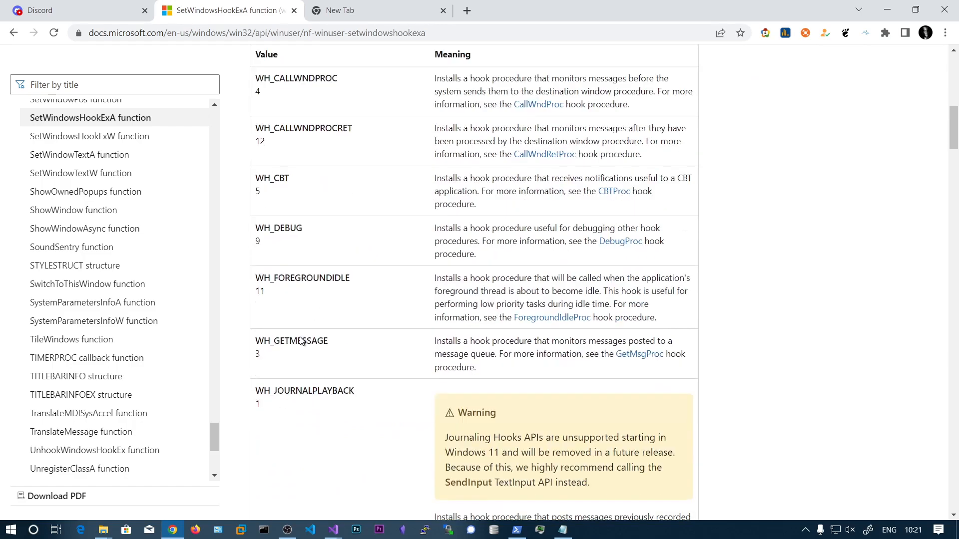
pyautogui.scroll(-3)
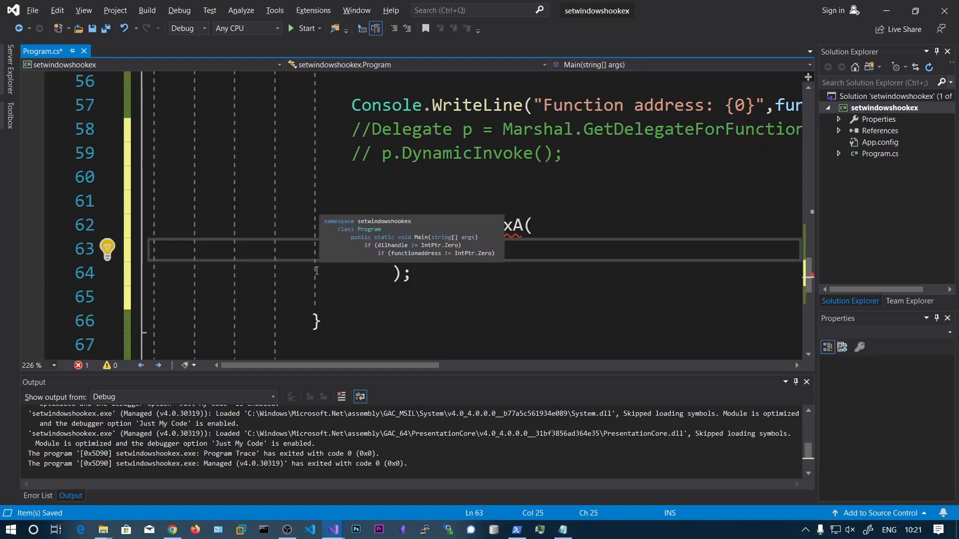
# - Fill the SetWindowsHookExA arguments with 2, functionaddress, dllhandle and 0
pyautogui.write('2,')
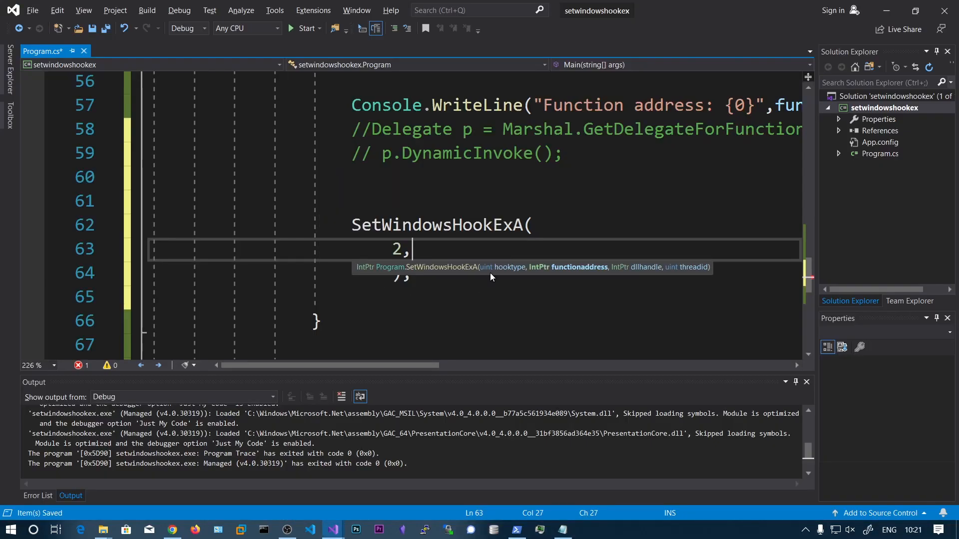
pyautogui.press('Enter')
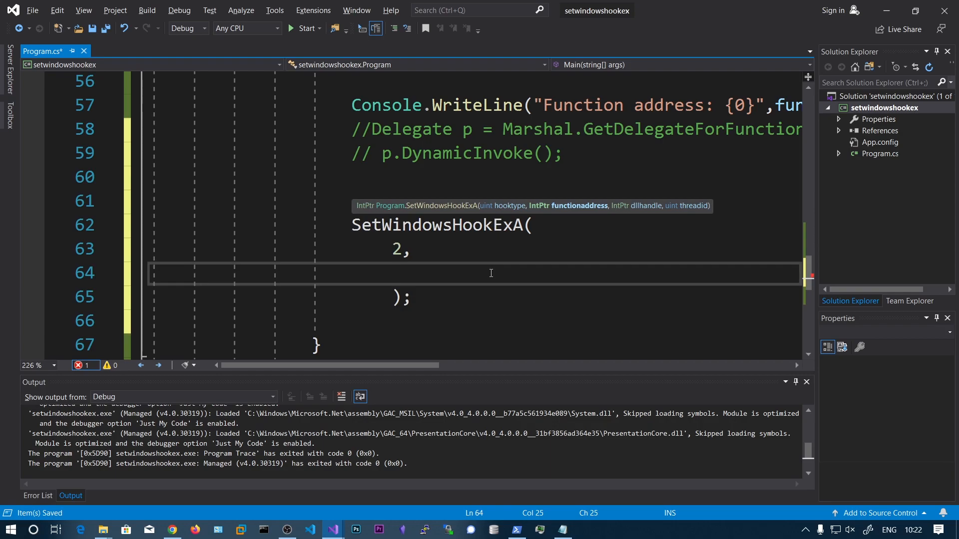
pyautogui.write('functionaddress,')
pyautogui.write('dllhandle,')
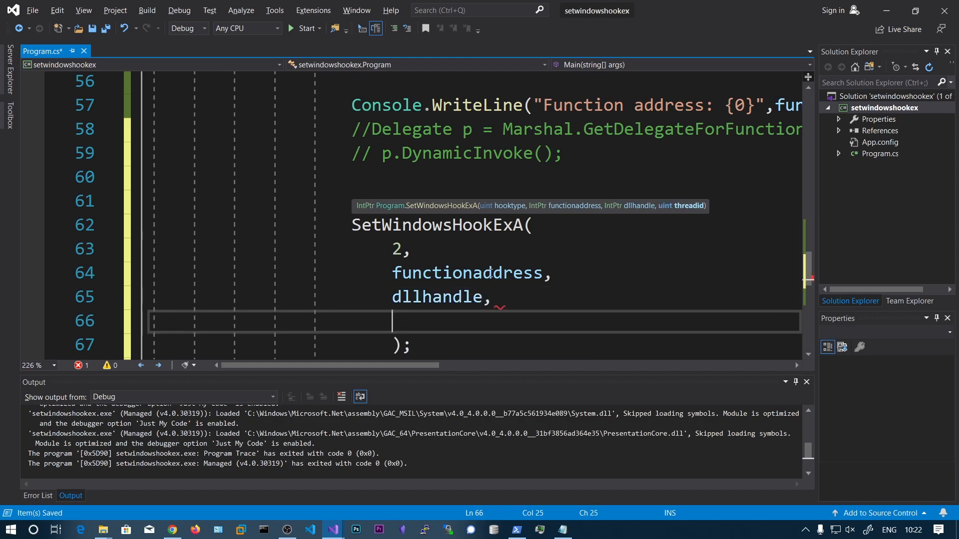
pyautogui.write('0')
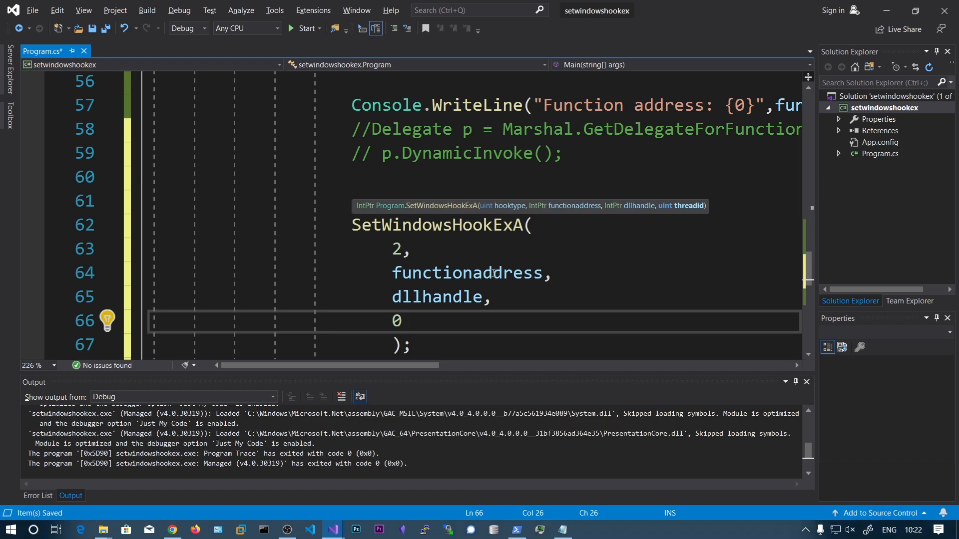
# - Start an UnhookWindowsHookEx() call below and prefix the hook call with IntPtr
pyautogui.scroll(-3)
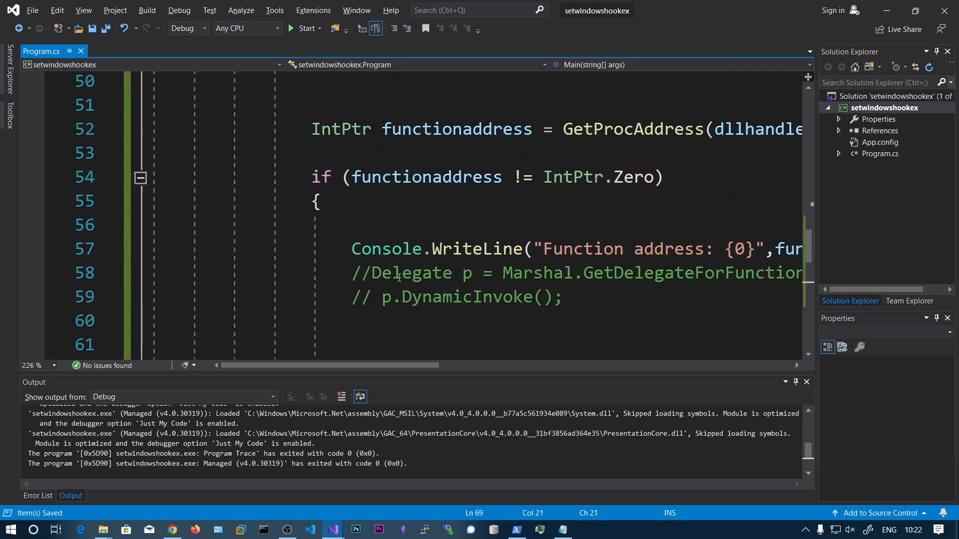
pyautogui.scroll(-3)
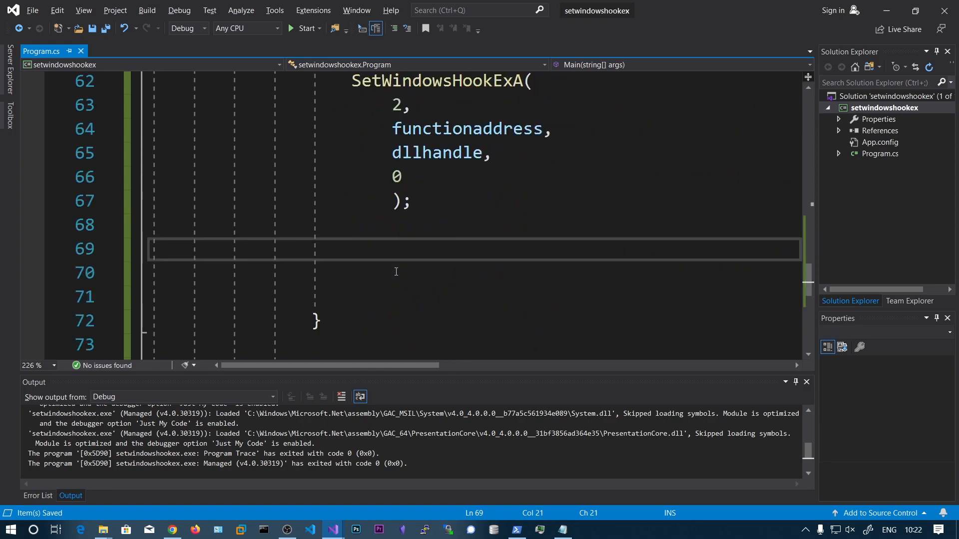
pyautogui.moveTo(394, 275)
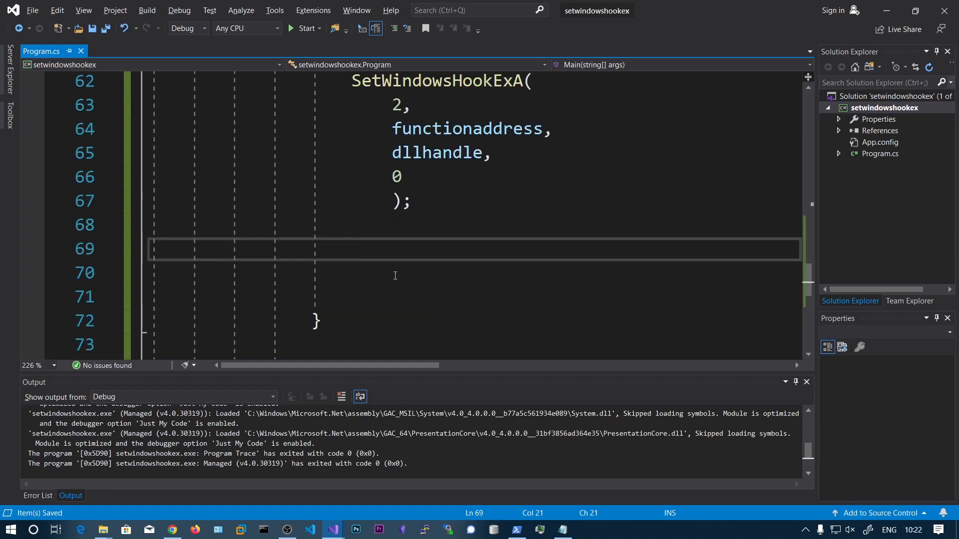
pyautogui.write('Unho')
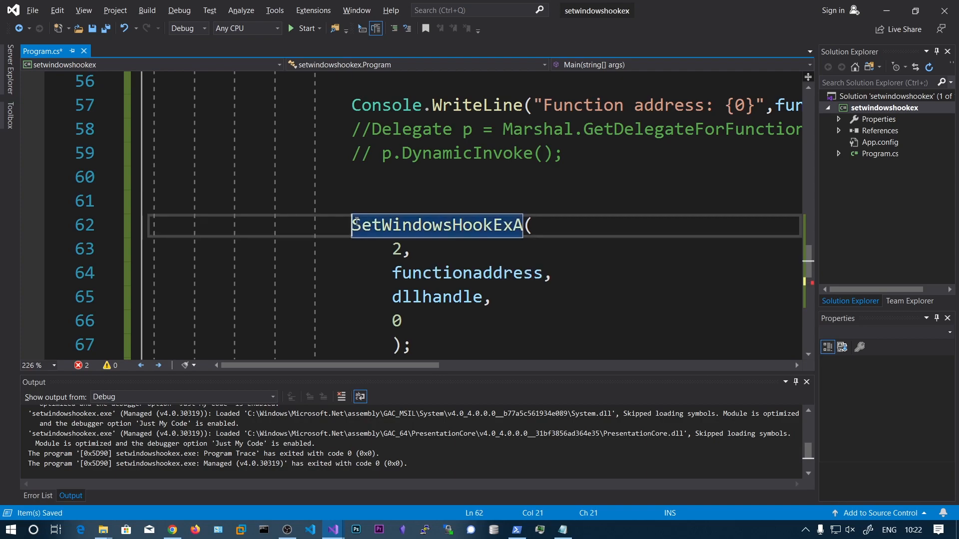
pyautogui.write('IntPtr')
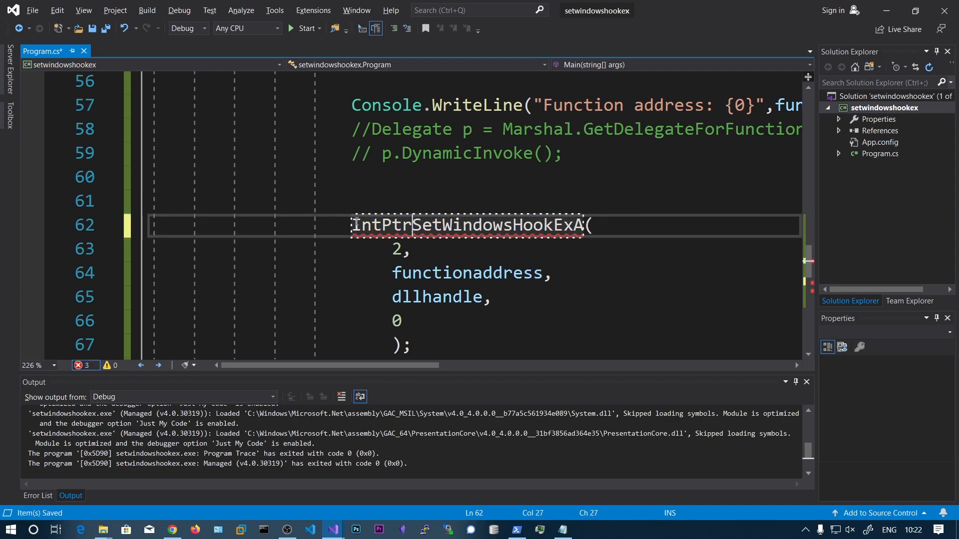
pyautogui.scroll(-3)
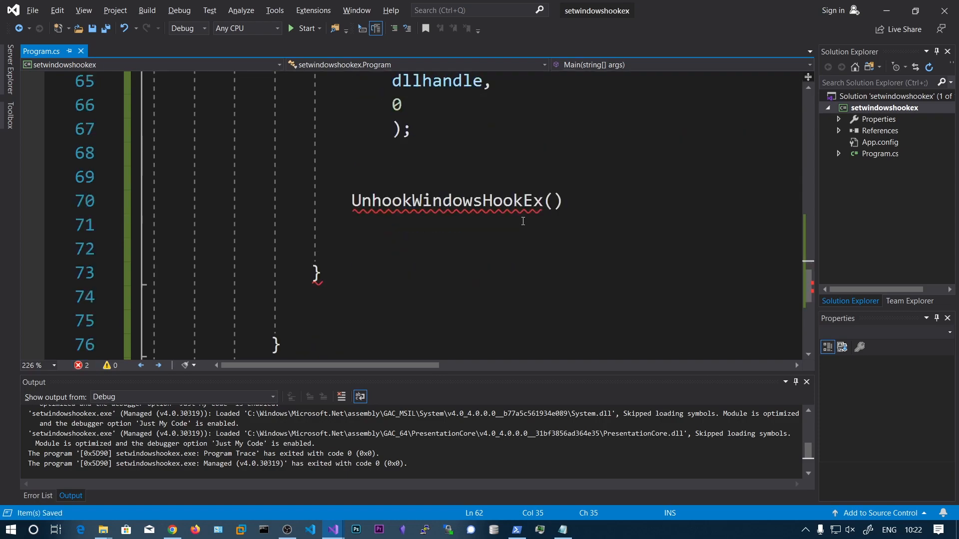
# - Store the result in IntPtr hook, add Thread.Sleep(6 * 1000), then UnhookWindowsHookEx(hook)
pyautogui.write('hook')
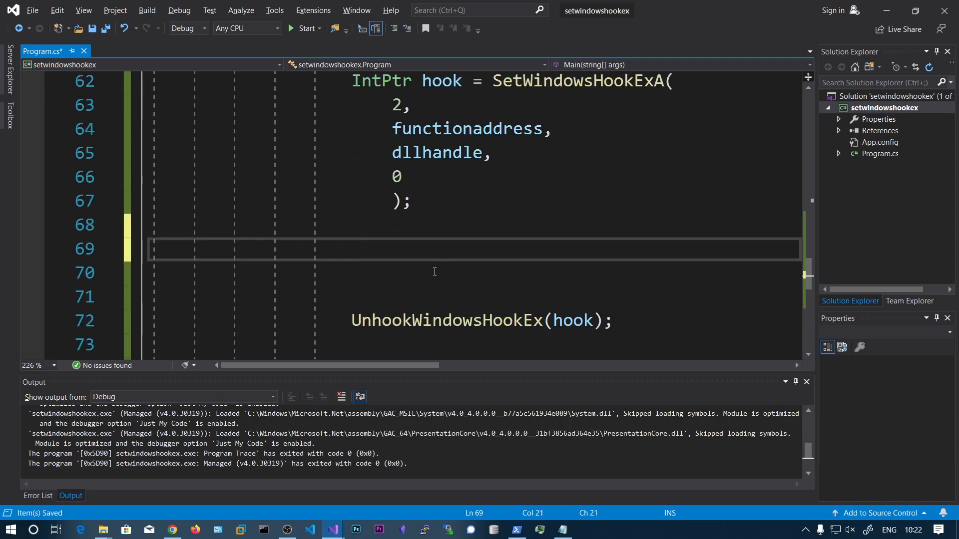
pyautogui.moveTo(436, 285)
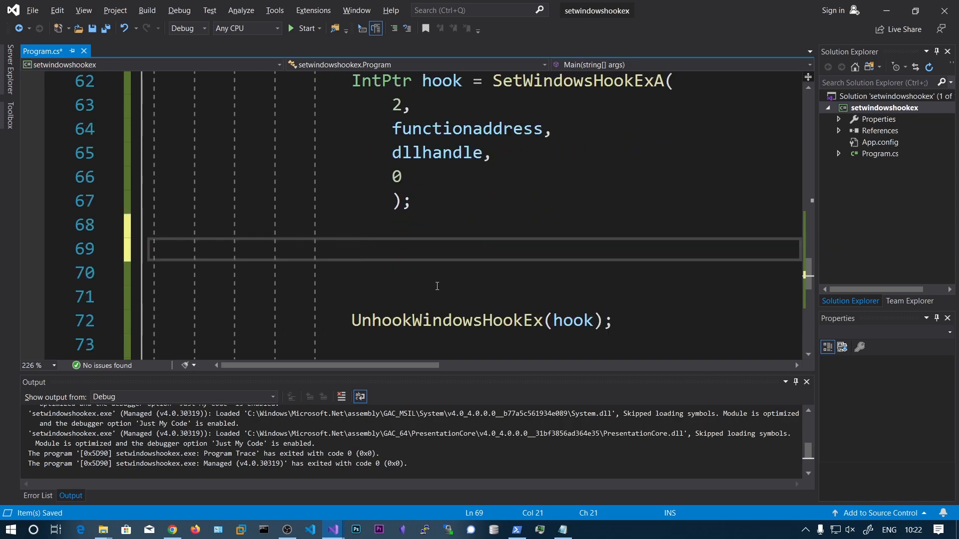
pyautogui.write('Thread.sleep(6')
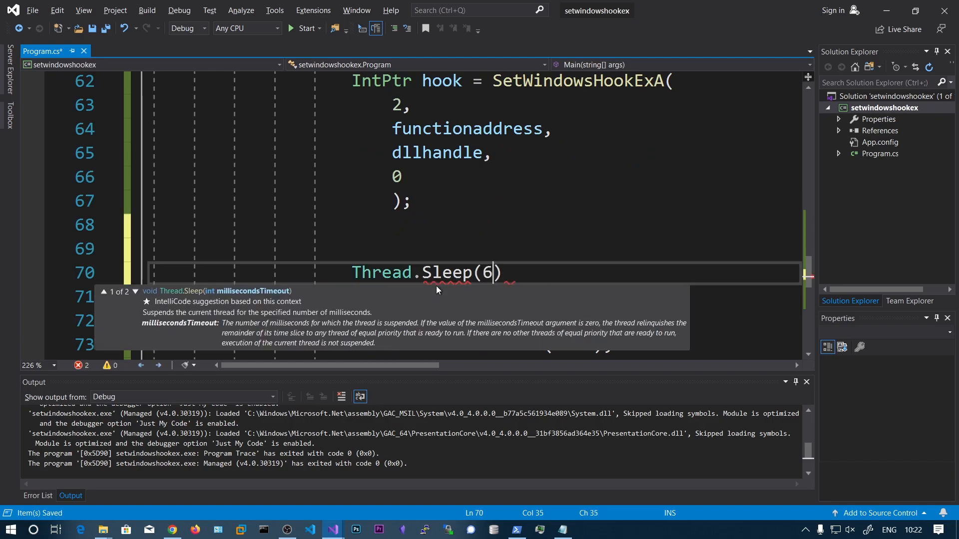
pyautogui.write('*1000')
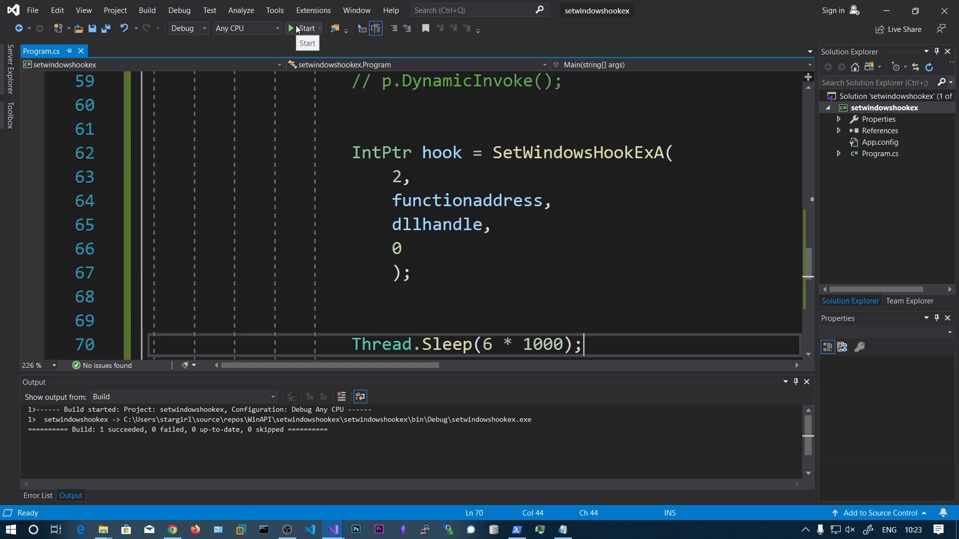
# - Run the program, let the hook spawn testing1234 popups, and wait for exit code 0
pyautogui.click(305, 28)
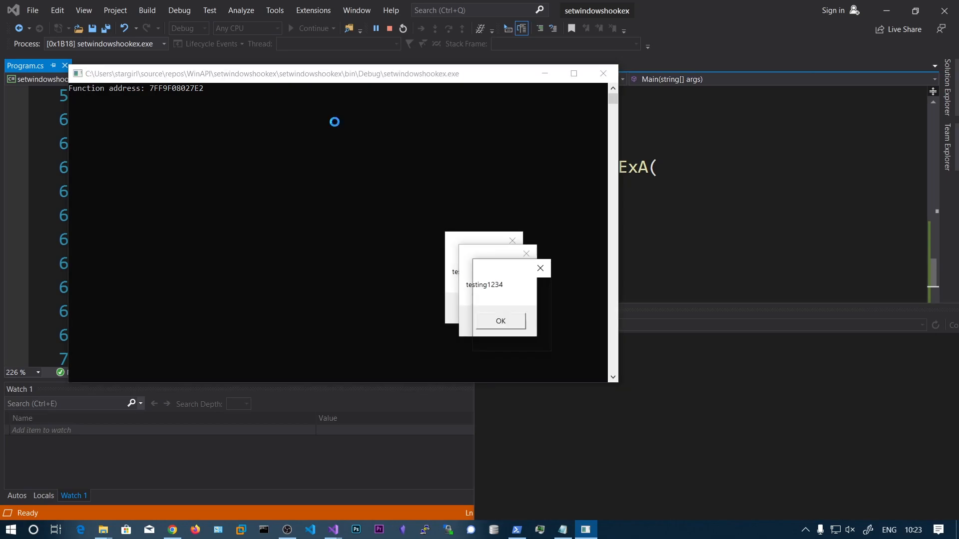
pyautogui.click(499, 321)
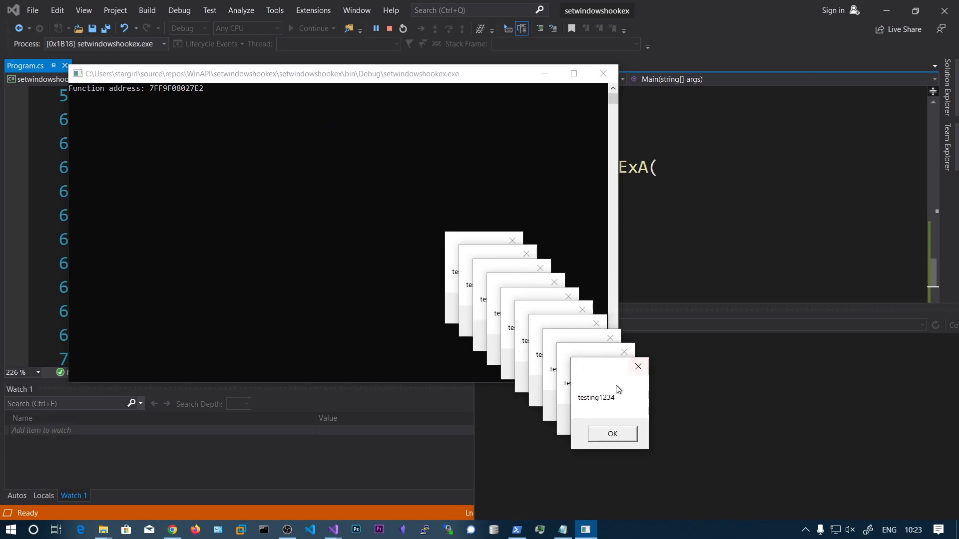
pyautogui.click(611, 434)
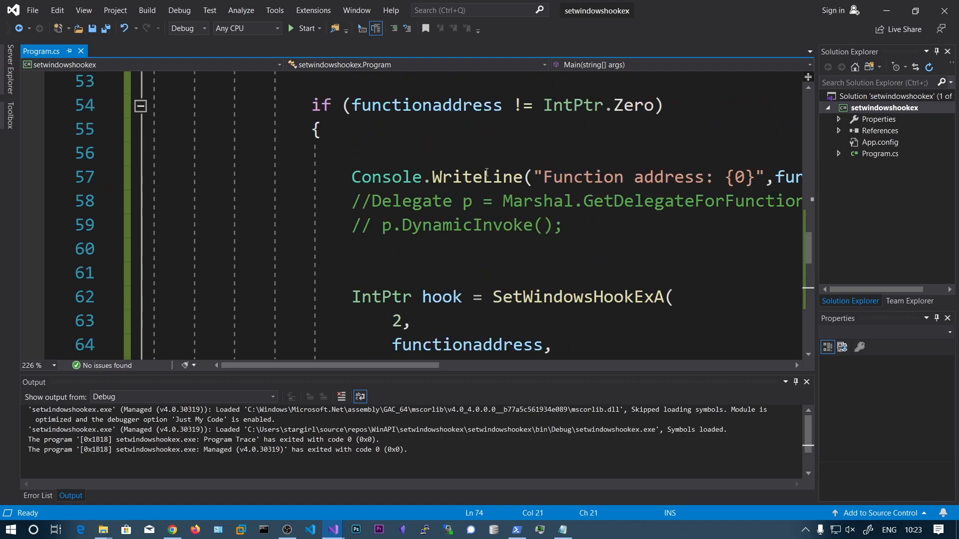
# - Change Thread.Sleep to 15 * 1000 and type a row of a's in Notepad
pyautogui.scroll(-3)
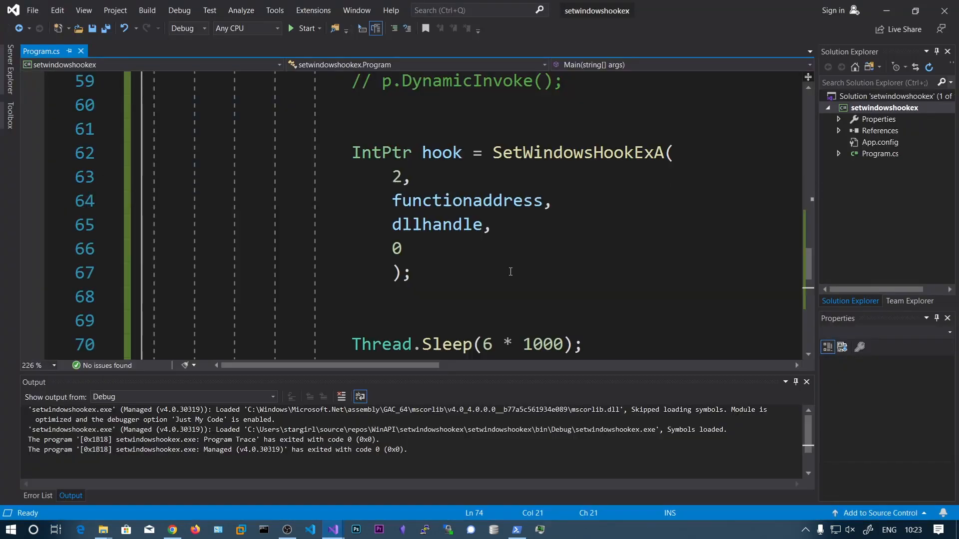
pyautogui.click(293, 28)
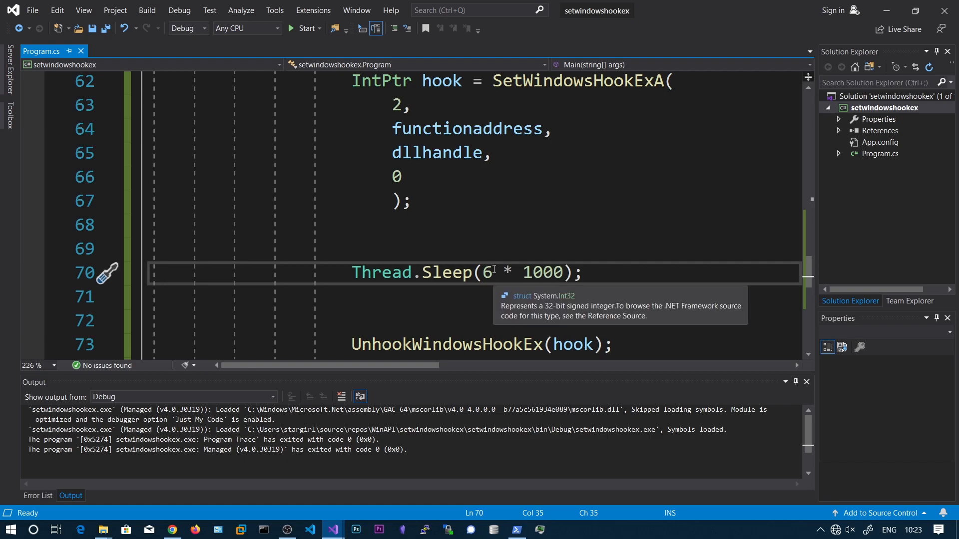
pyautogui.write('5')
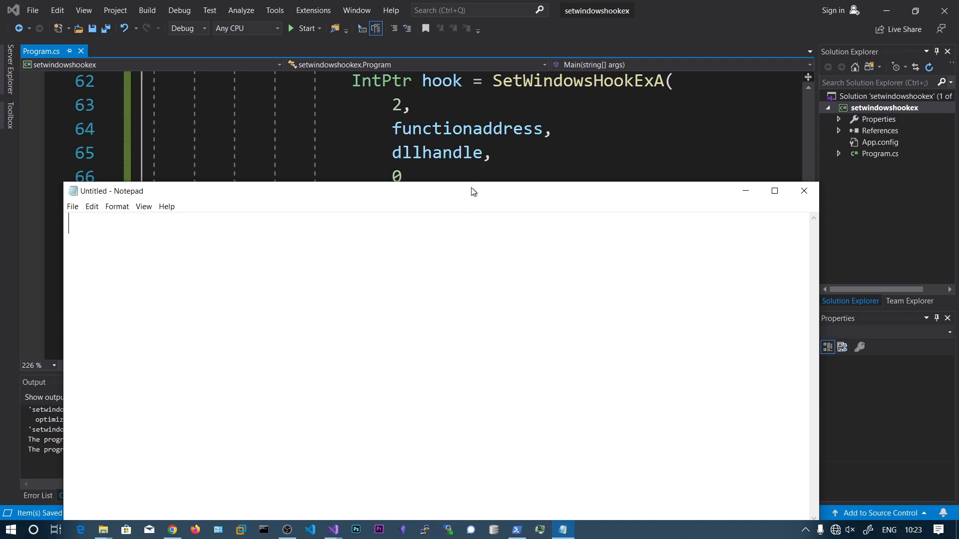
pyautogui.write('aaaaaaaaaaaaaaaaaaa')
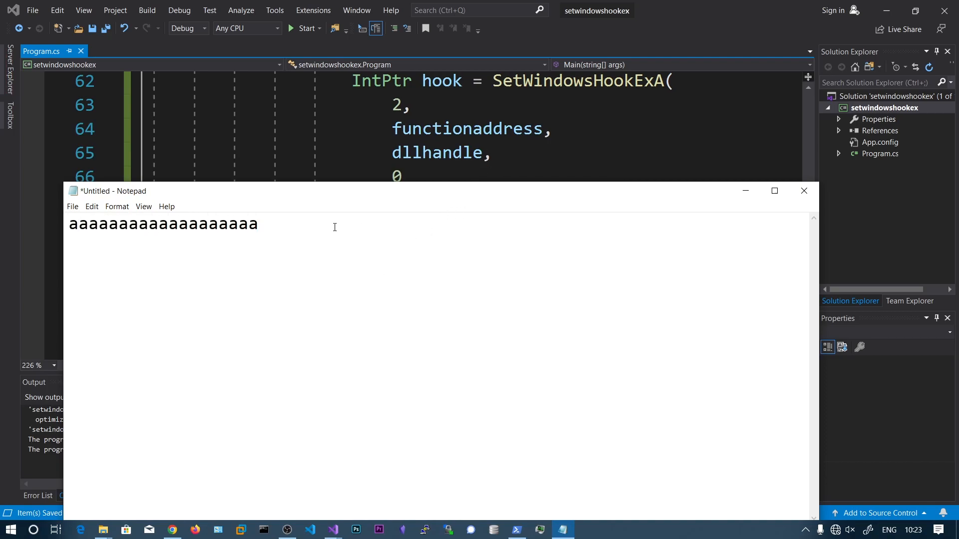
pyautogui.click(303, 27)
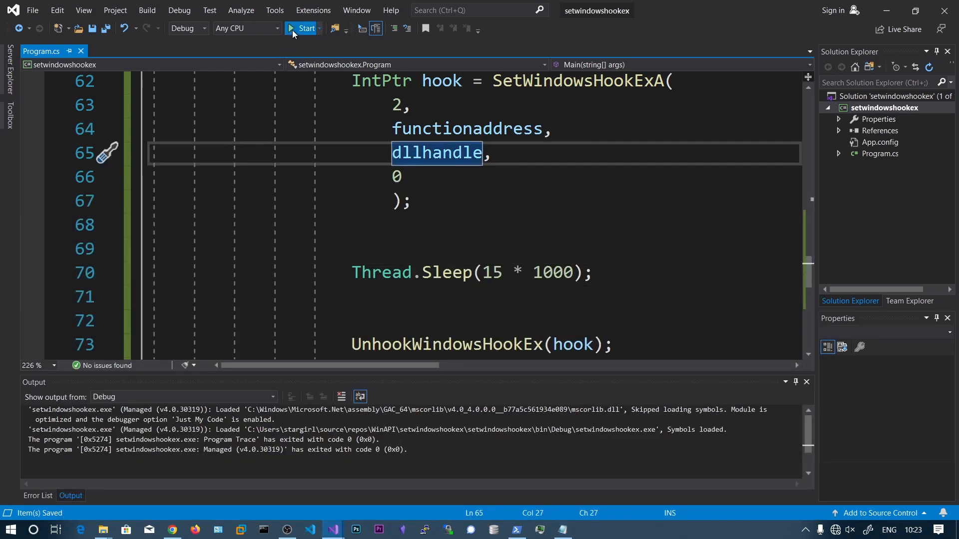
# - Rerun with the 15-second wait, type in Notepad, and close the resulting testing1234 popups
pyautogui.click(302, 28)
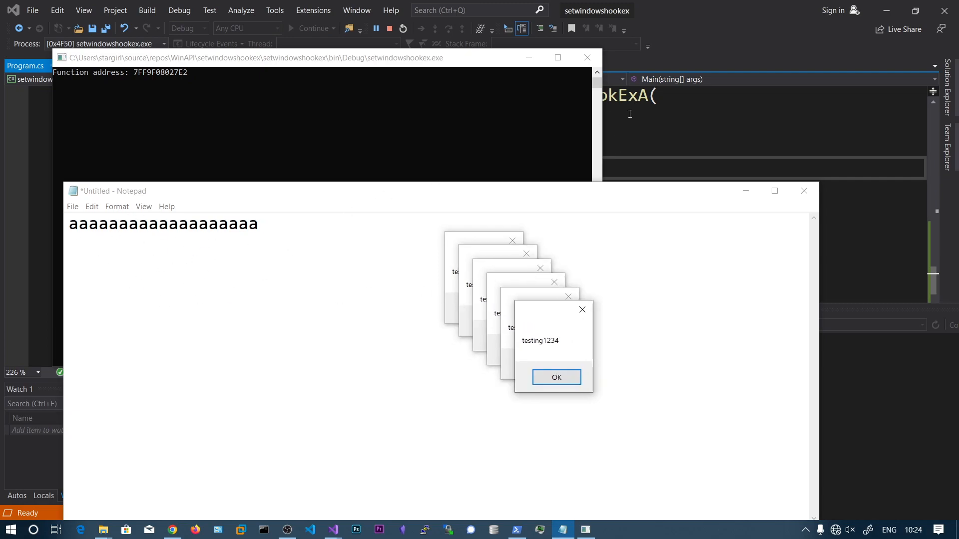
pyautogui.moveTo(233, 271)
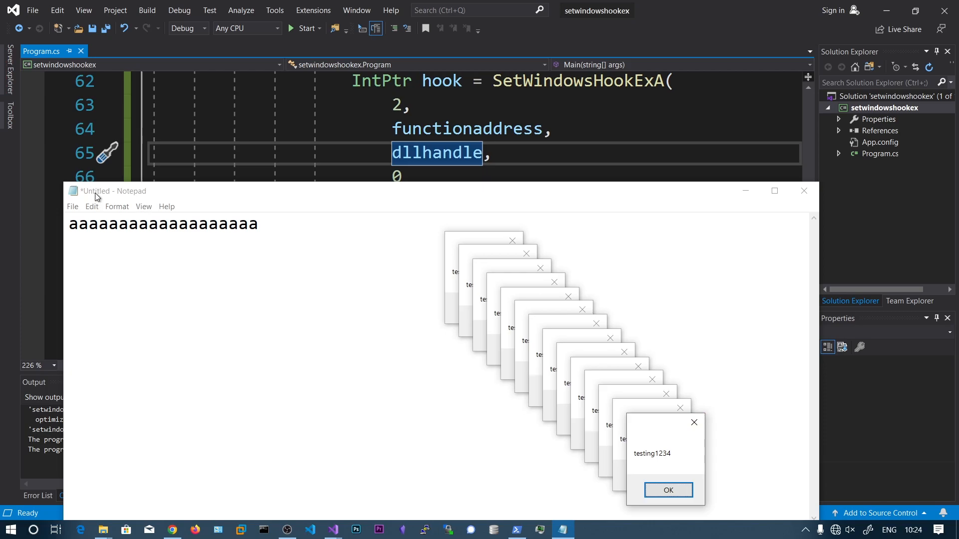
pyautogui.moveTo(694, 423)
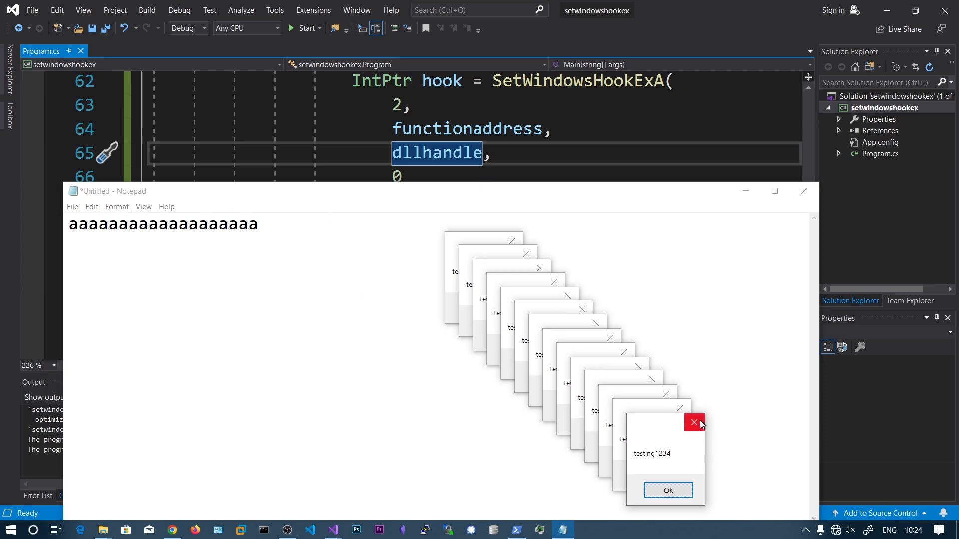
pyautogui.click(694, 423)
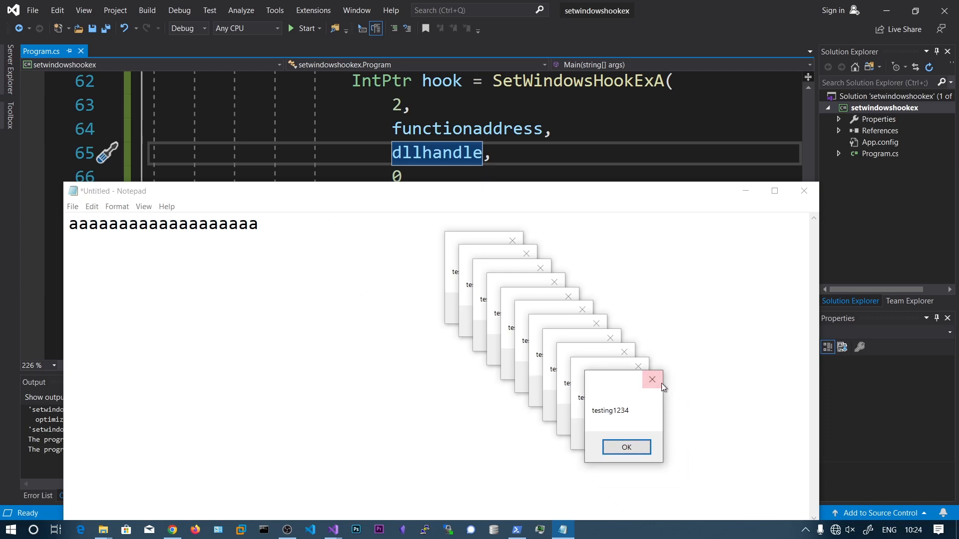
pyautogui.click(651, 379)
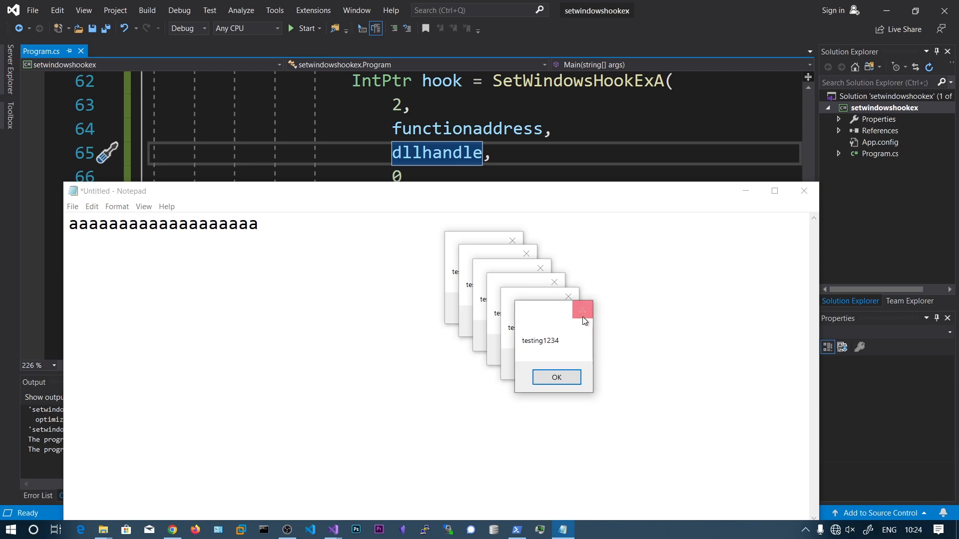
pyautogui.click(555, 377)
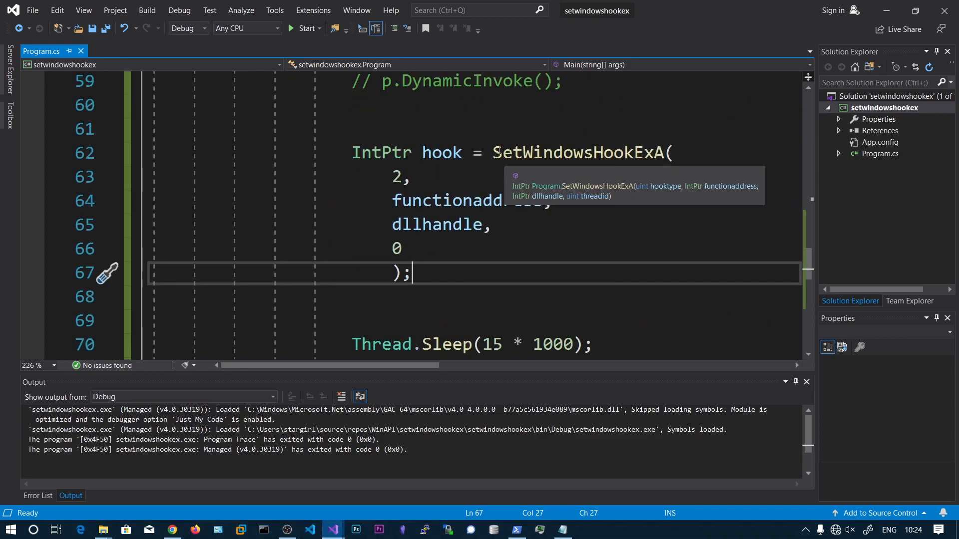
pyautogui.moveTo(488, 144)
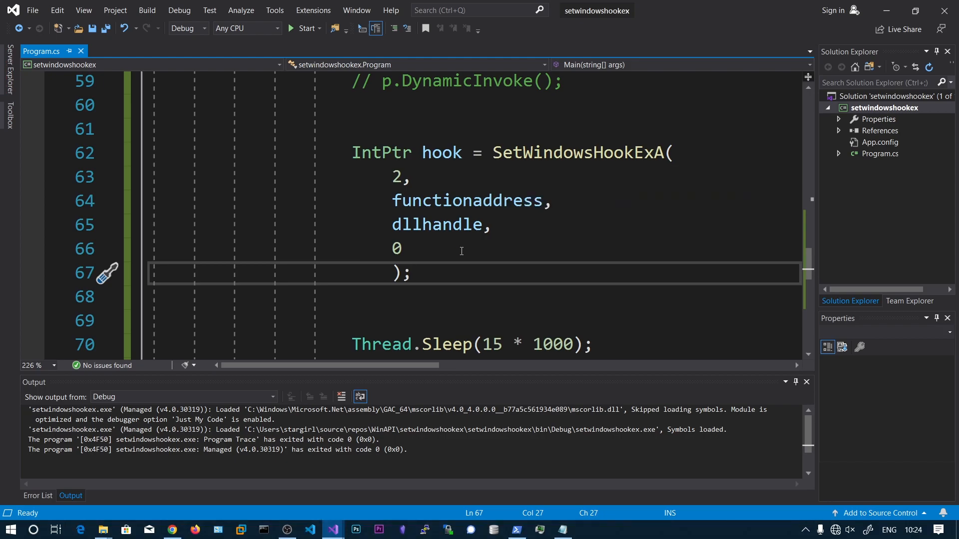
pyautogui.scroll(-3)
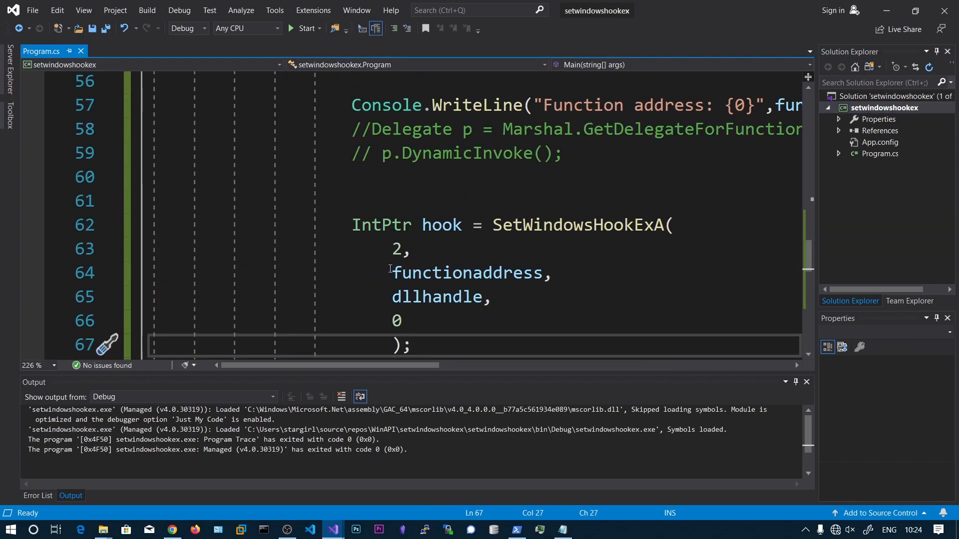
pyautogui.click(553, 273)
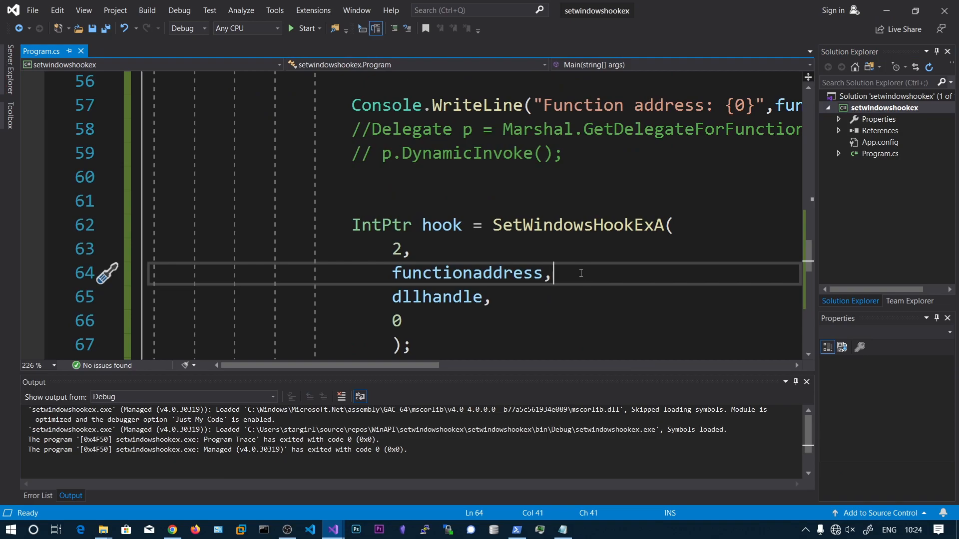